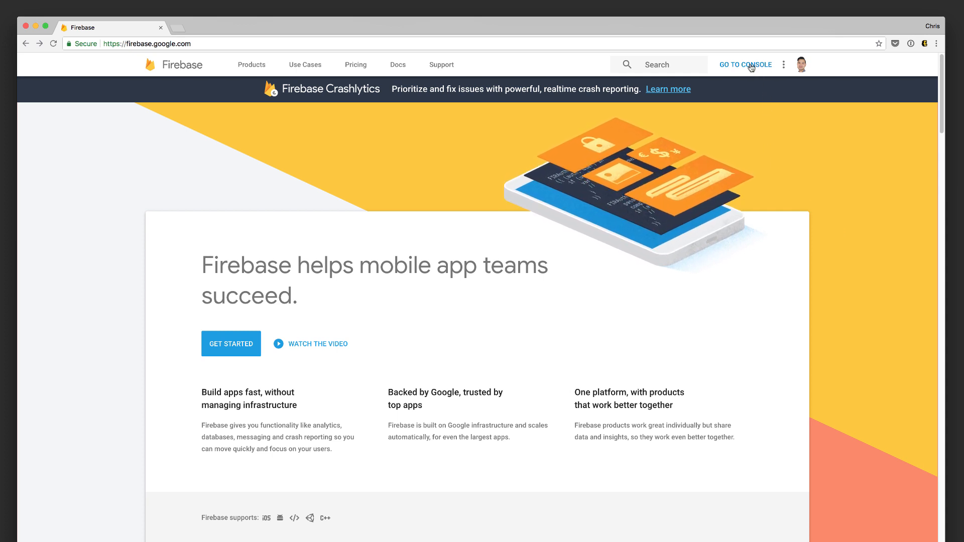
- From the Firebase console, add a project named 'FirebaseCrashCourse' and accept the analytics terms
left_click(745, 64)
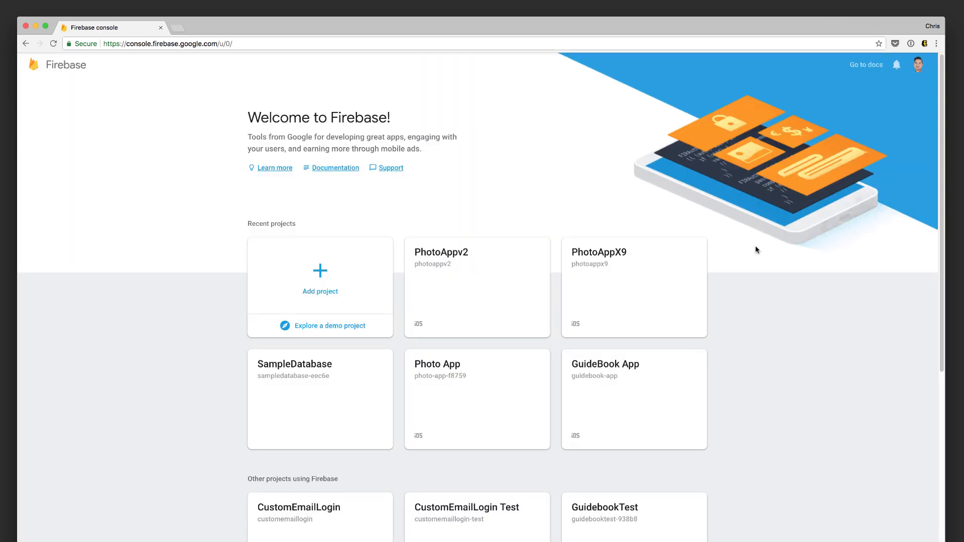
left_click(320, 276)
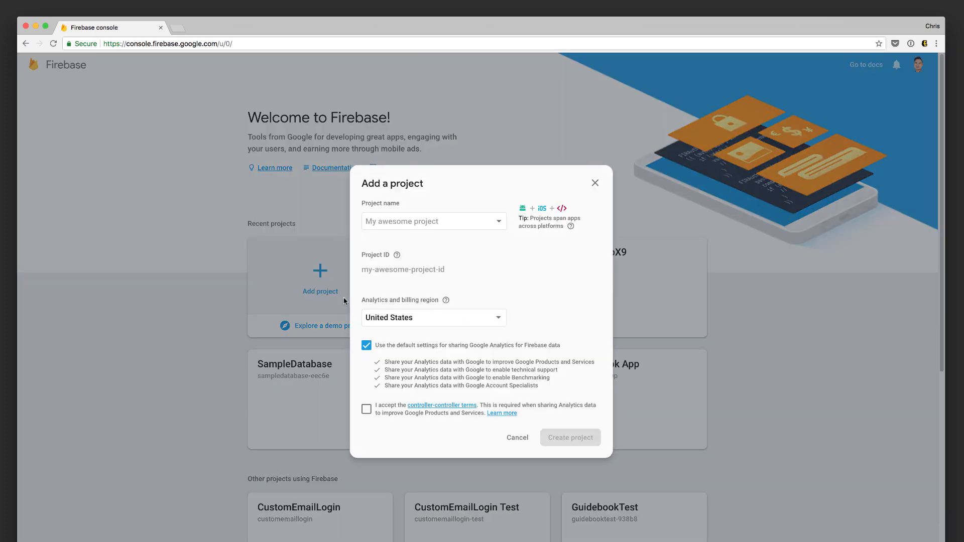
left_click(433, 221)
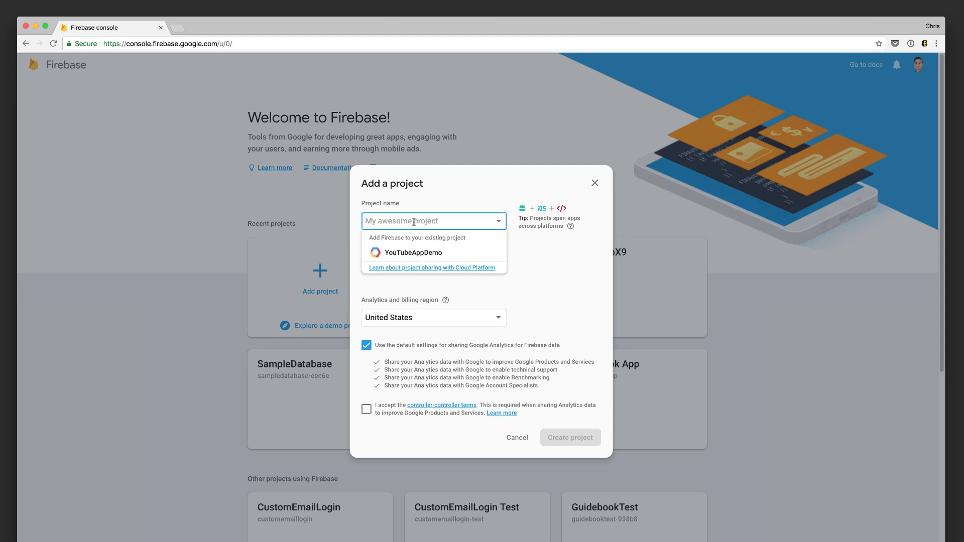
type("FirebaseCrashCourse")
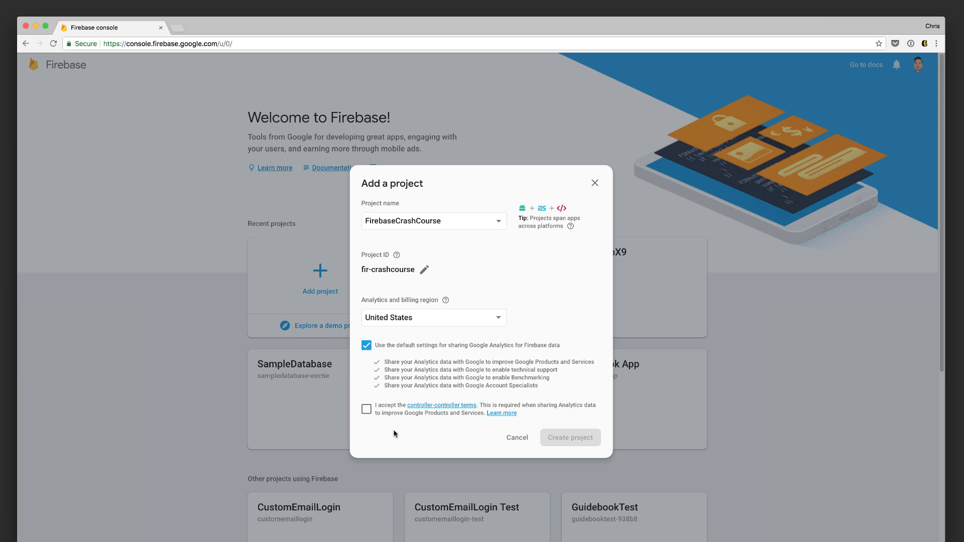
left_click(569, 437)
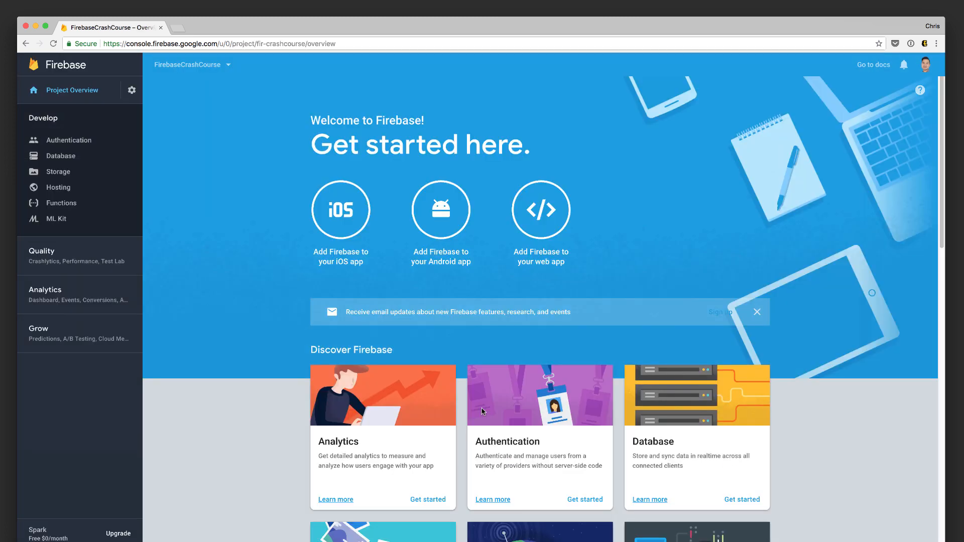
mouse_move(340, 209)
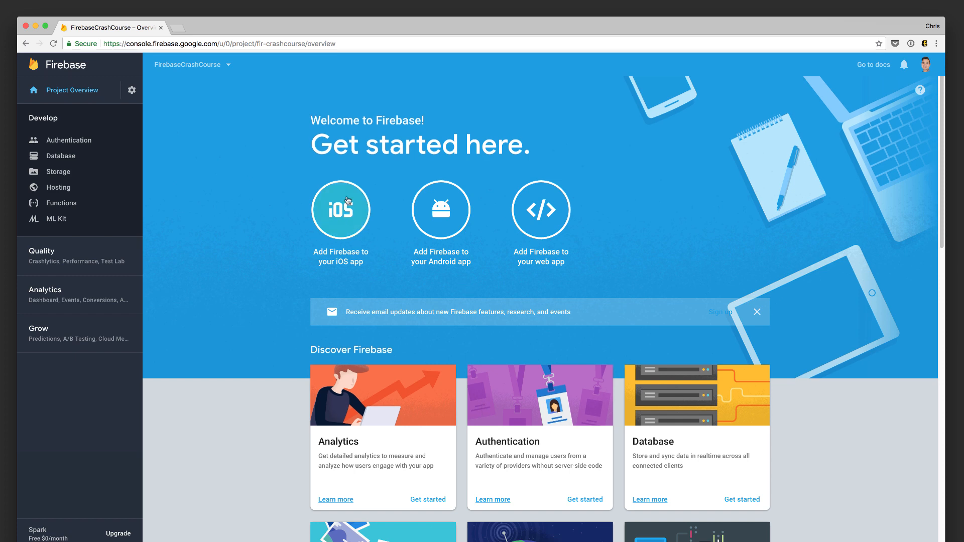
mouse_move(350, 209)
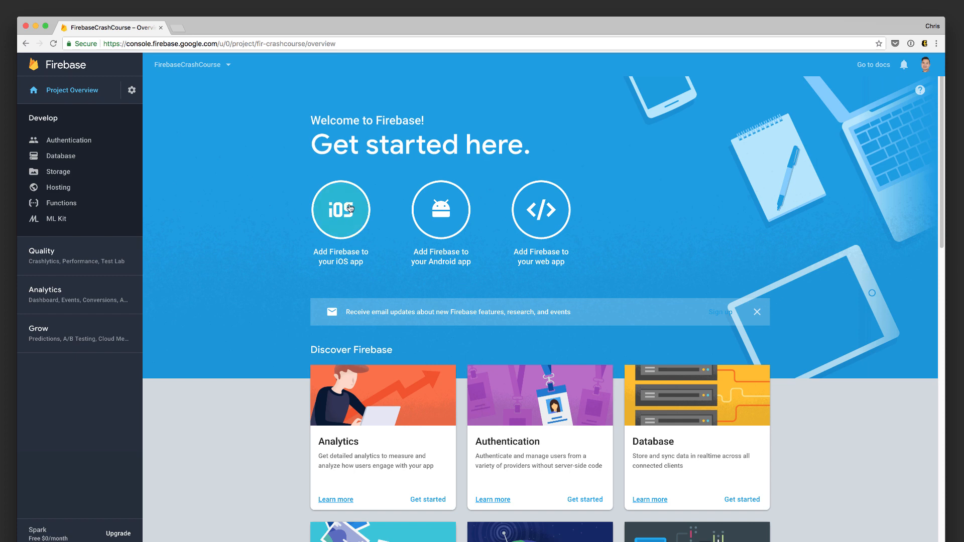
- Choose the iOS option under 'Add Firebase to your iOS app' on Project Overview
left_click(340, 209)
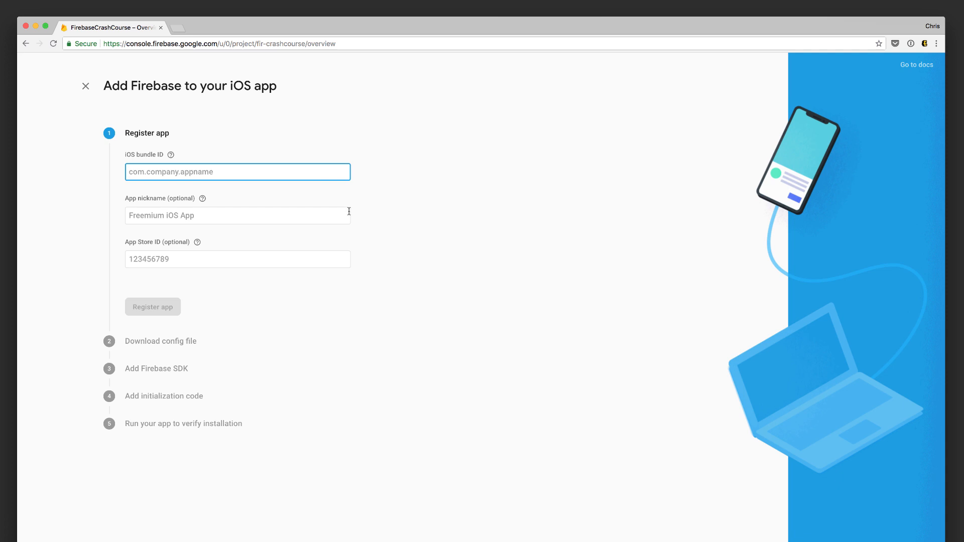
mouse_move(378, 206)
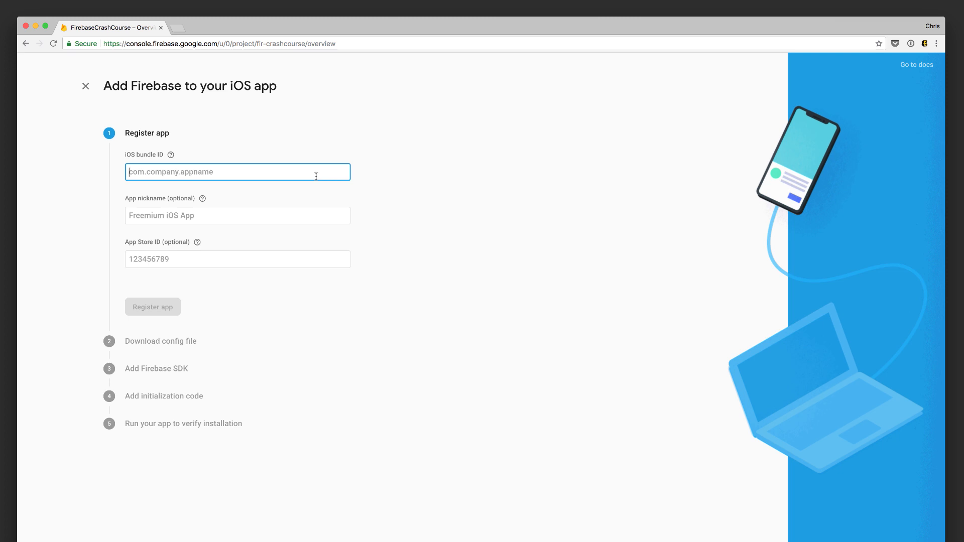
- Register bundle ID com.codewithchris.firebasecrashcourse with nickname 'Firebase Crash Course'
type("com.codewithchris.firebase")
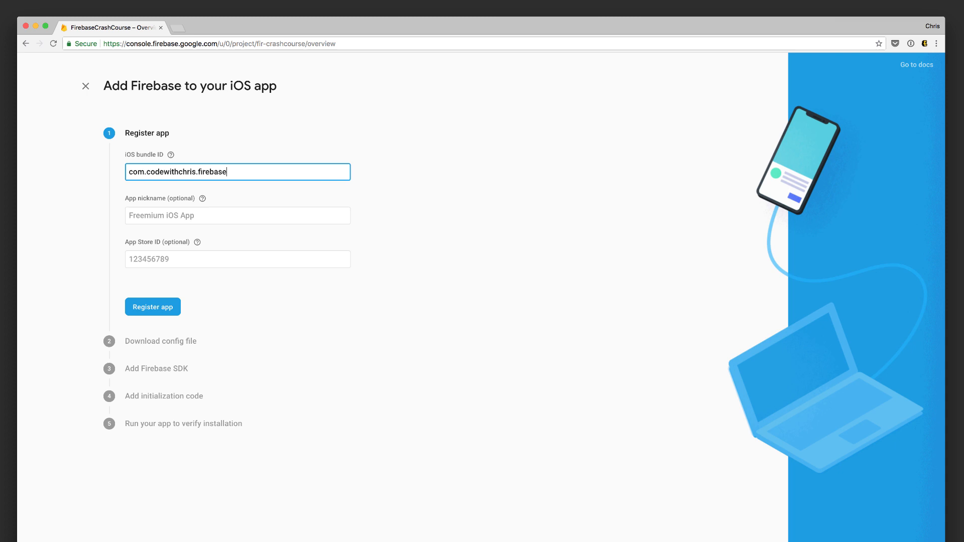
type("crashcou")
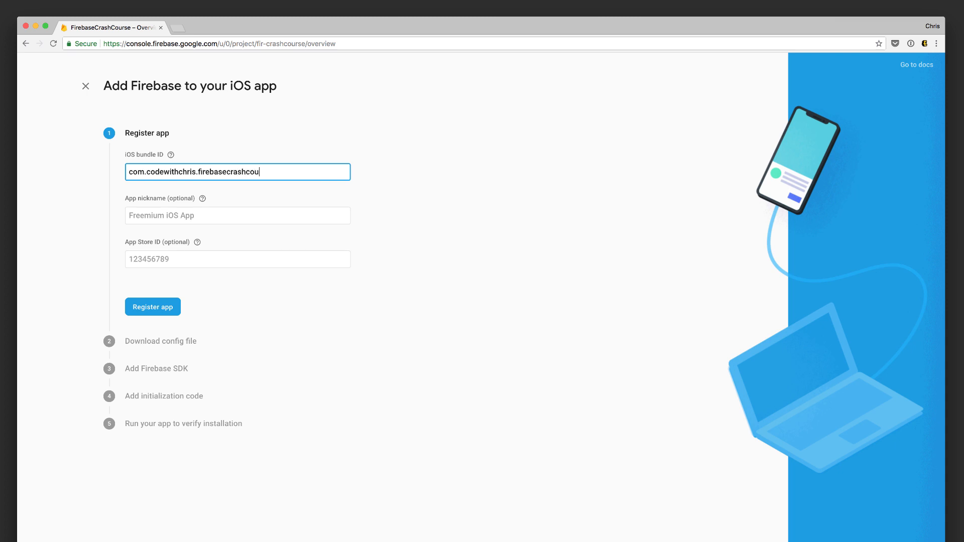
type("Firebase Crash Course")
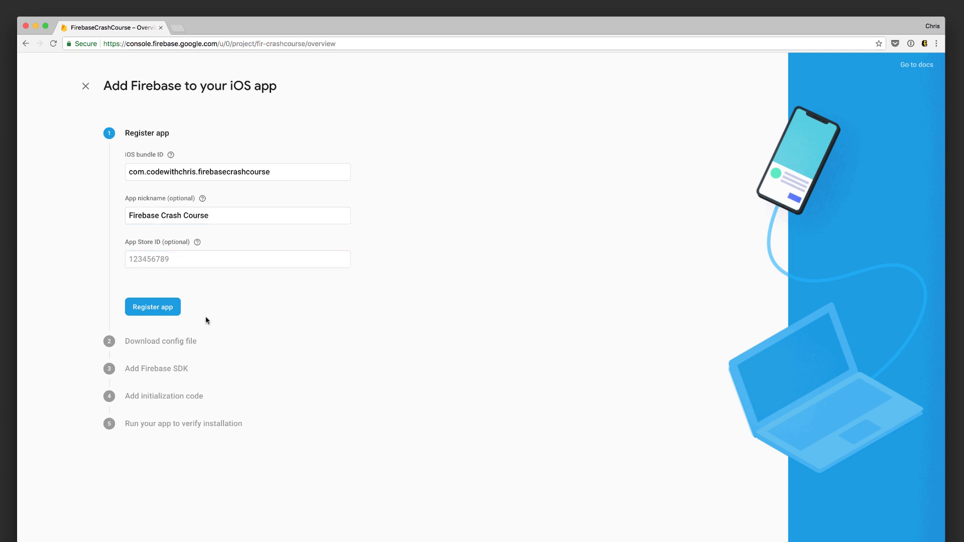
left_click(153, 306)
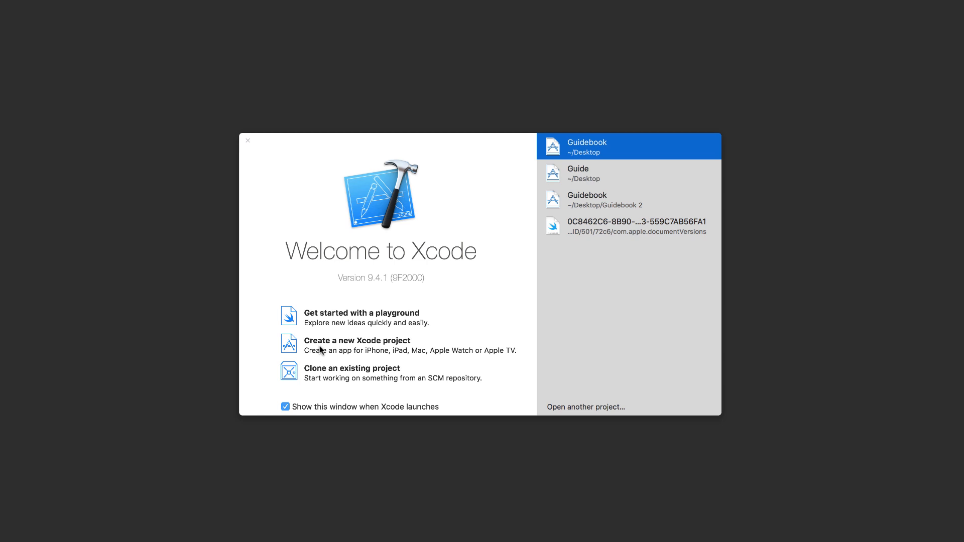
- Start a Single View App project with product name firebasecrashcourse and confirm its options
left_click(357, 341)
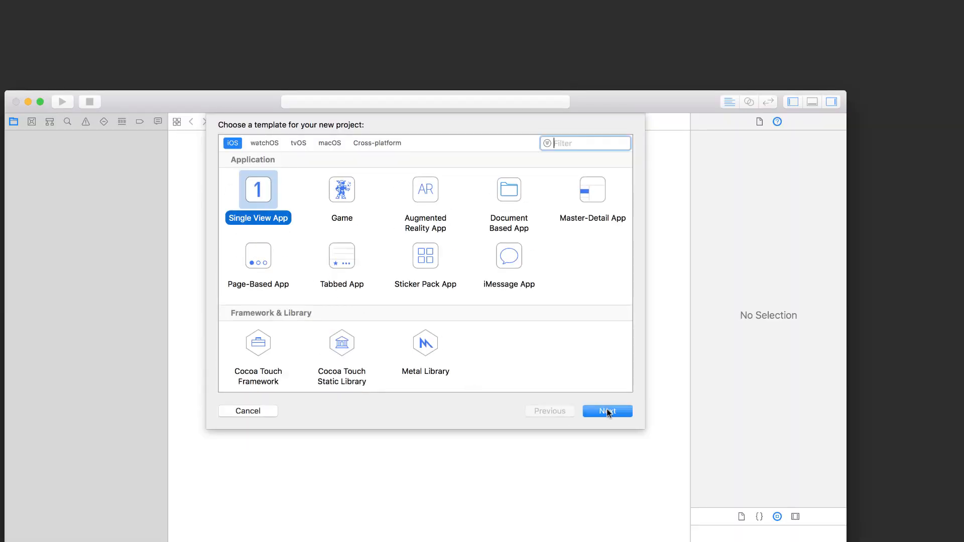
left_click(608, 410)
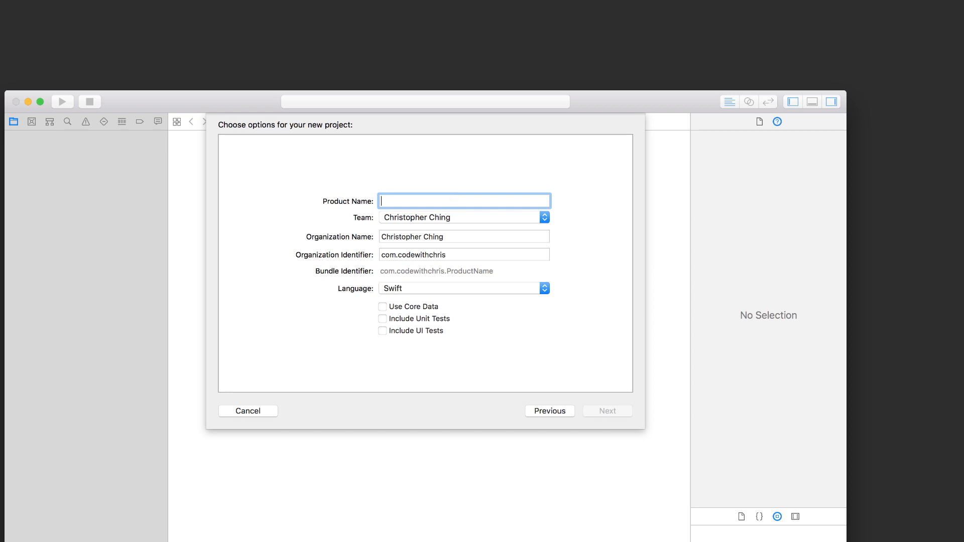
type("firebase")
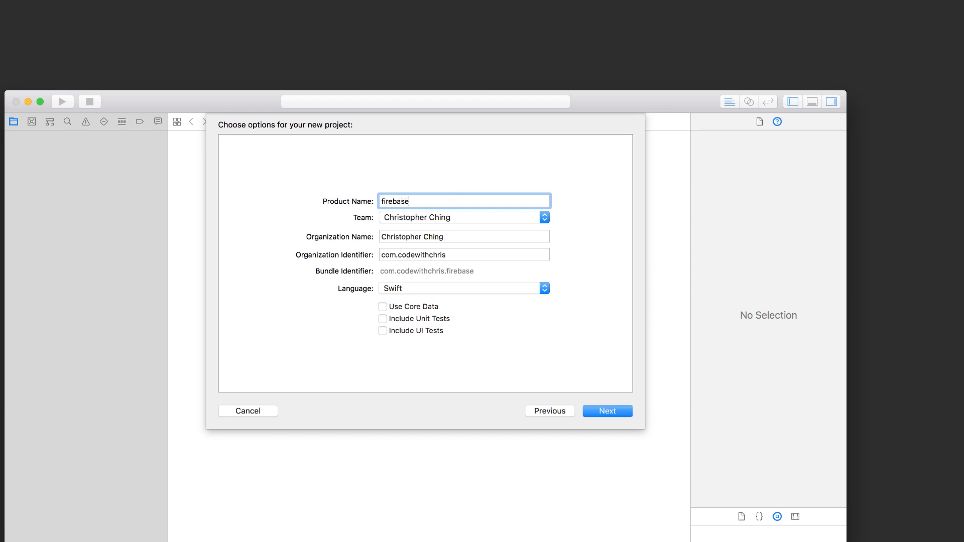
type("crashcourse")
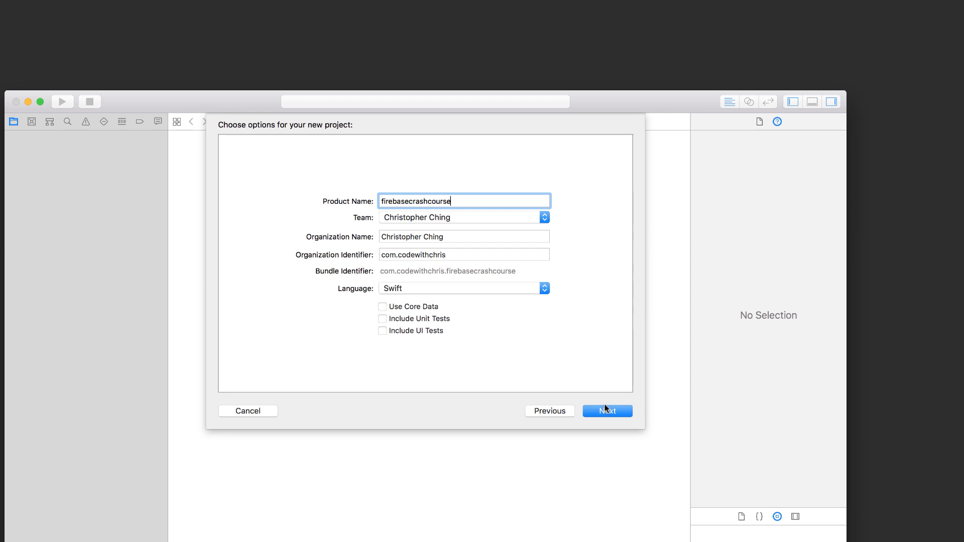
mouse_move(606, 425)
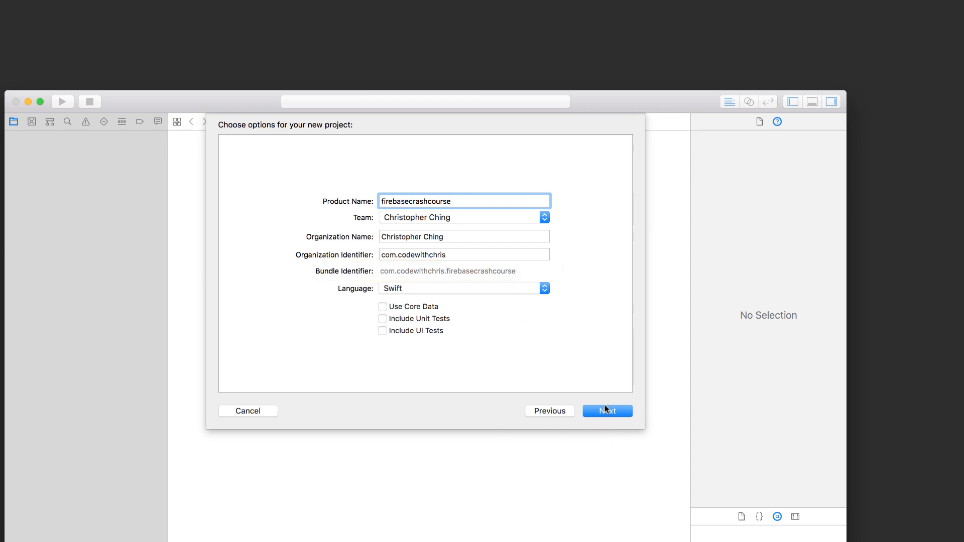
left_click(606, 411)
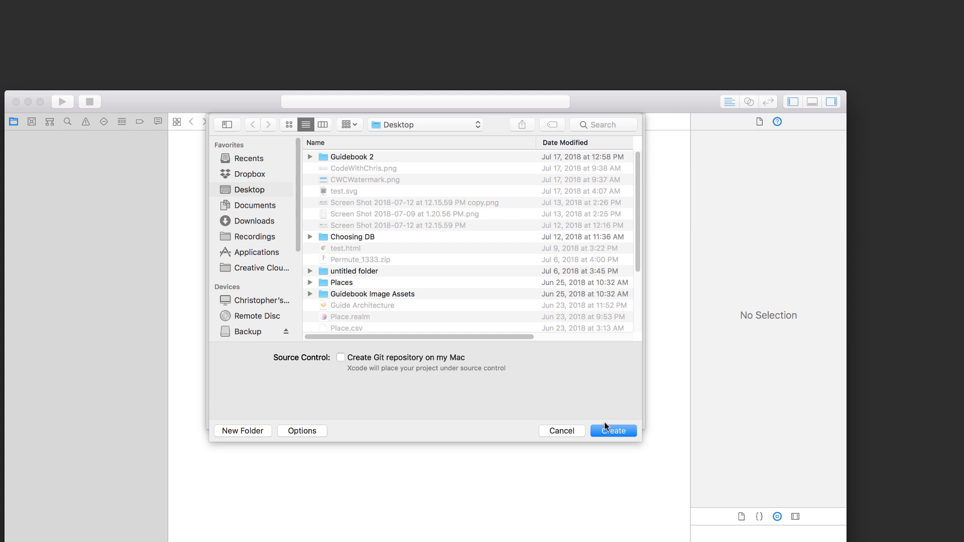
- Create the firebasecrashcourse project on the Desktop and check its bundle identifier
left_click(613, 430)
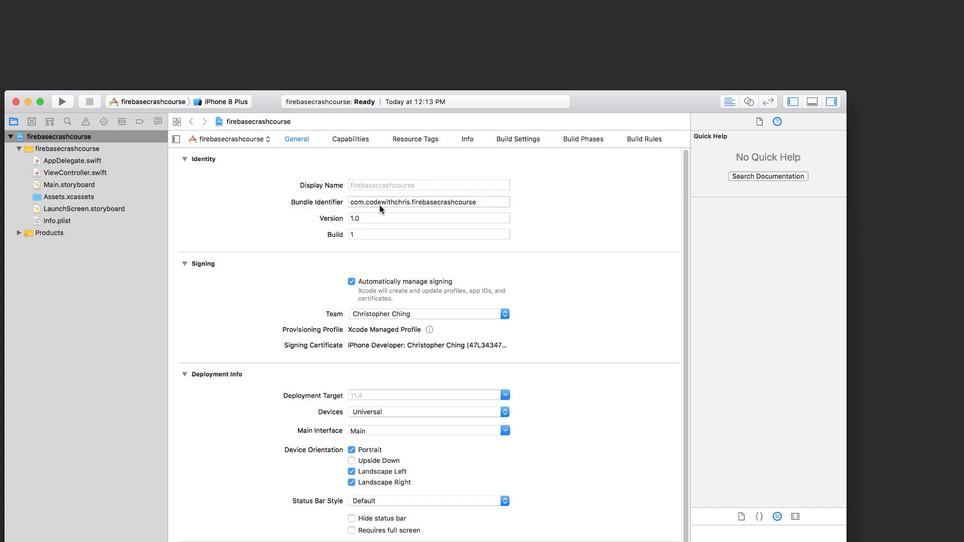
left_click(428, 202)
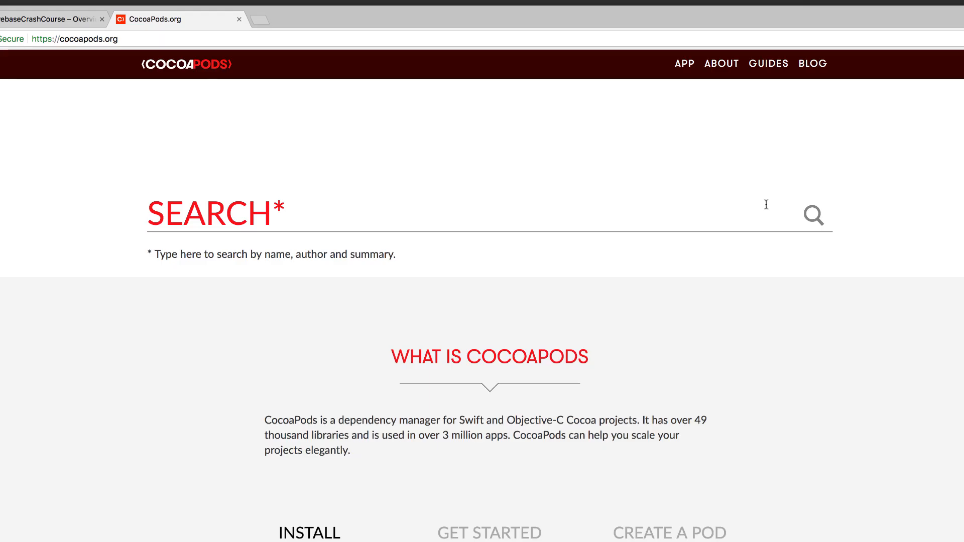
- Scroll cocoapods.org down to the install section with 'sudo gem install cocoapods'
scroll("down", 3)
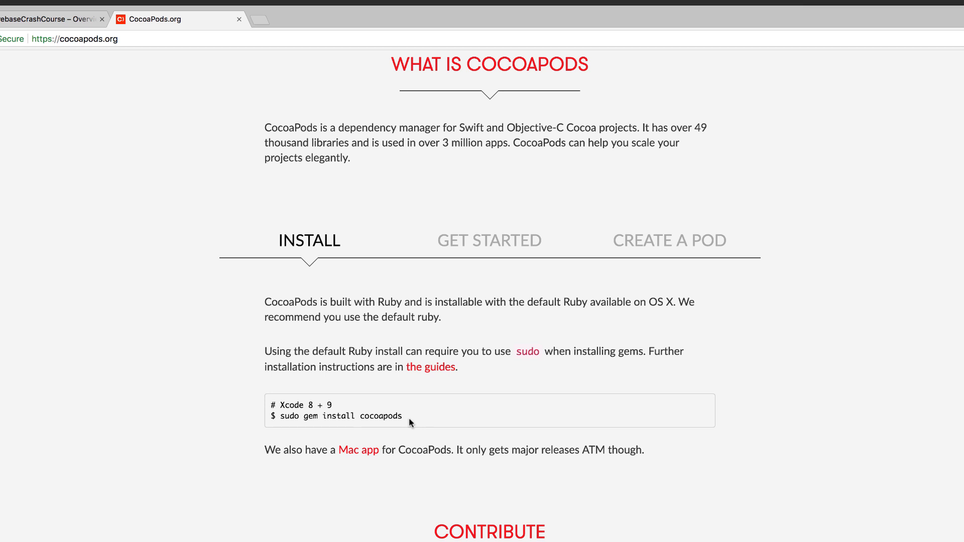
mouse_move(409, 426)
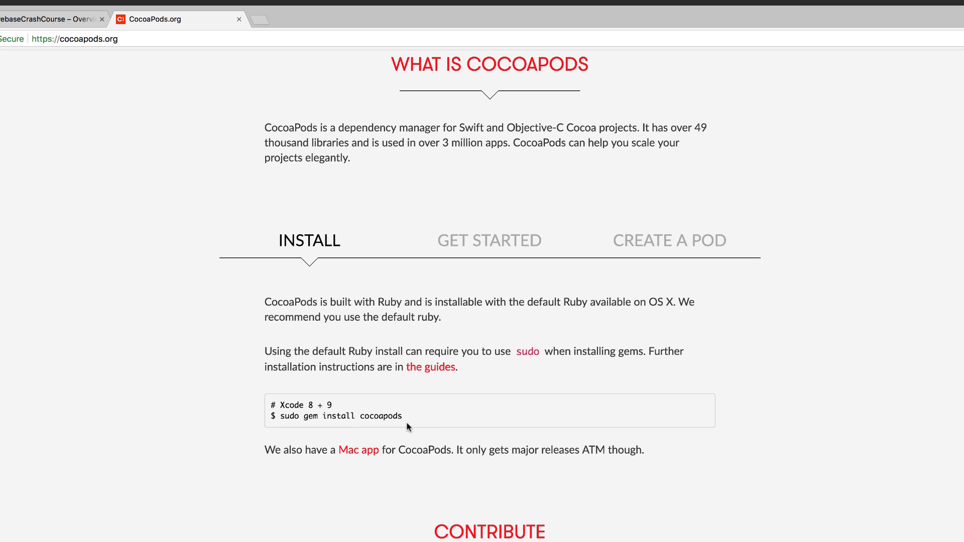
mouse_move(403, 428)
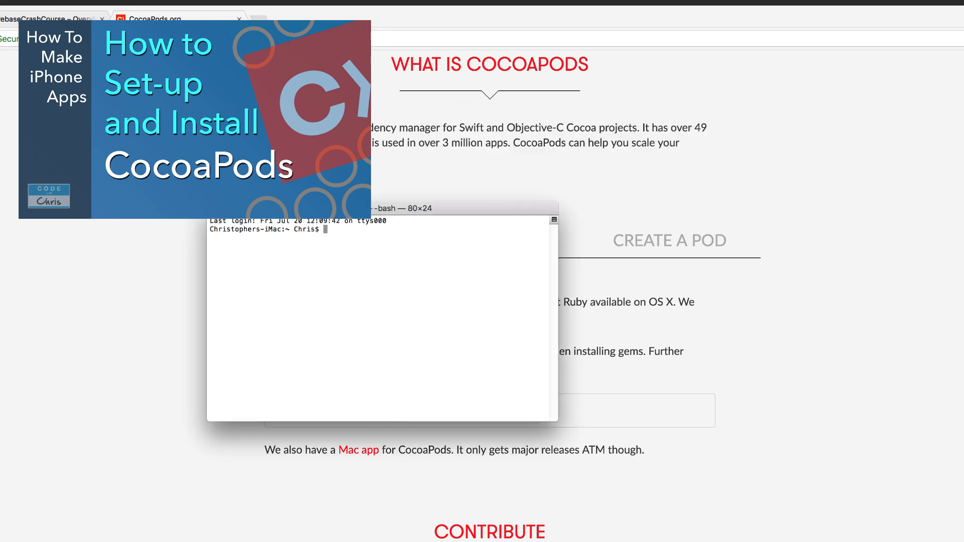
- In Terminal, change into Desktop and then the firebasecrashcourse project folder
left_click(381, 307)
type("cd")
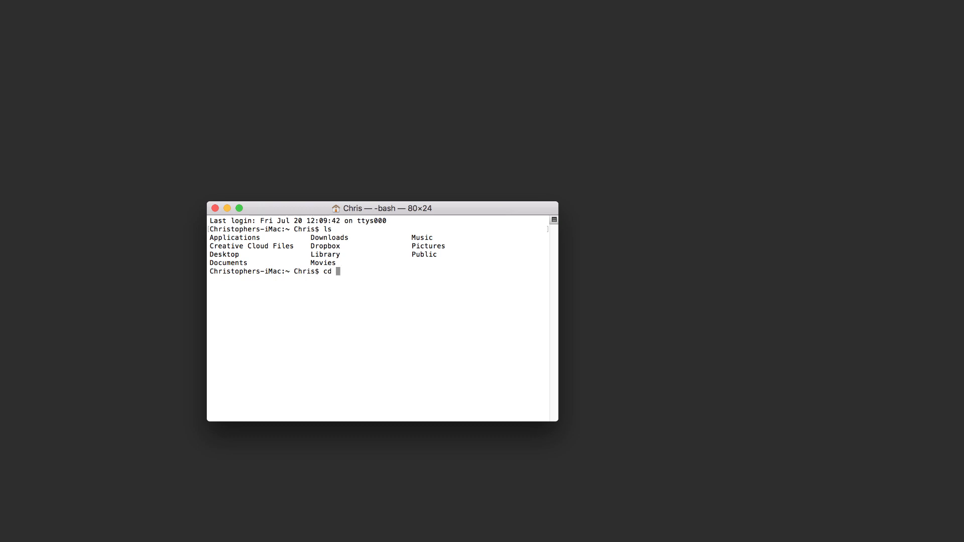
type("Desktop")
type("c")
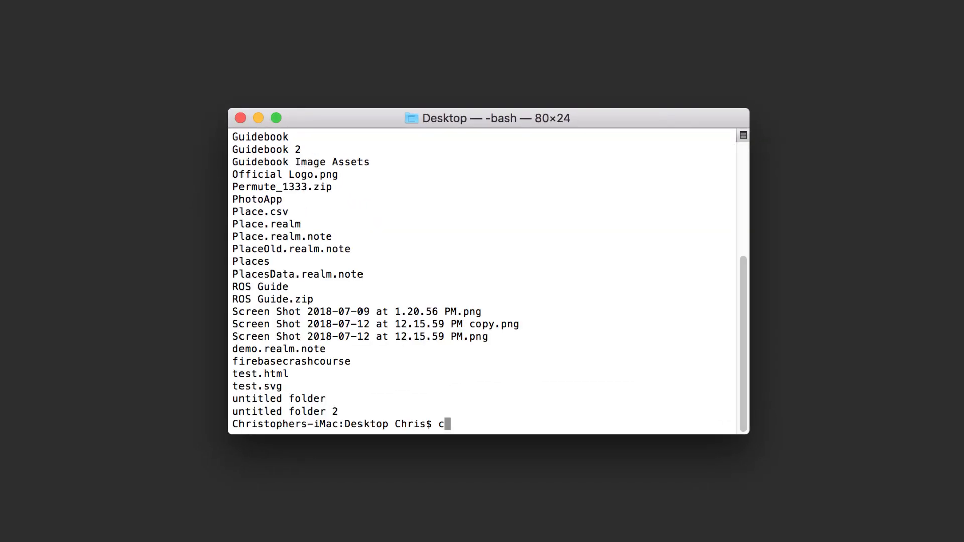
type("d fire")
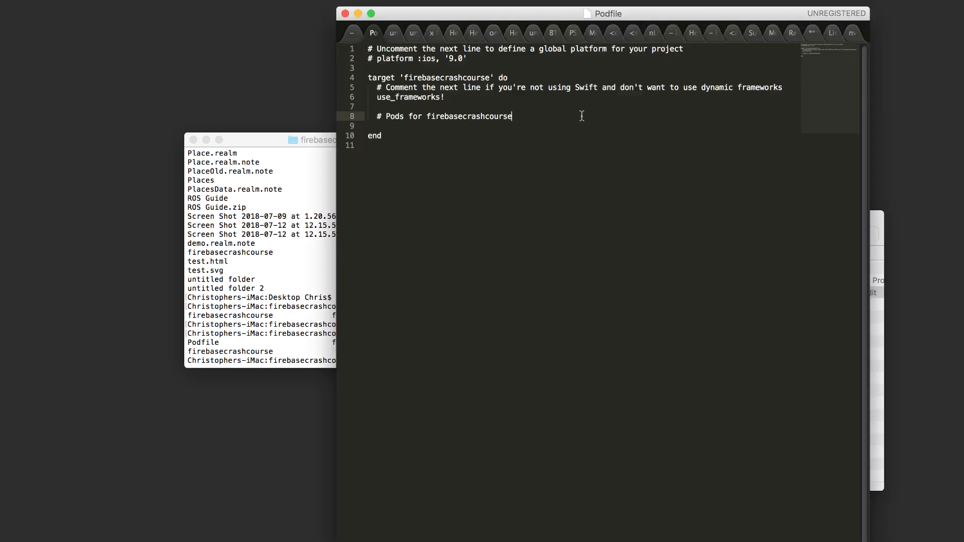
- Add the line pod 'Firebase/Database' below pod 'Firebase/Core' in the Podfile
key("enter")
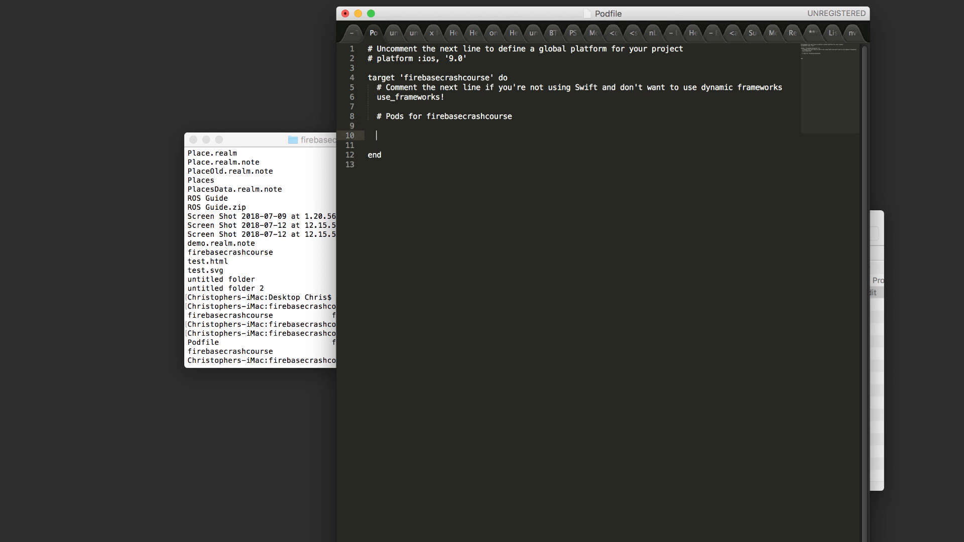
type("pod 'f'")
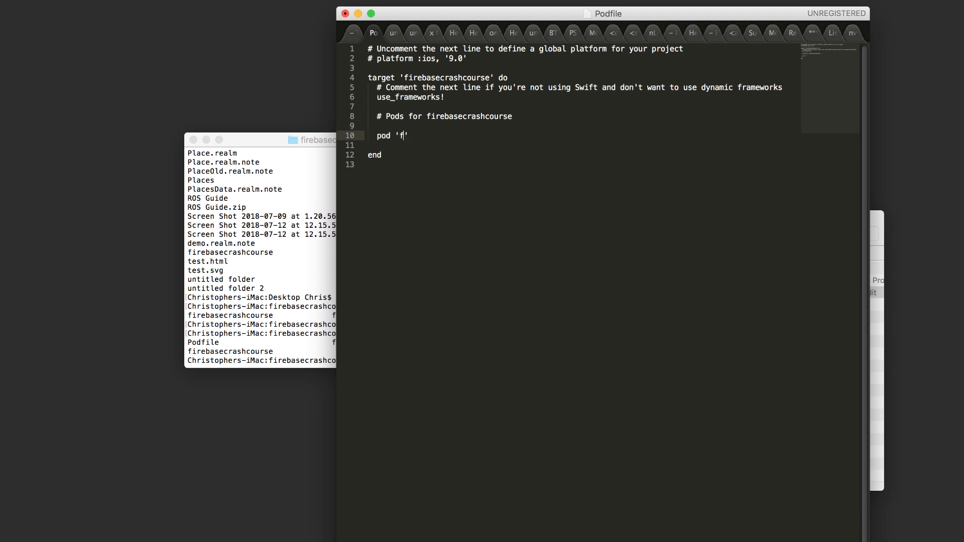
type("Firebae")
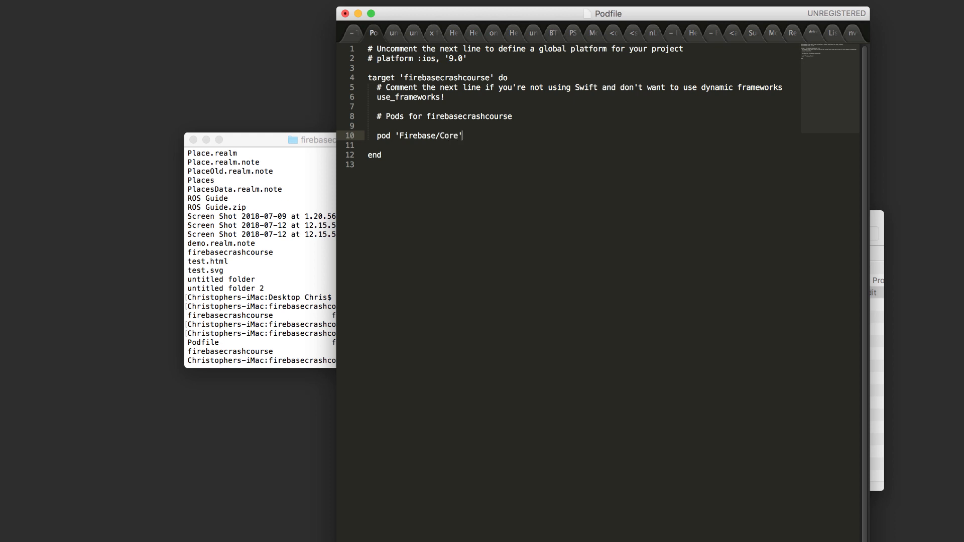
type("pod 'F'")
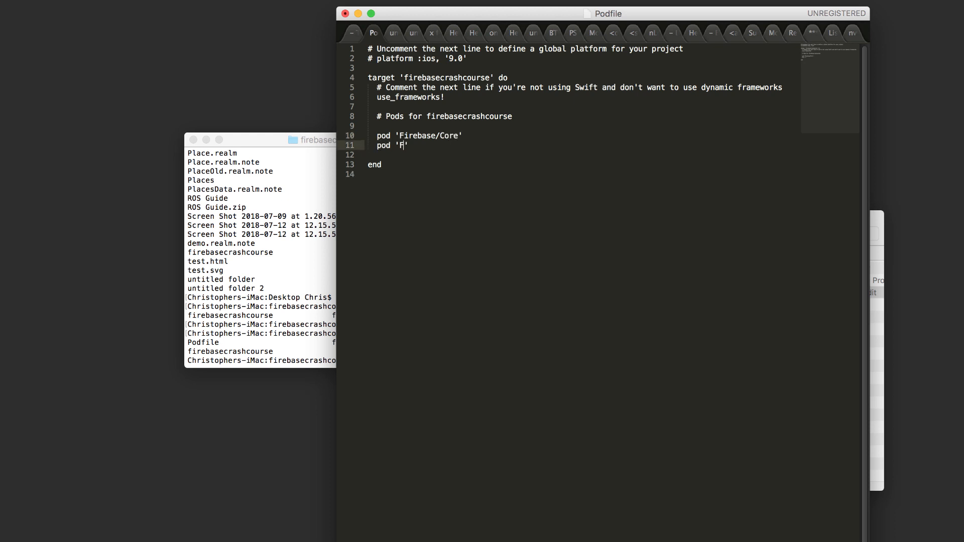
type("irebase")
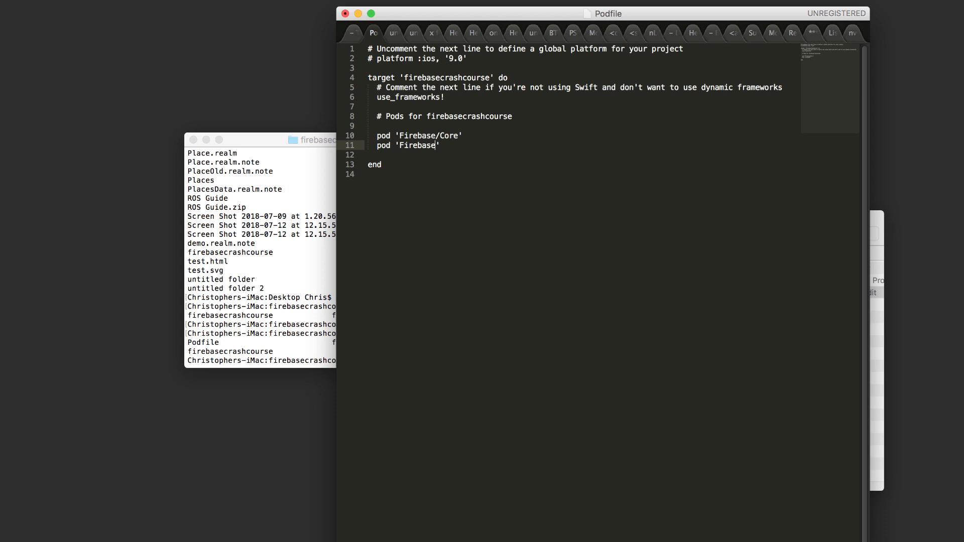
type("/Database")
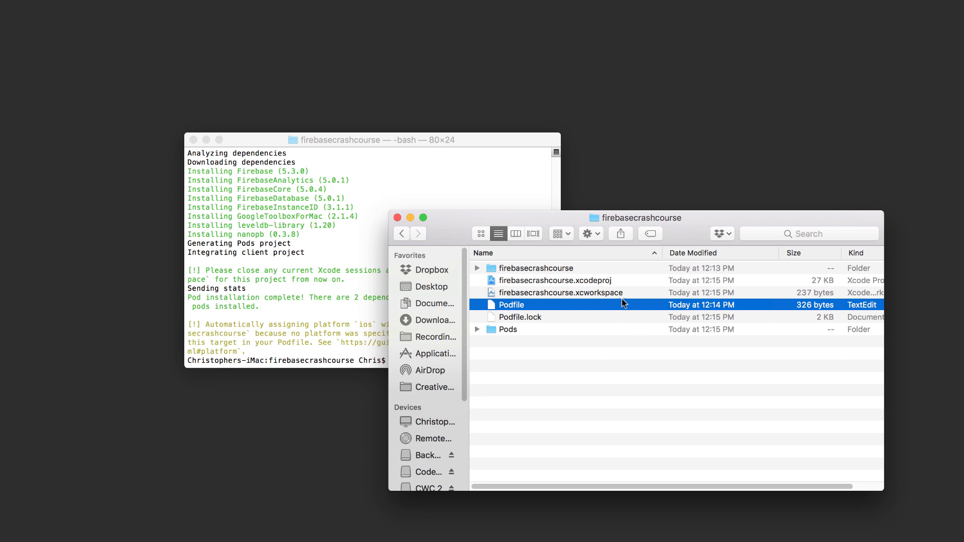
- Select firebasecrashcourse.xcworkspace in the project folder and open it
left_click(559, 292)
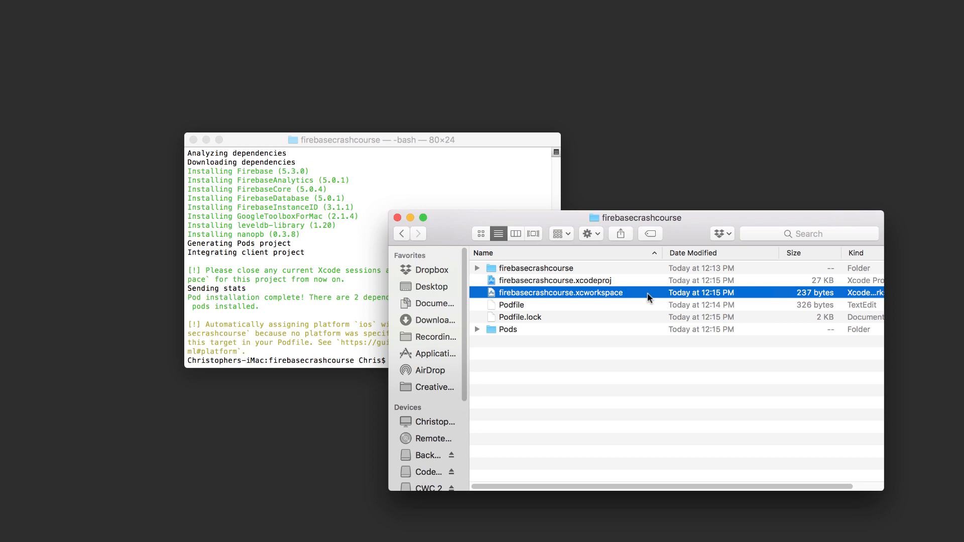
mouse_move(647, 299)
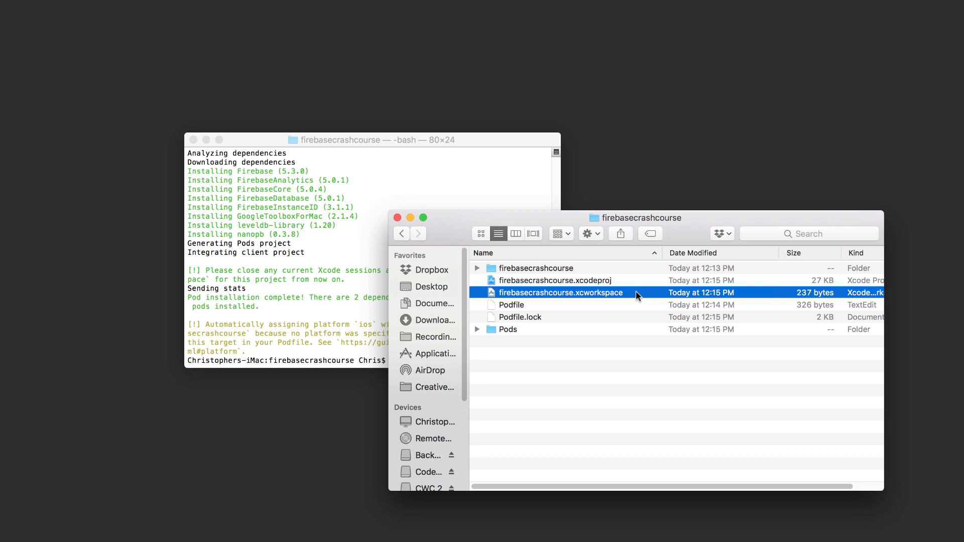
double_click(557, 293)
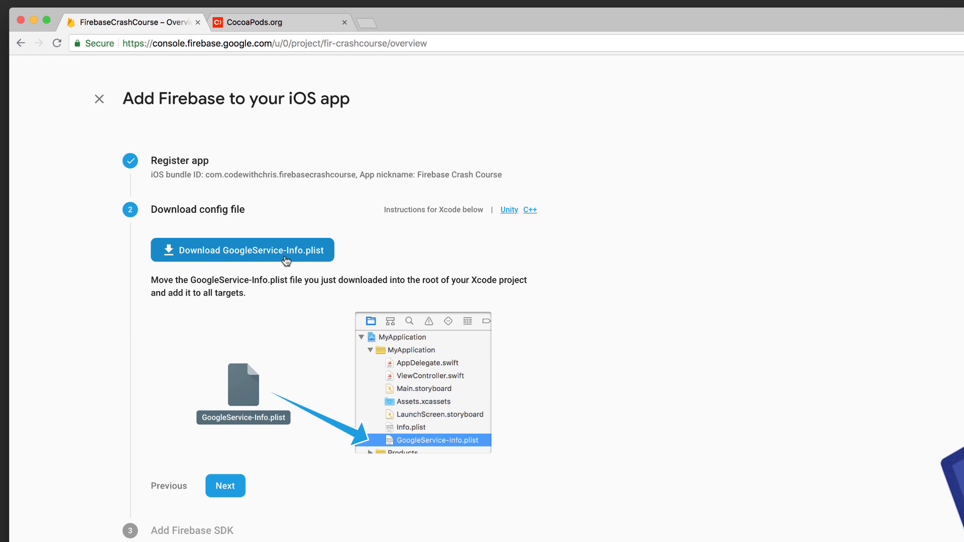
- Download GoogleService-Info.plist and show the Desktop folder in Finder
left_click(242, 249)
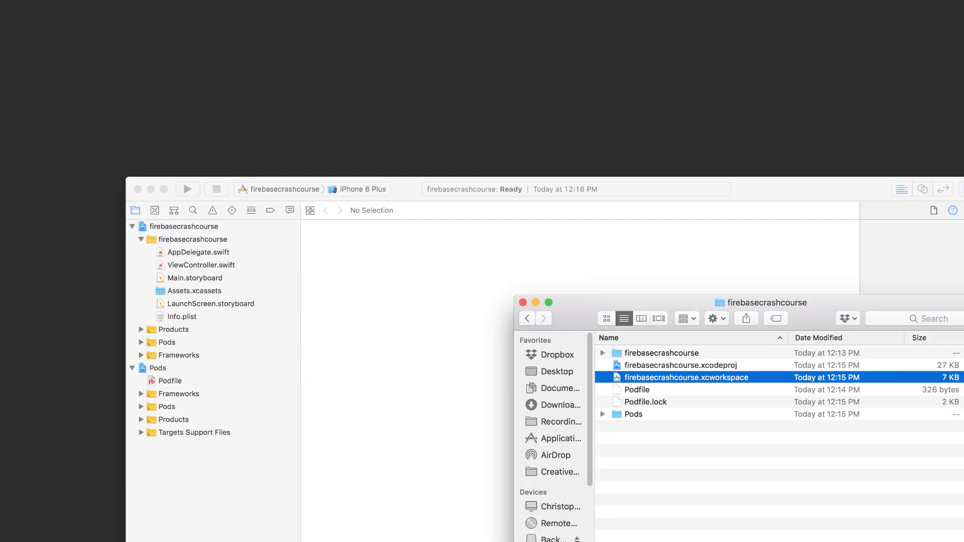
left_click(709, 504)
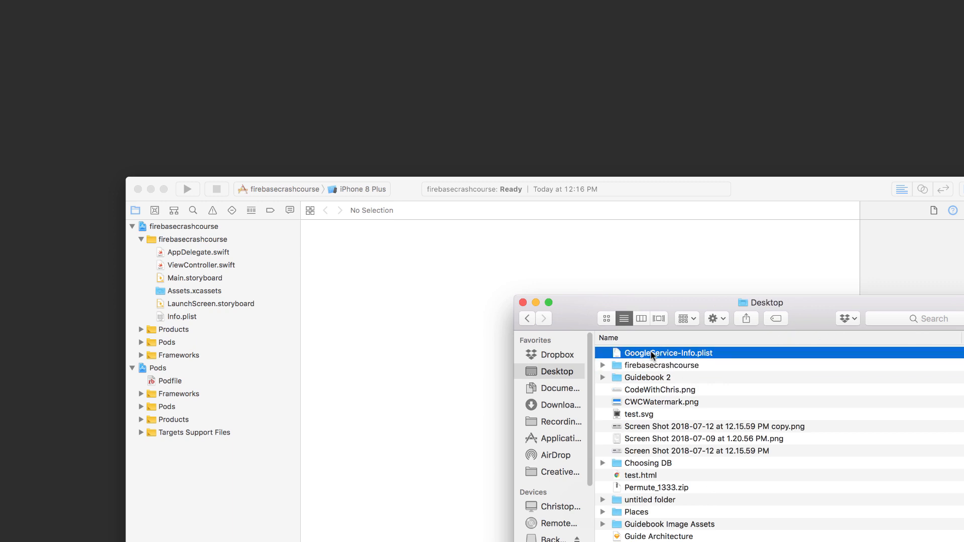
- Copy GoogleService-Info.plist into the project navigator and include it in the firebasecrashcourse target
left_click_drag(668, 353, 258, 340)
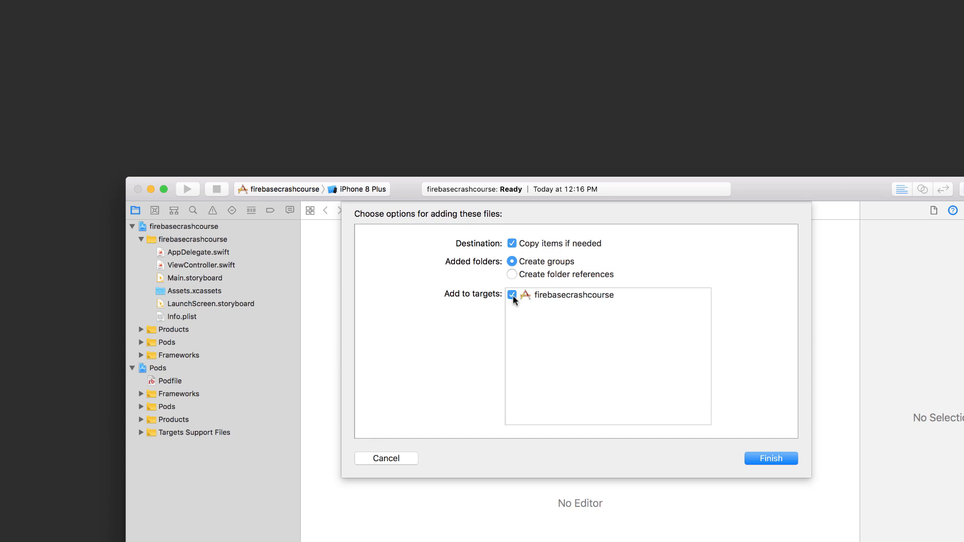
mouse_move(517, 305)
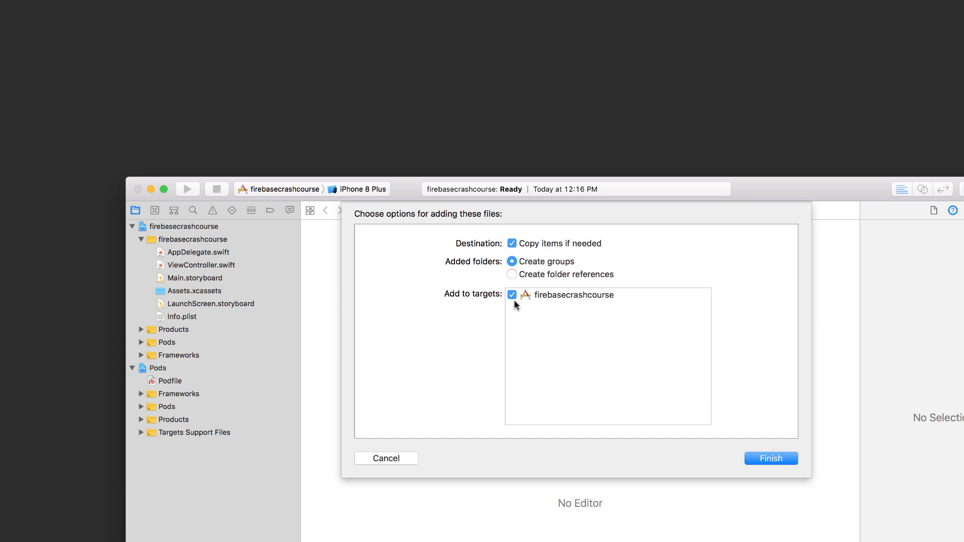
mouse_move(523, 309)
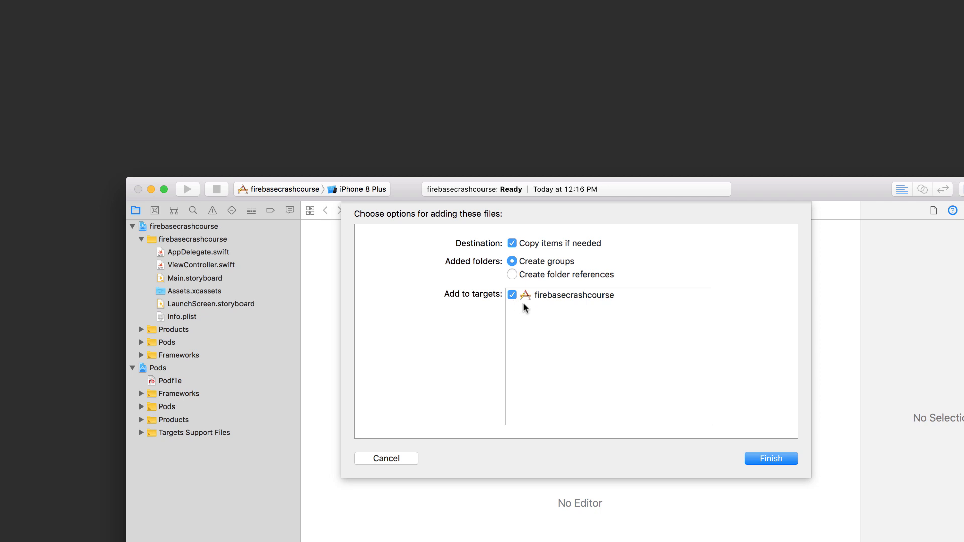
left_click(771, 459)
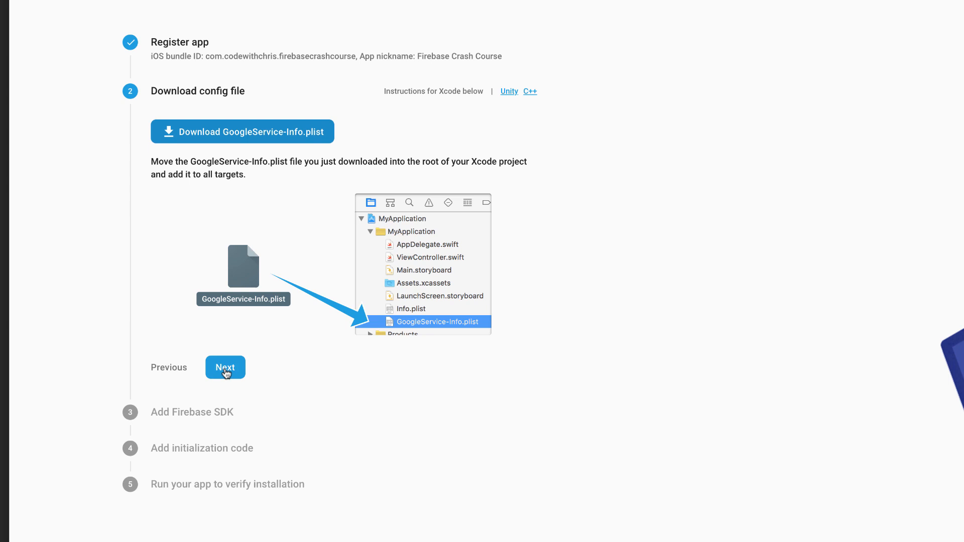
- Advance past the Download config file and Add Firebase SDK setup steps
left_click(225, 367)
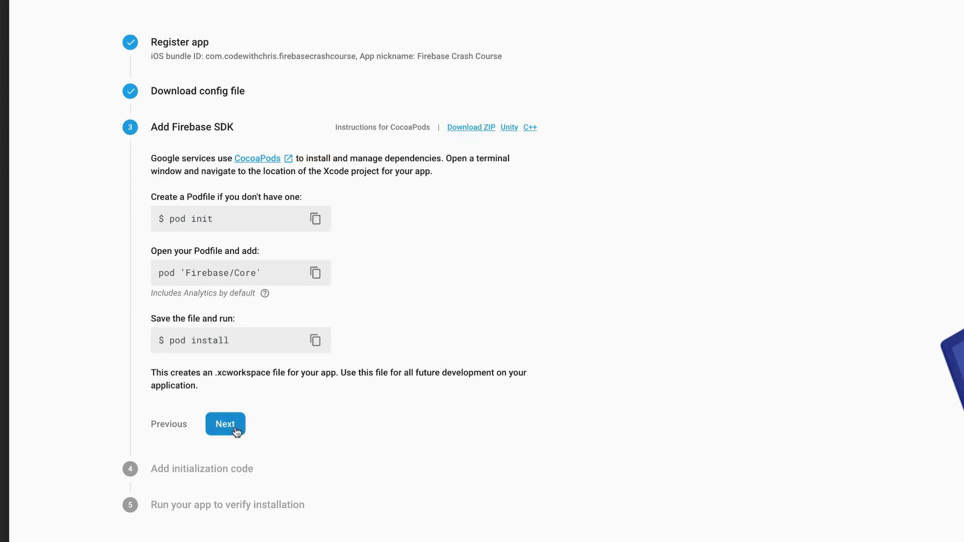
left_click(225, 425)
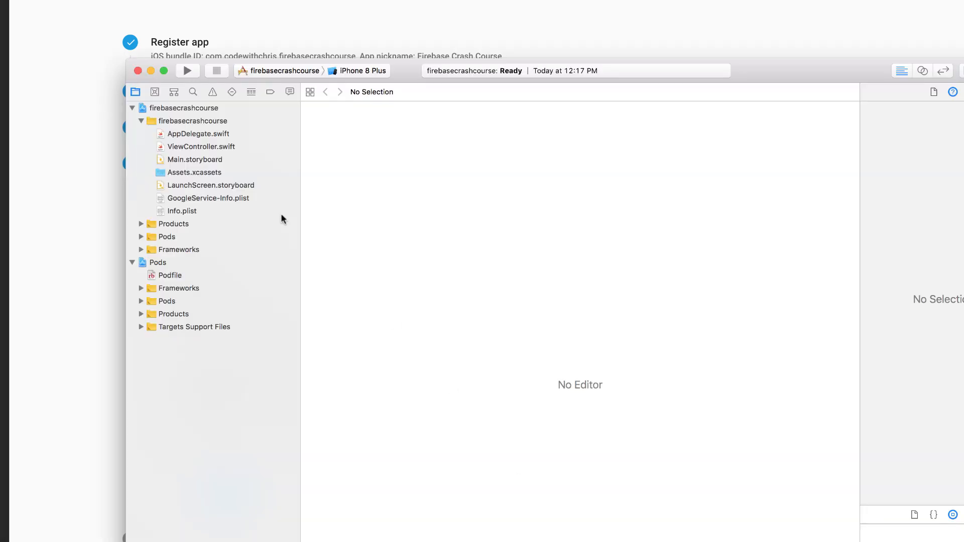
- Add 'import Firebase' and 'FirebaseApp.configure()' to AppDelegate.swift
left_click(198, 133)
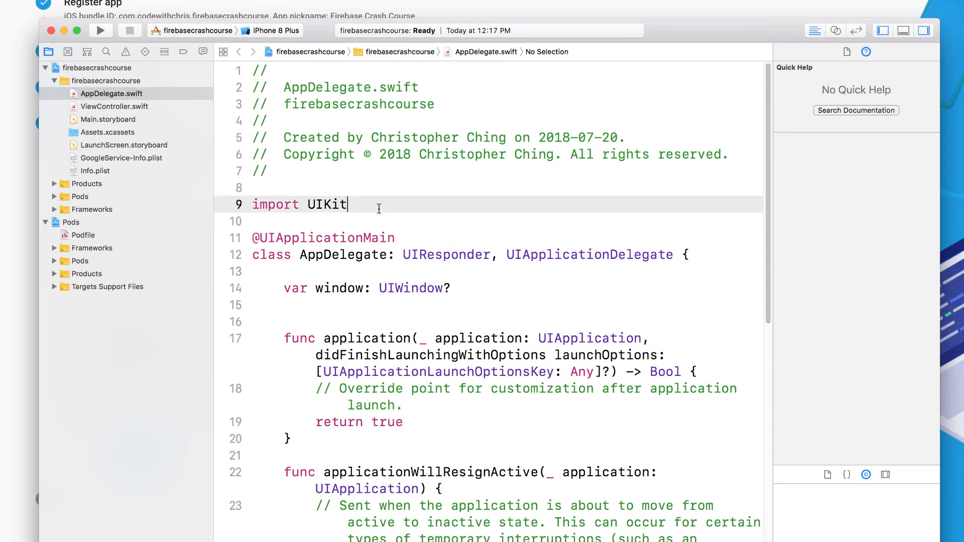
type("import")
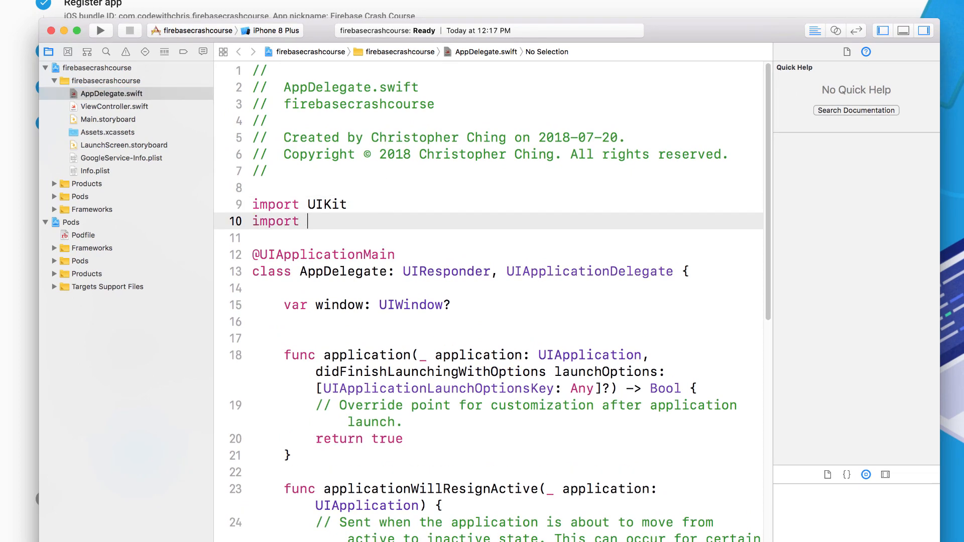
type("Firebase")
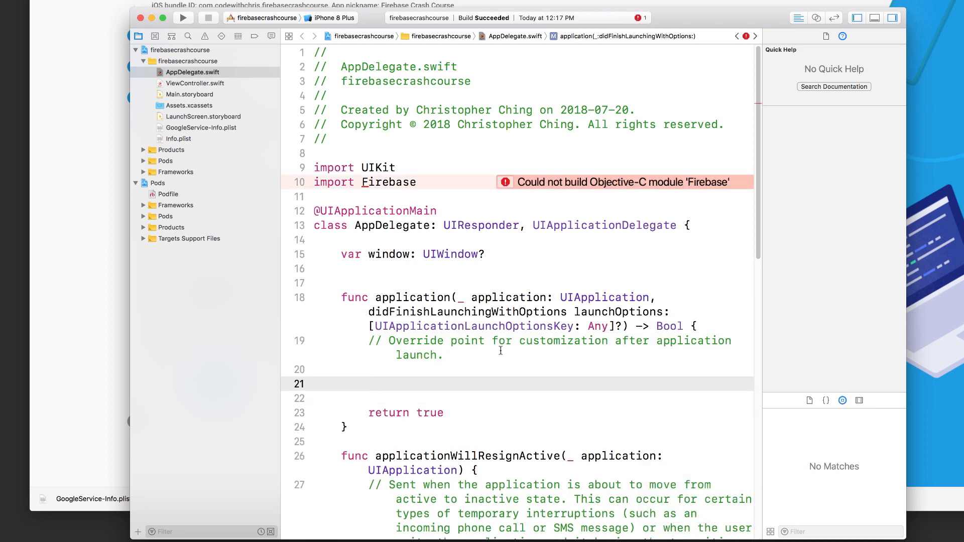
type("FirebaseApp")
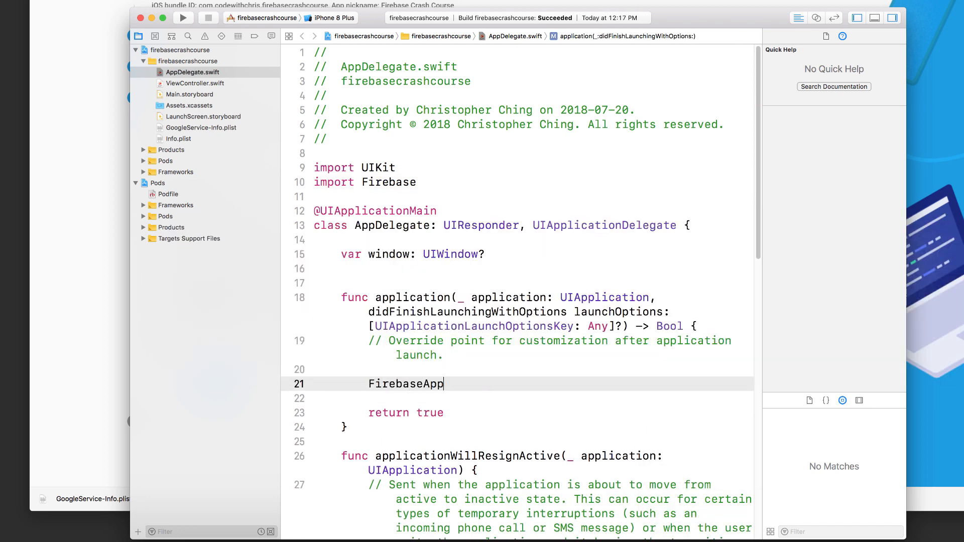
type(".configure()")
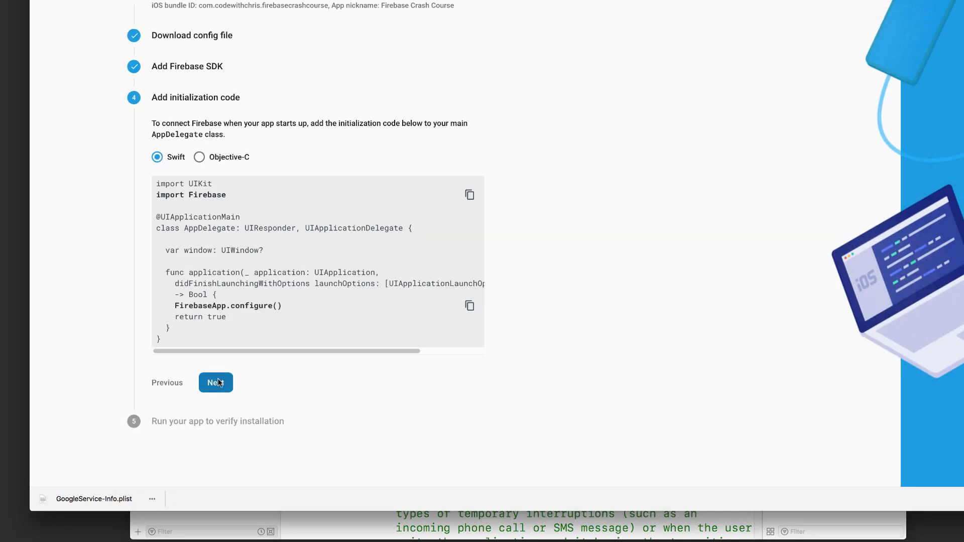
- Run the app to verify the Firebase connection, then continue to the project console
left_click(215, 383)
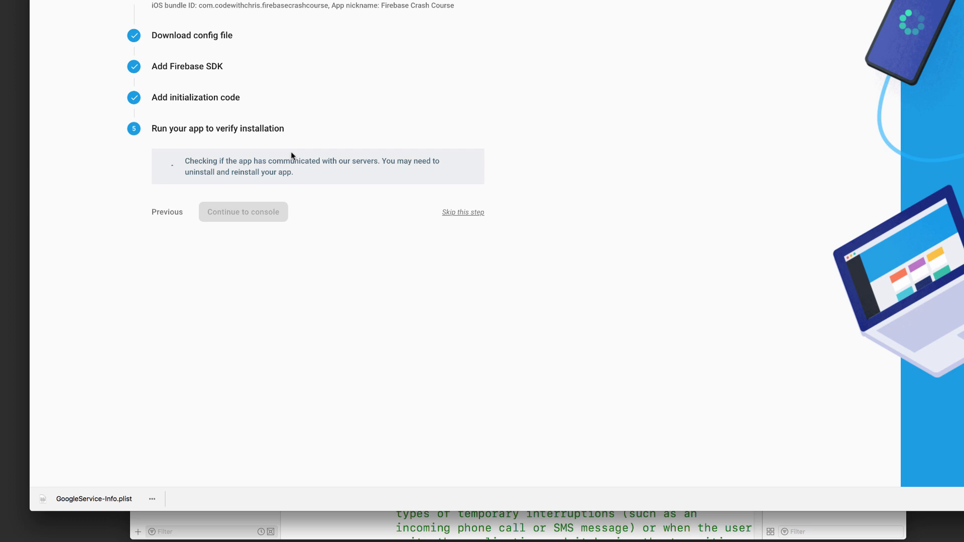
mouse_move(291, 174)
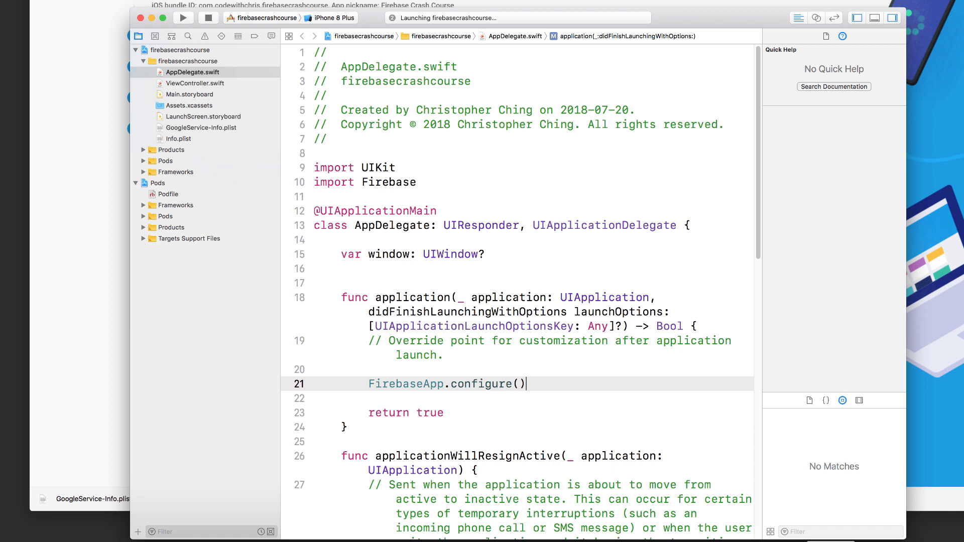
left_click(183, 17)
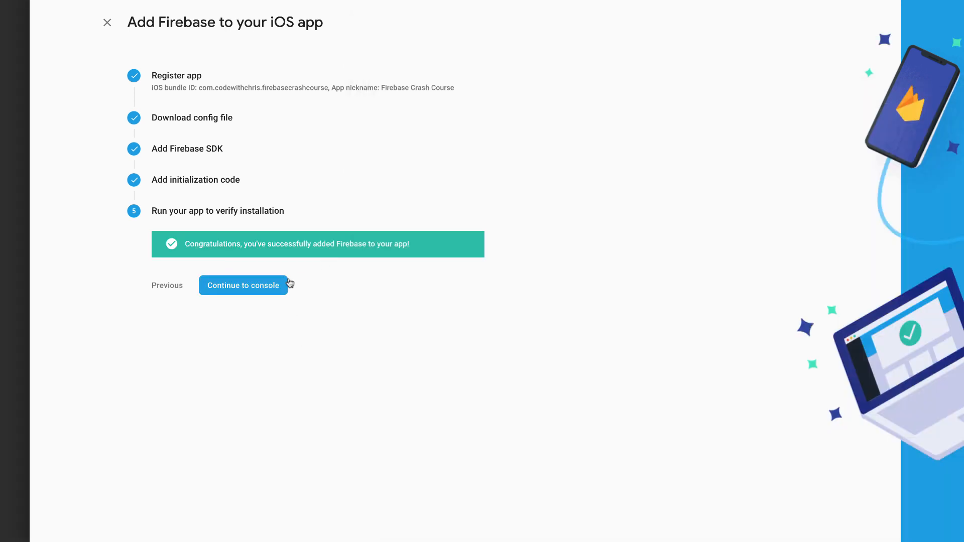
left_click(244, 285)
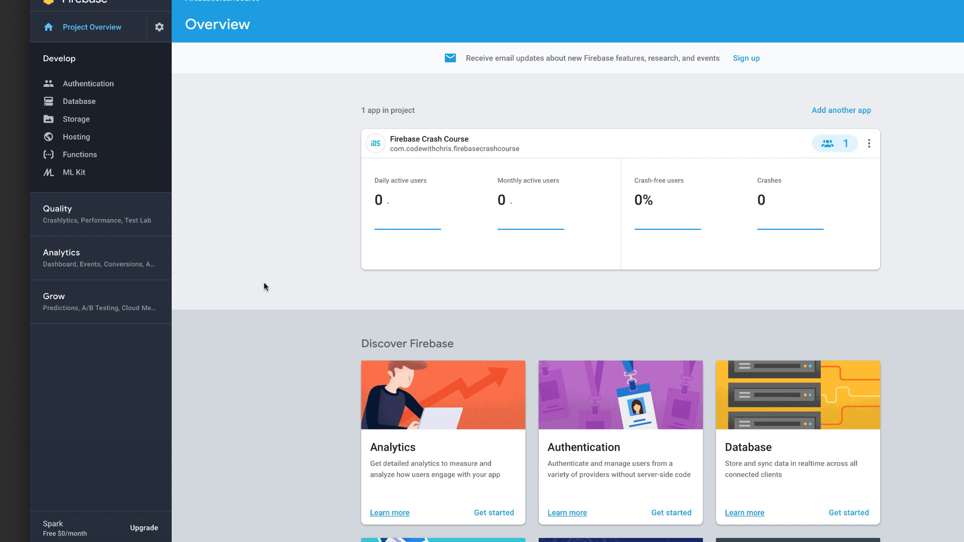
mouse_move(217, 283)
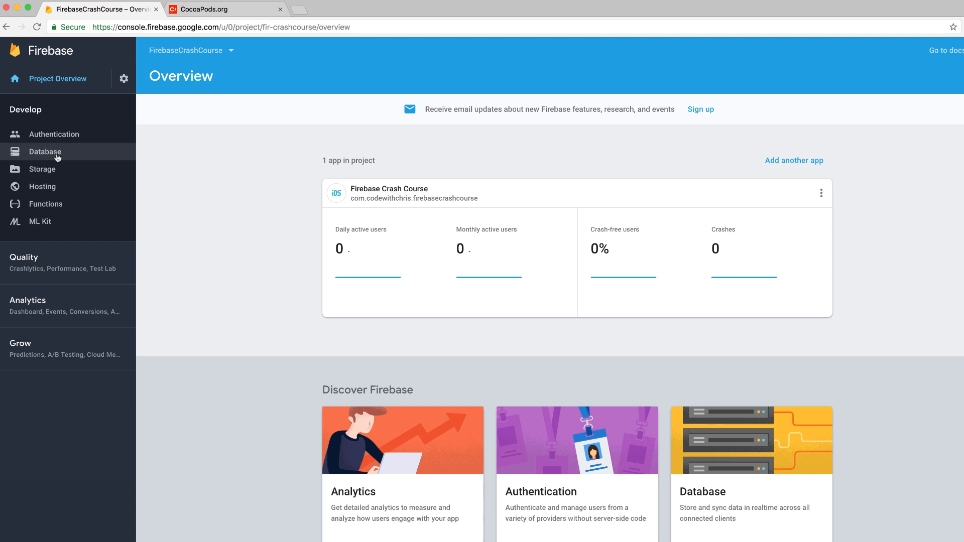
- Go to the Database section and choose Create database for the Realtime Database
left_click(44, 152)
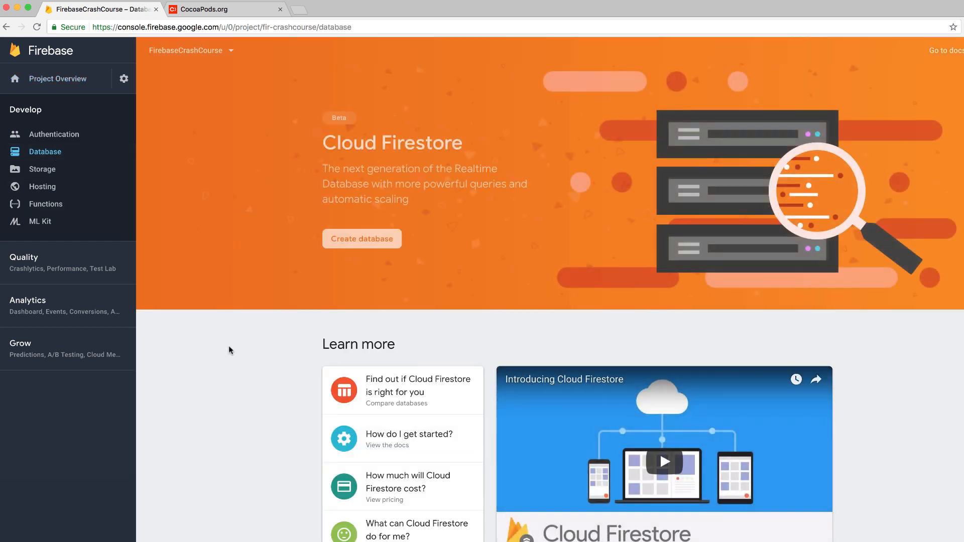
mouse_move(223, 350)
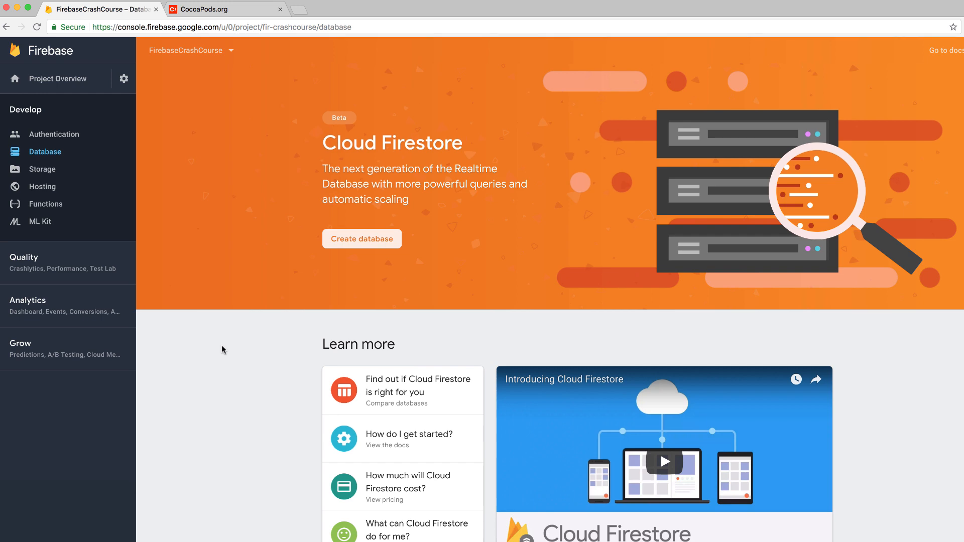
mouse_move(235, 330)
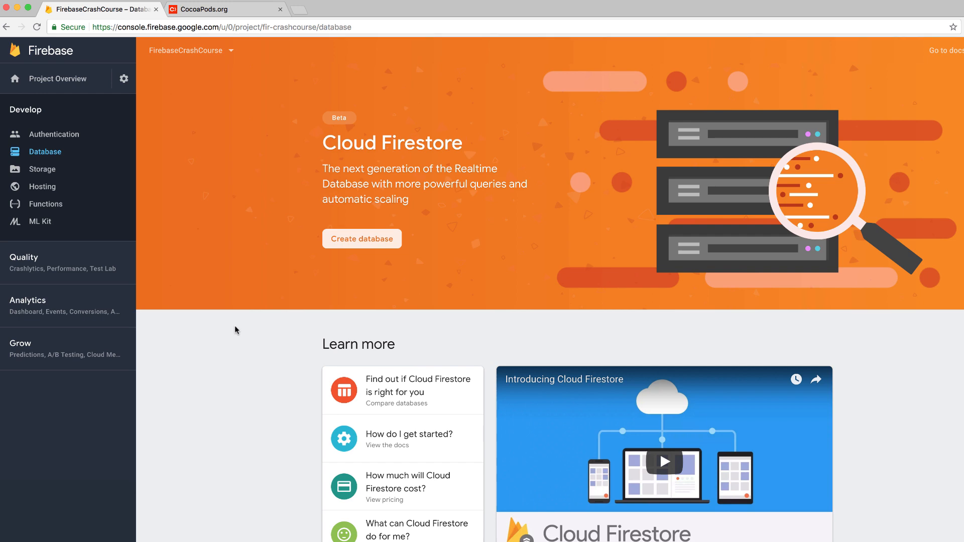
scroll("down", 3)
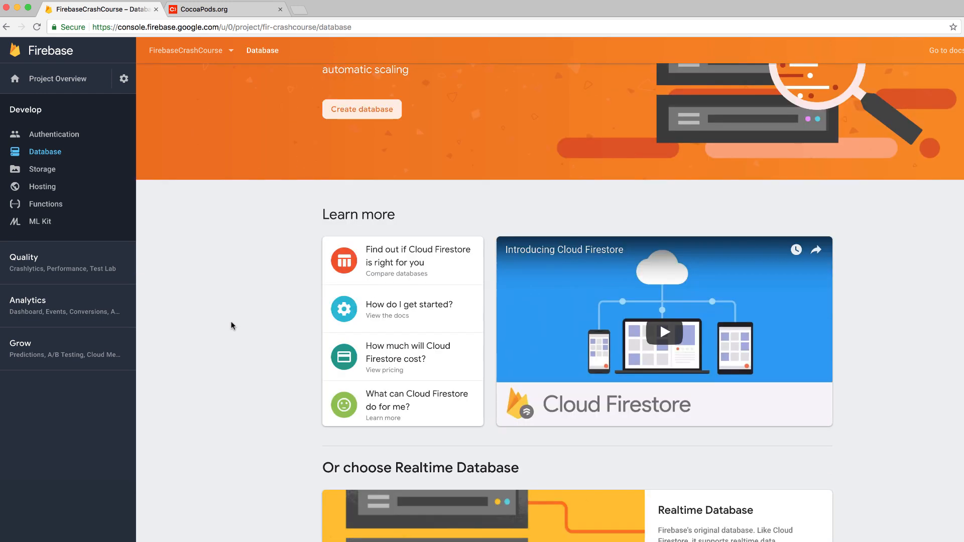
scroll("down", 3)
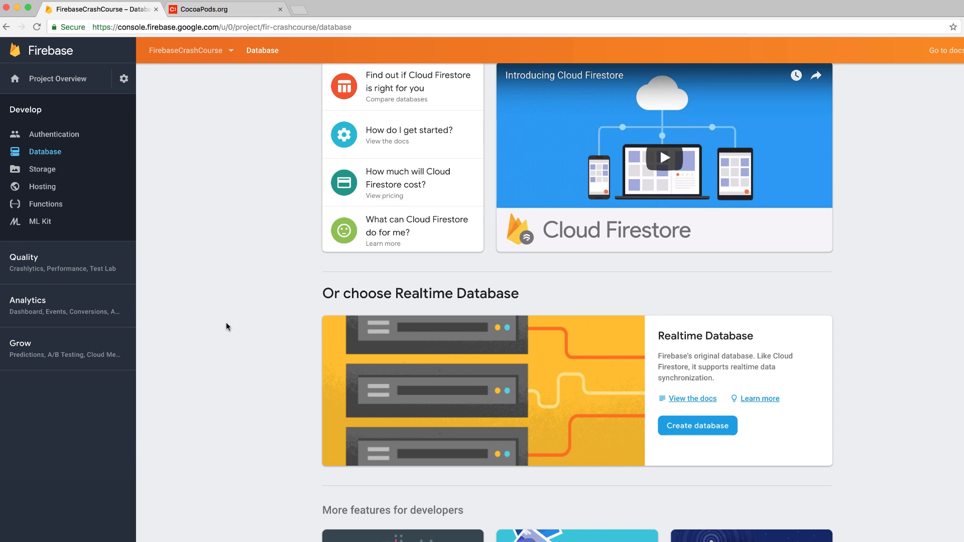
scroll("down", 3)
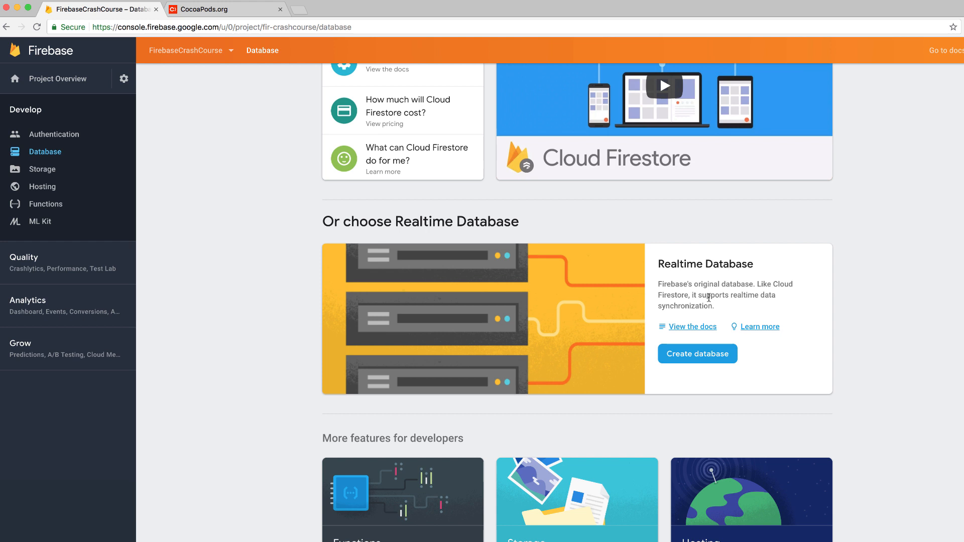
mouse_move(713, 363)
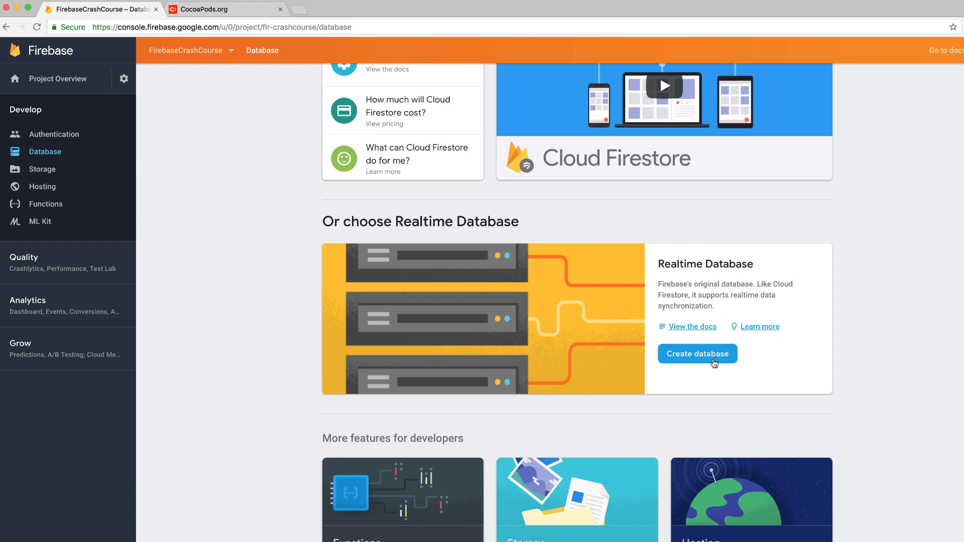
mouse_move(713, 364)
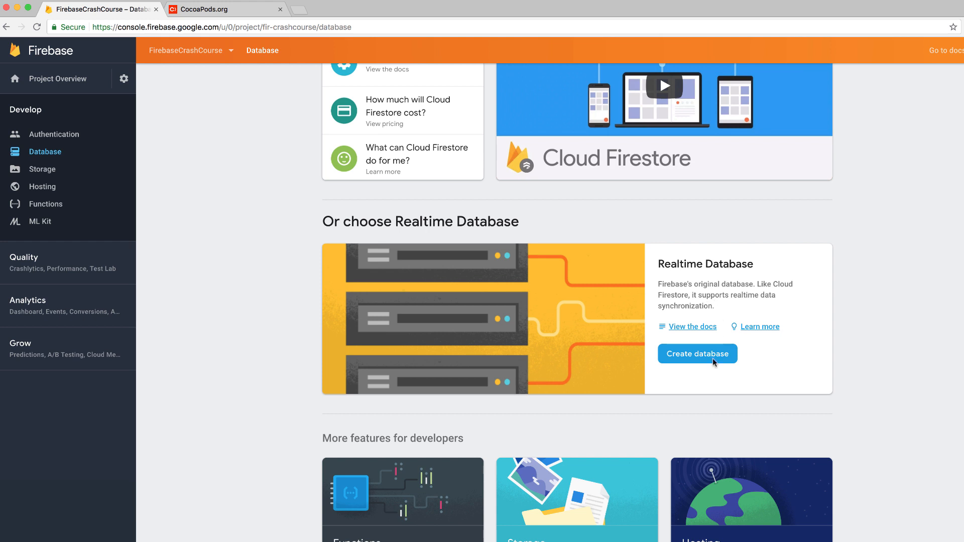
mouse_move(367, 327)
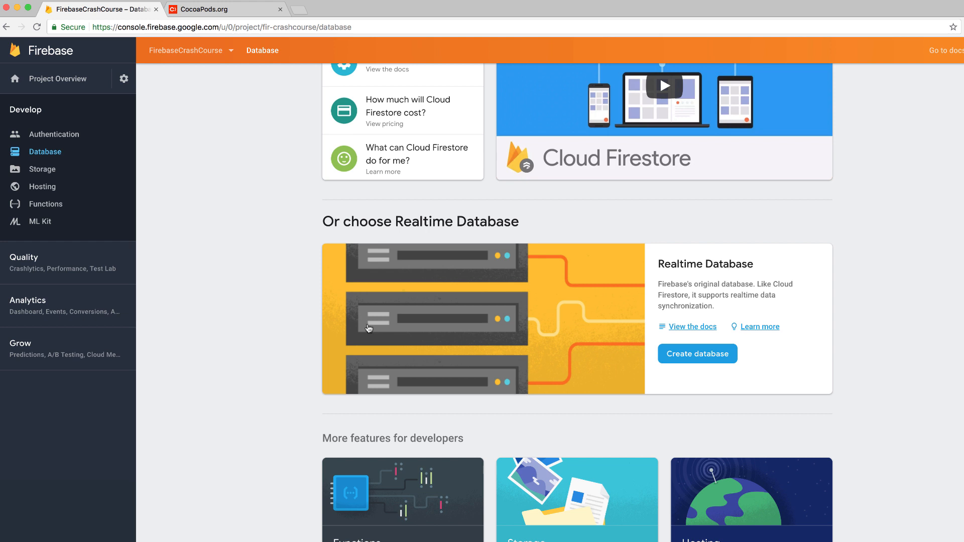
mouse_move(370, 326)
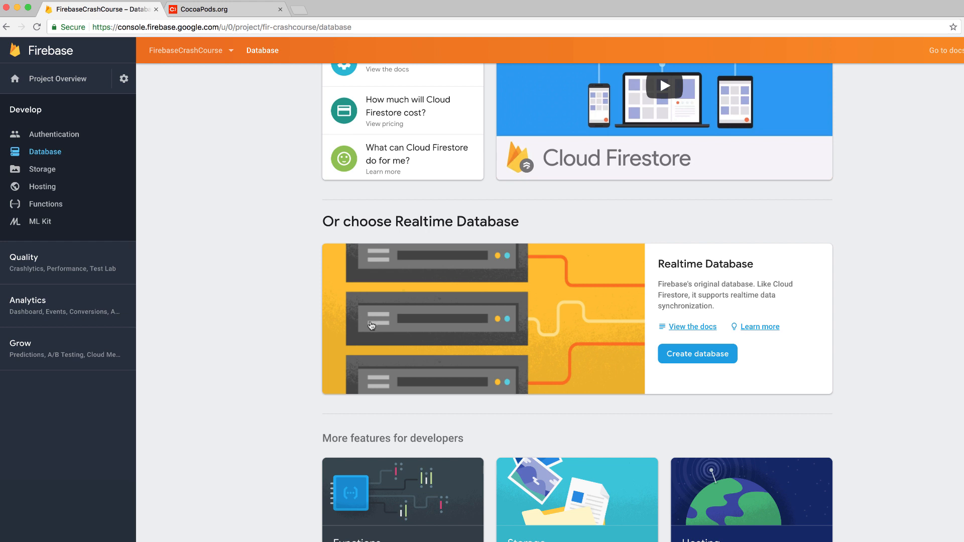
left_click(698, 354)
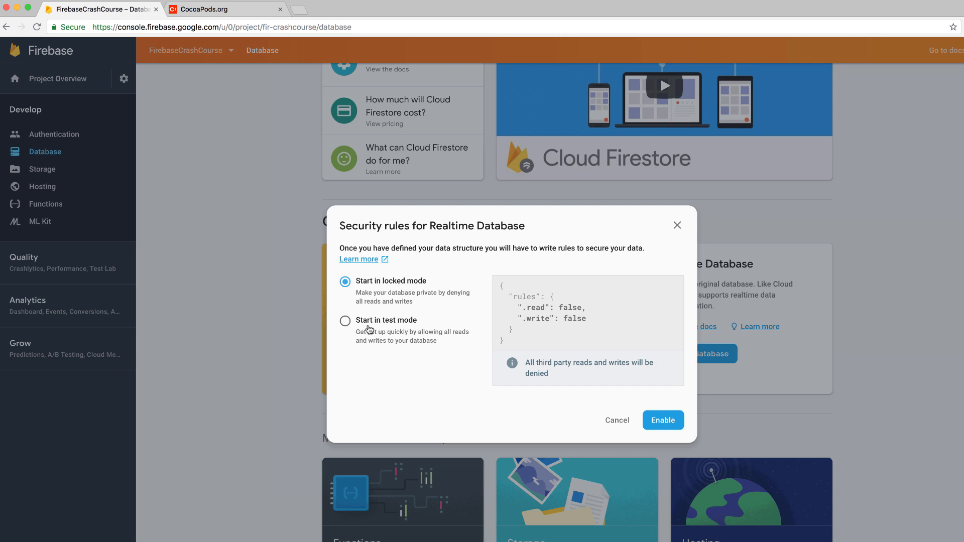
- Enable the Realtime Database with 'Start in test mode' security rules
left_click(344, 320)
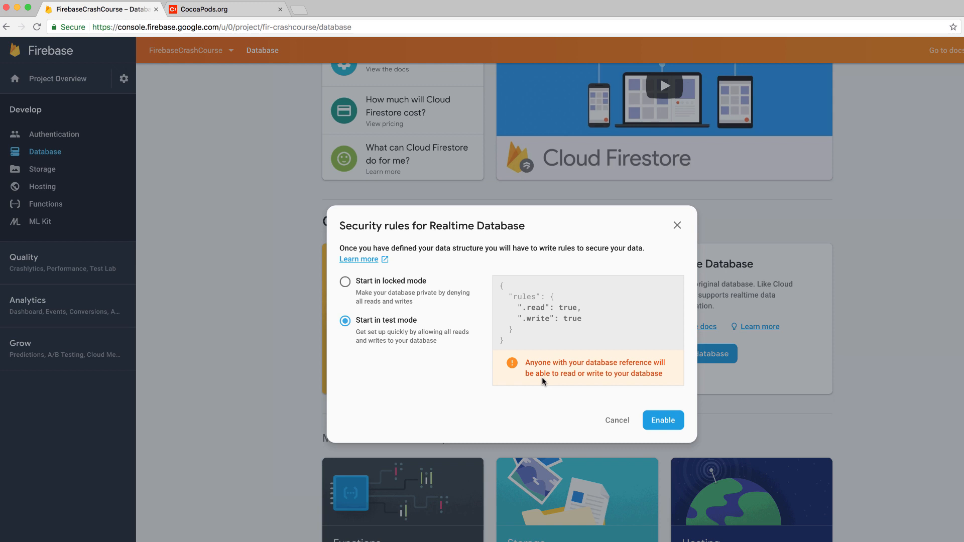
mouse_move(435, 356)
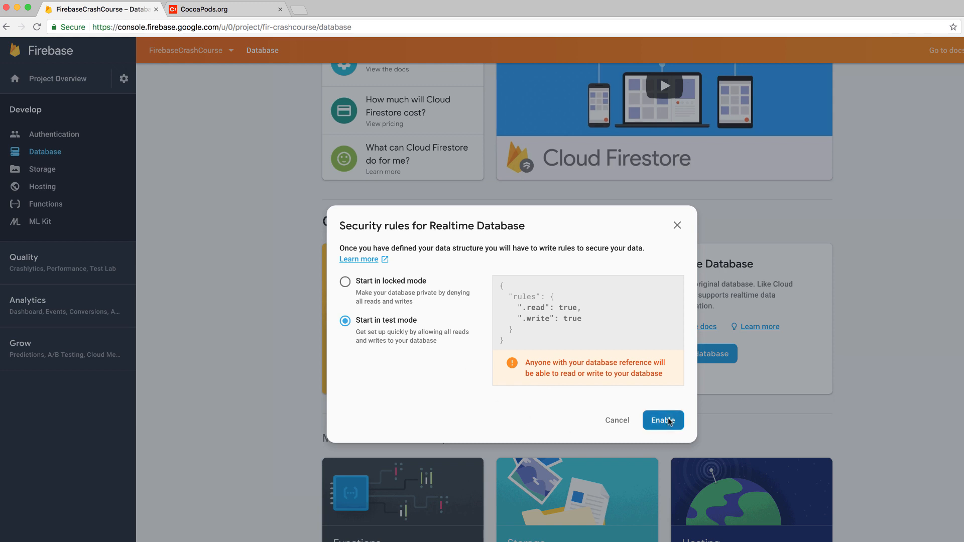
left_click(663, 420)
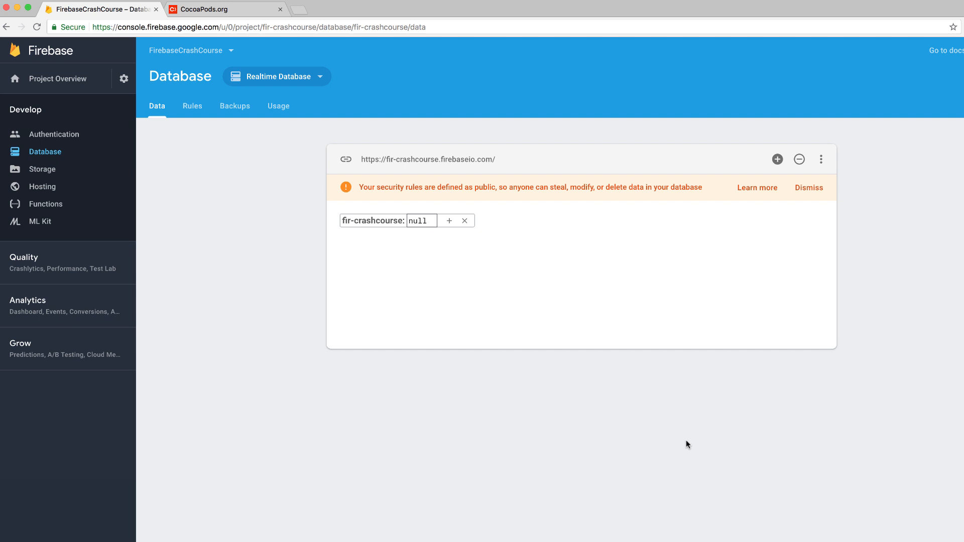
mouse_move(396, 265)
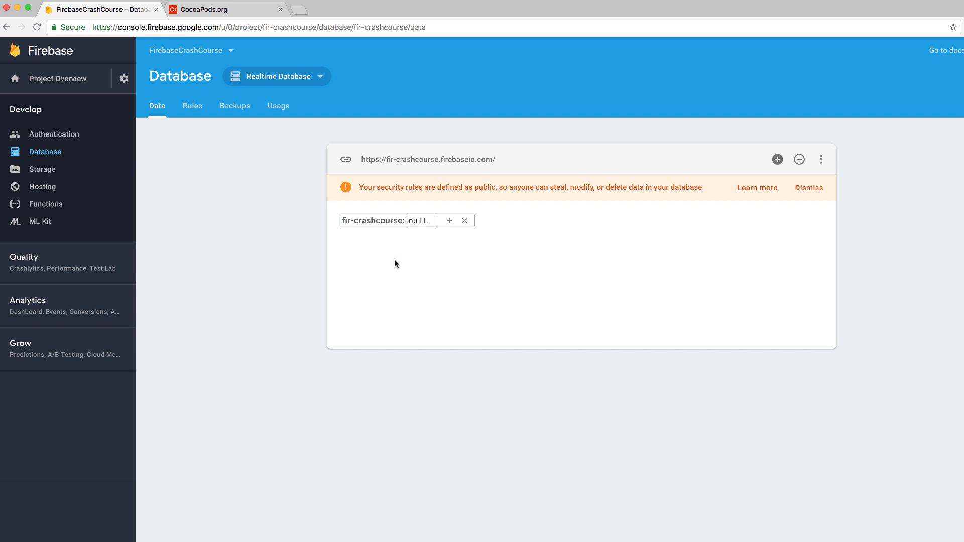
mouse_move(399, 281)
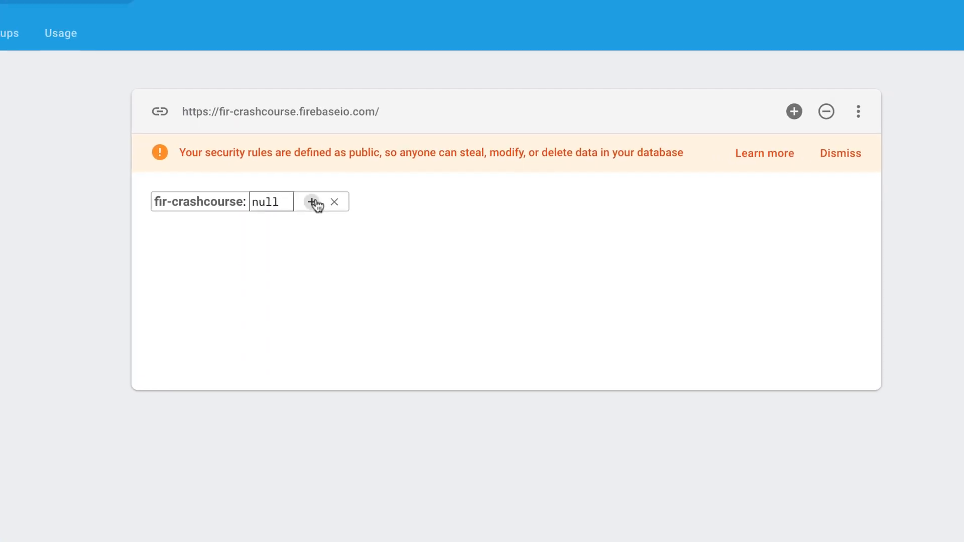
- Begin a root child entry, then permanently delete the someid entry
left_click(315, 202)
type("someid")
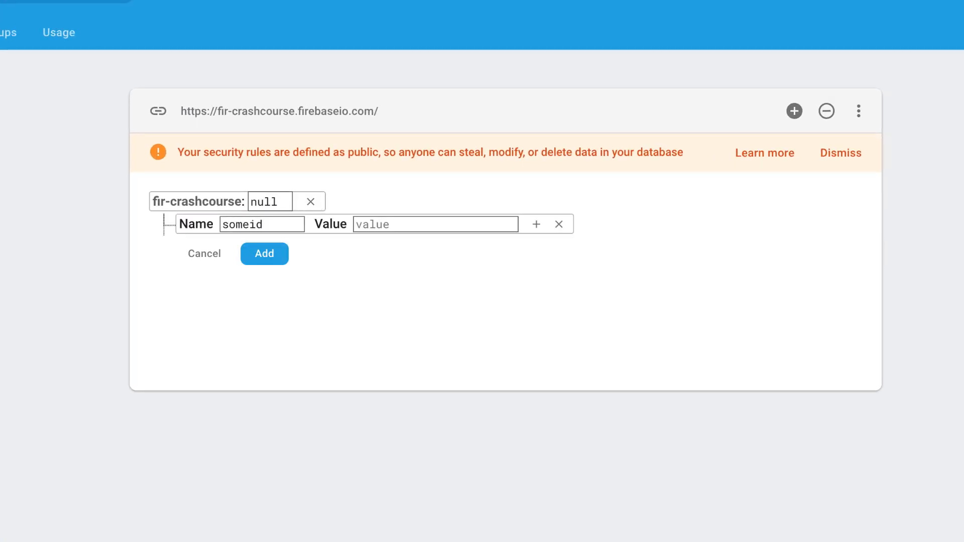
left_click(264, 253)
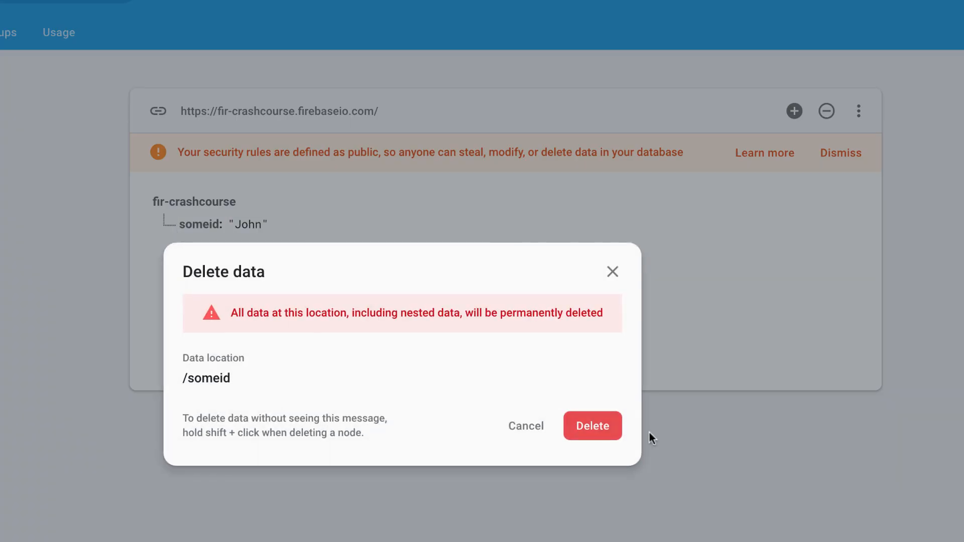
left_click(592, 426)
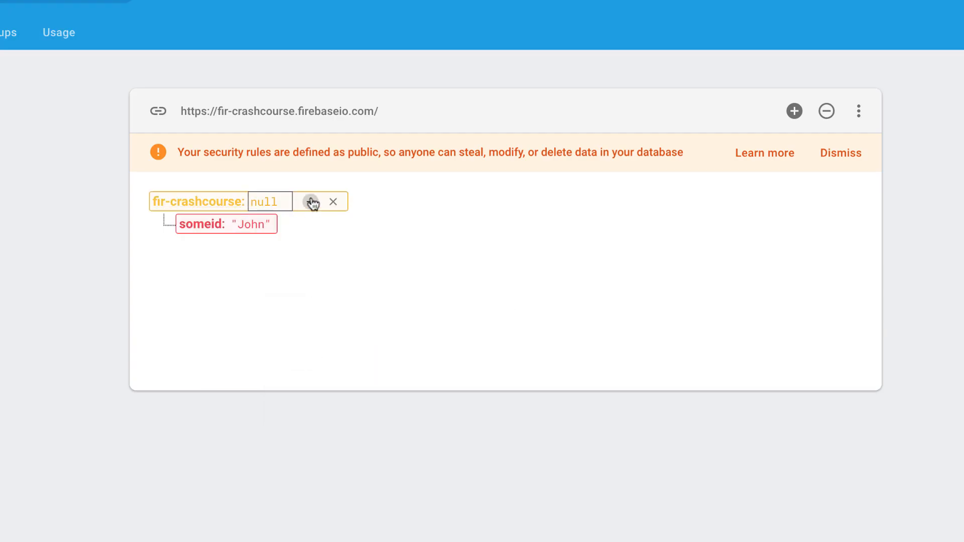
- Re-add someid under the root with nested name John, age 39 and role admin fields
left_click(313, 202)
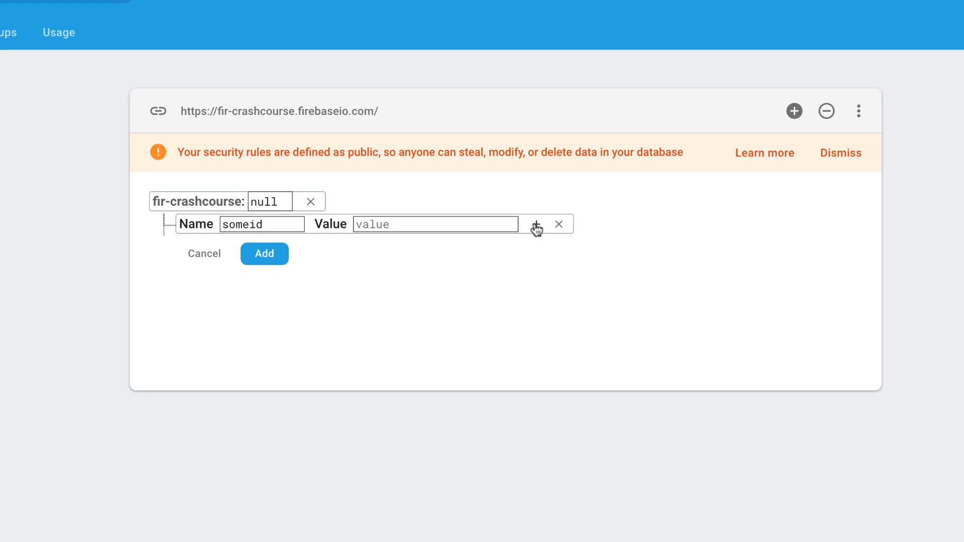
left_click(537, 224)
type("John")
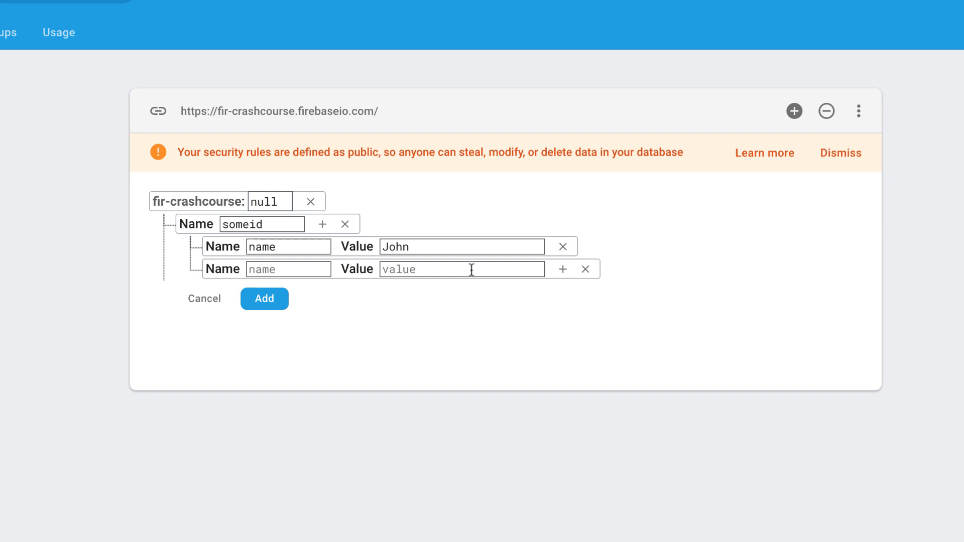
left_click(563, 269)
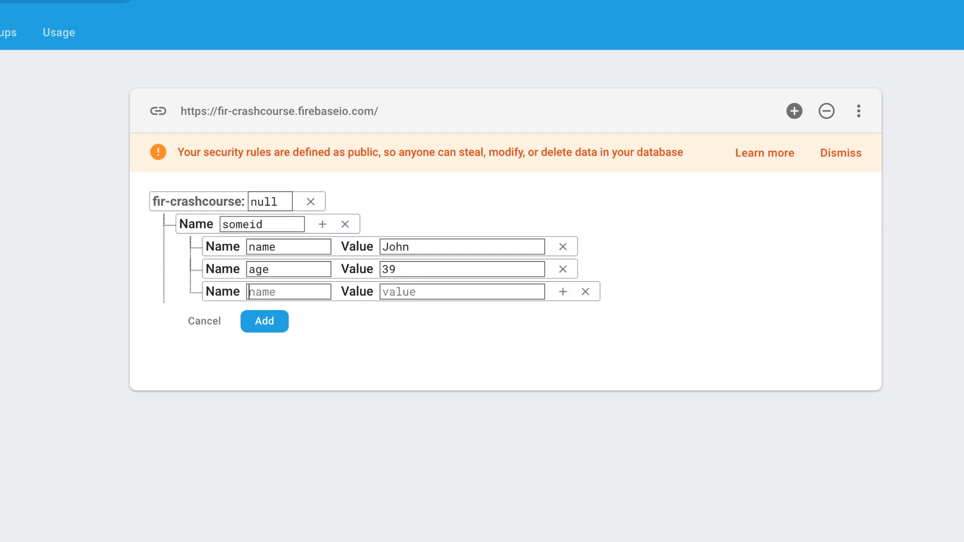
type("occu")
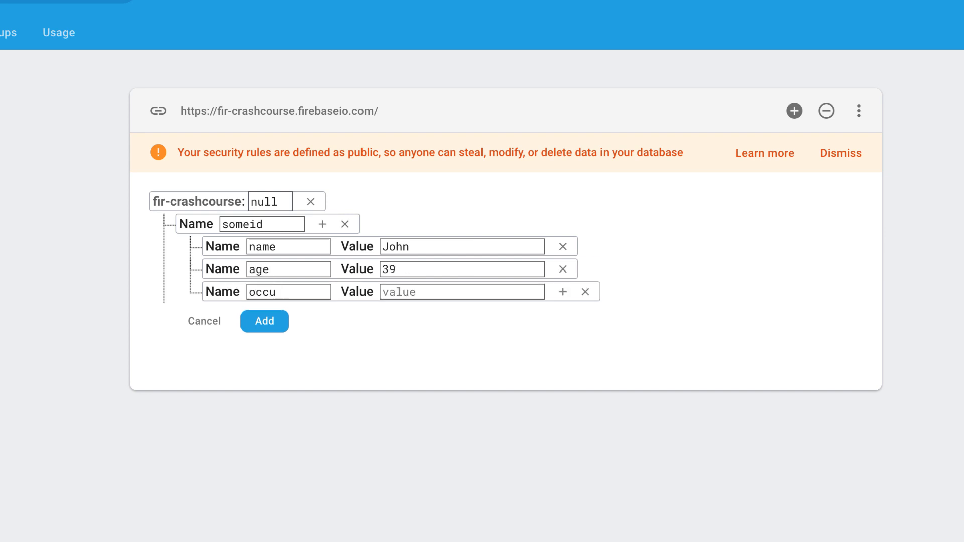
left_click(265, 321)
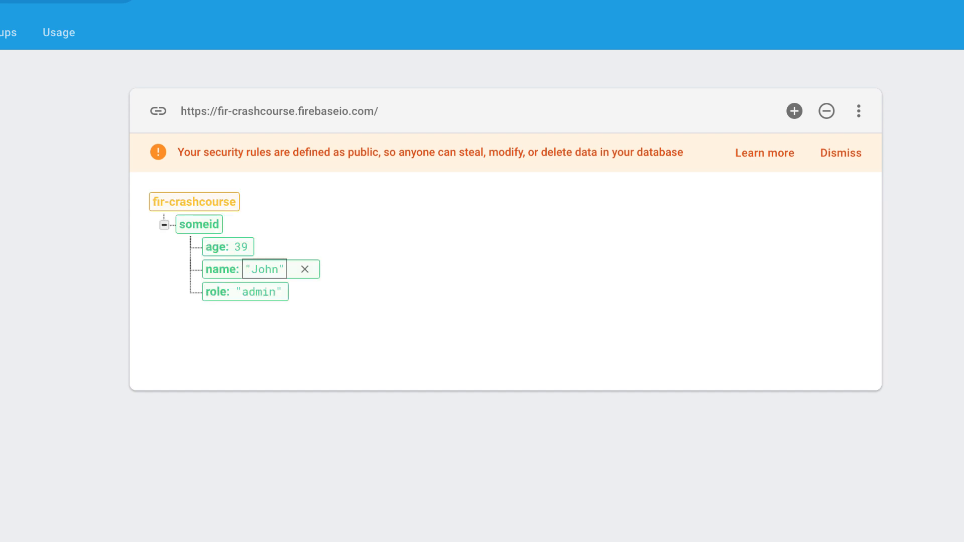
left_click(505, 428)
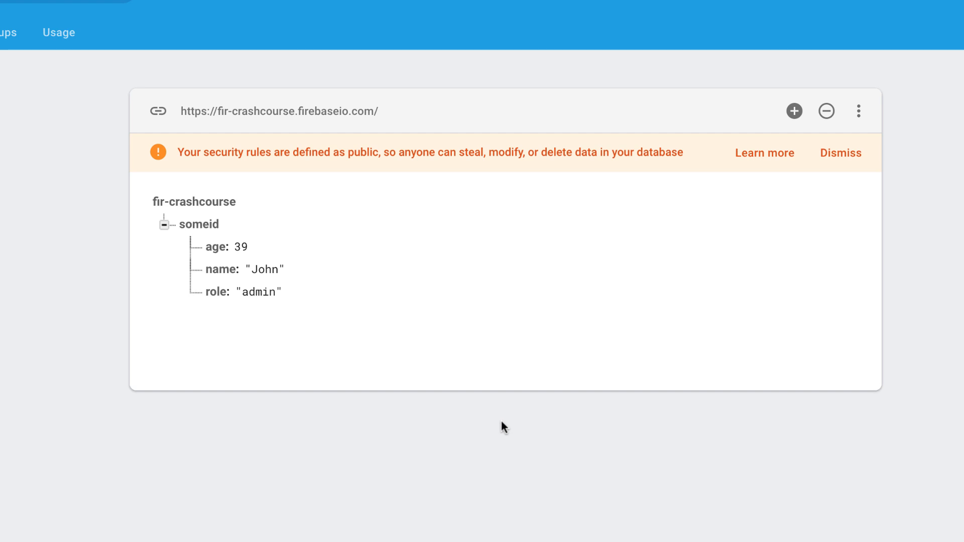
mouse_move(511, 424)
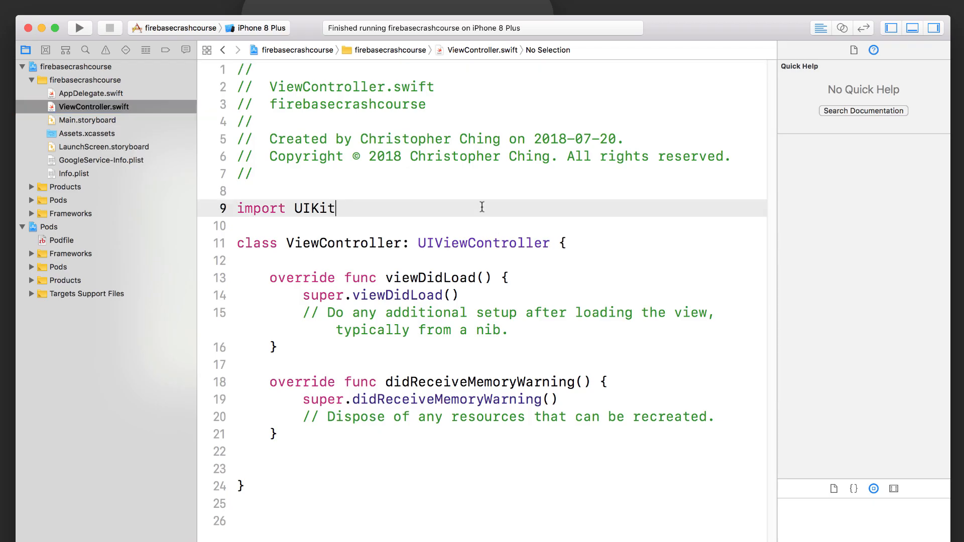
- Import Firebase and create ref = Database.database().reference() in viewDidLoad
type("import")
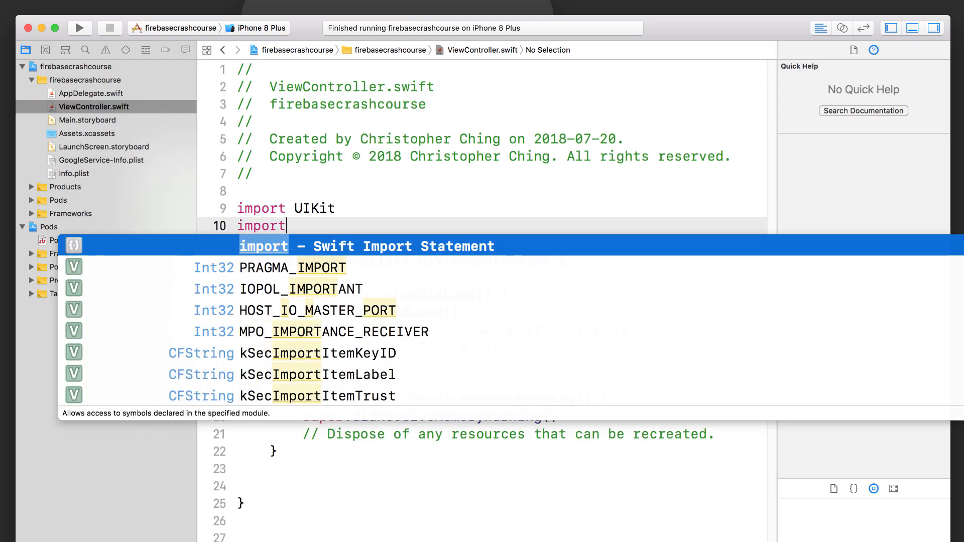
type("FirebaseDatabase")
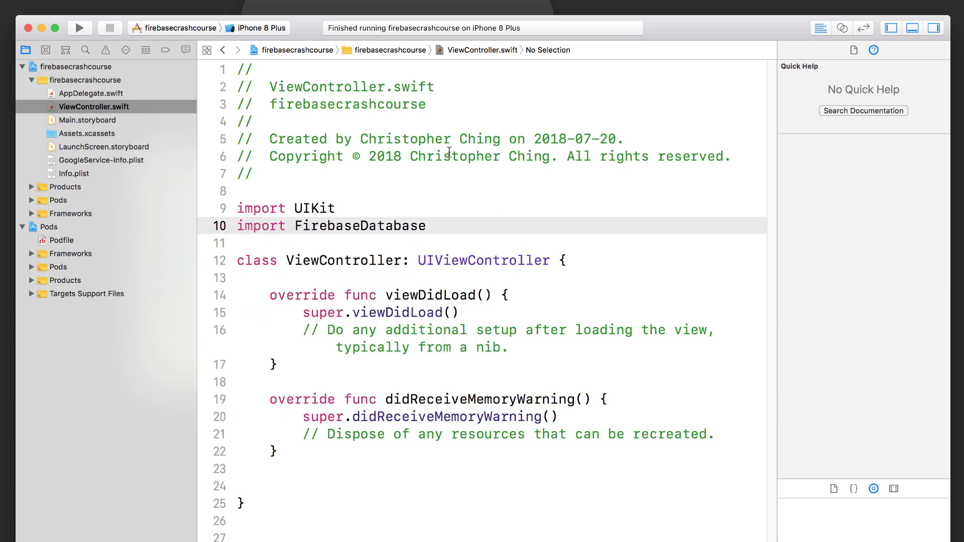
left_click(532, 347)
type("let r")
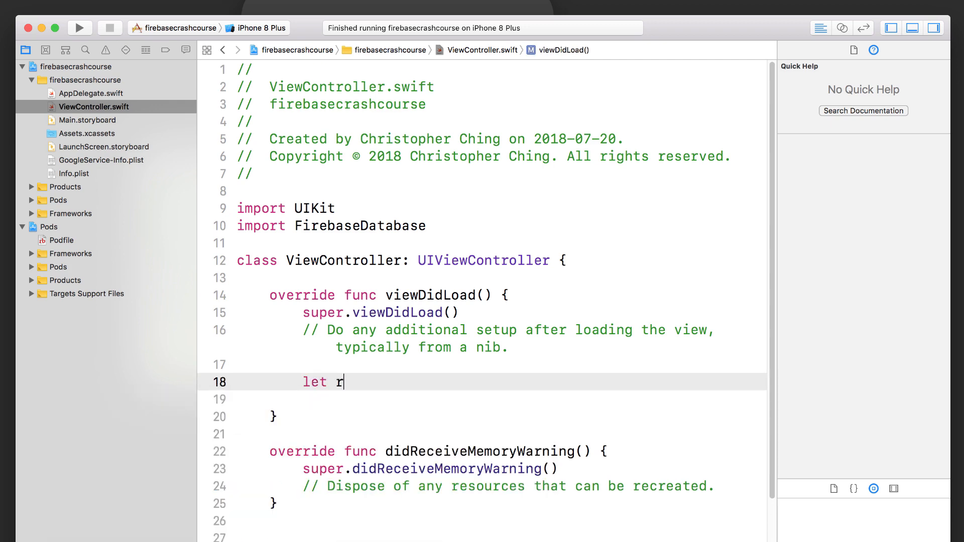
type("ef = Database.database(")
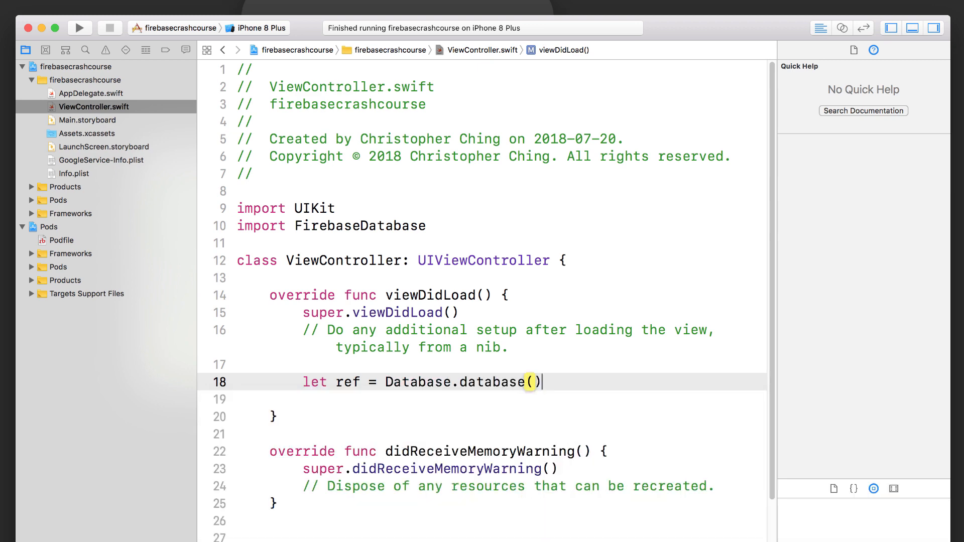
type(".reference()")
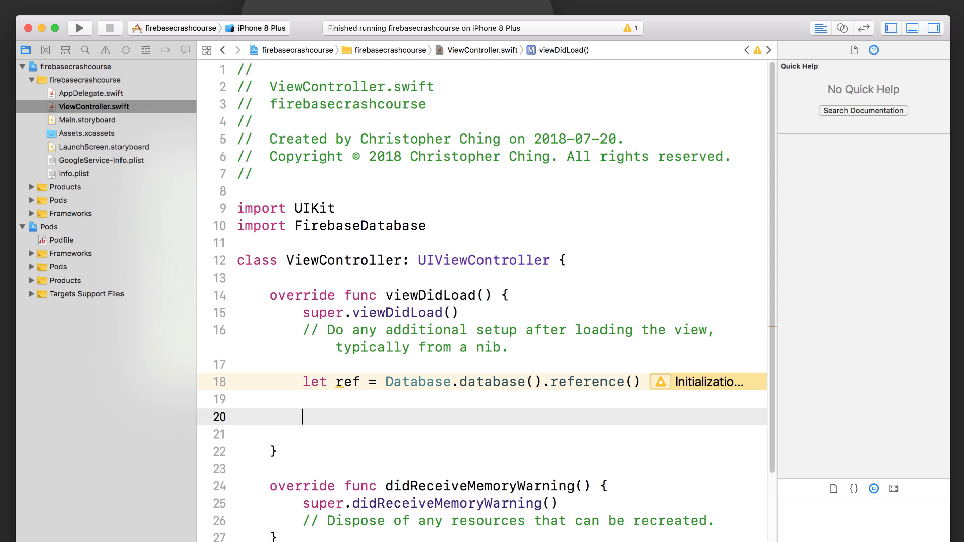
- Write ref.child("someid/name").setValue("Mike") using autocomplete
type("ref.ch")
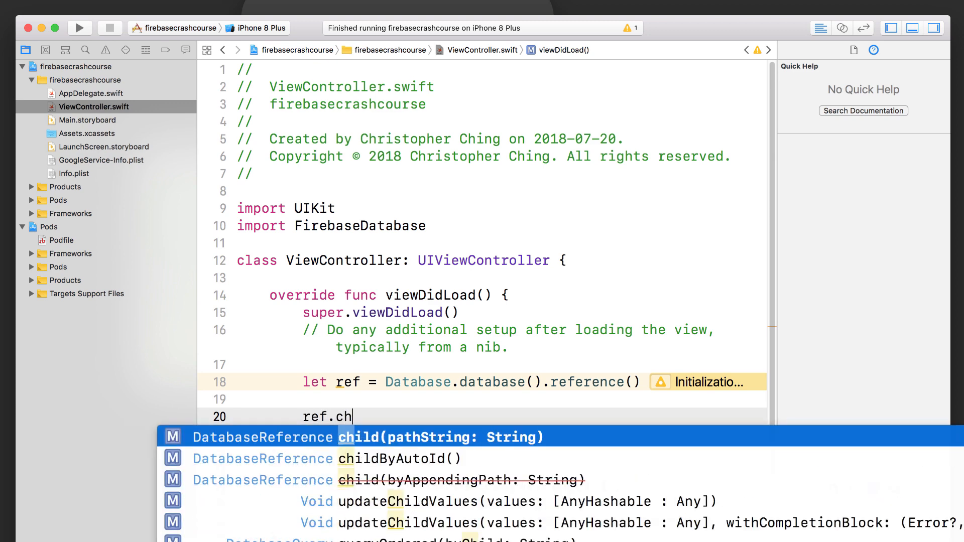
type("ild")
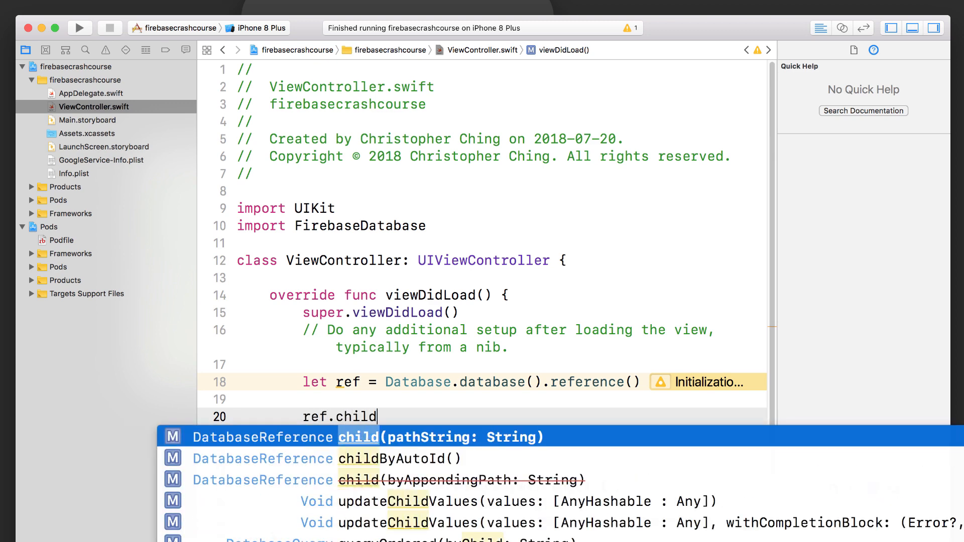
type("(\"so\"")
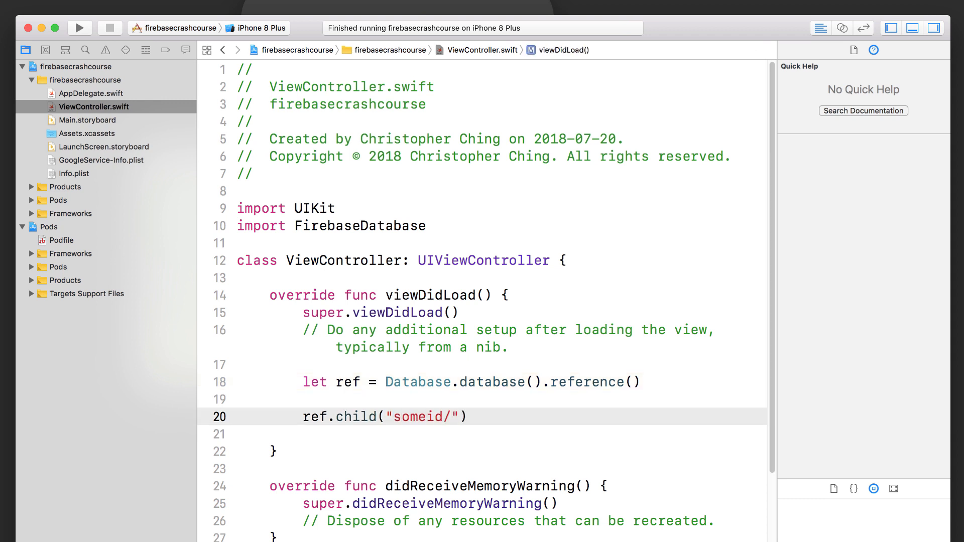
type("name")
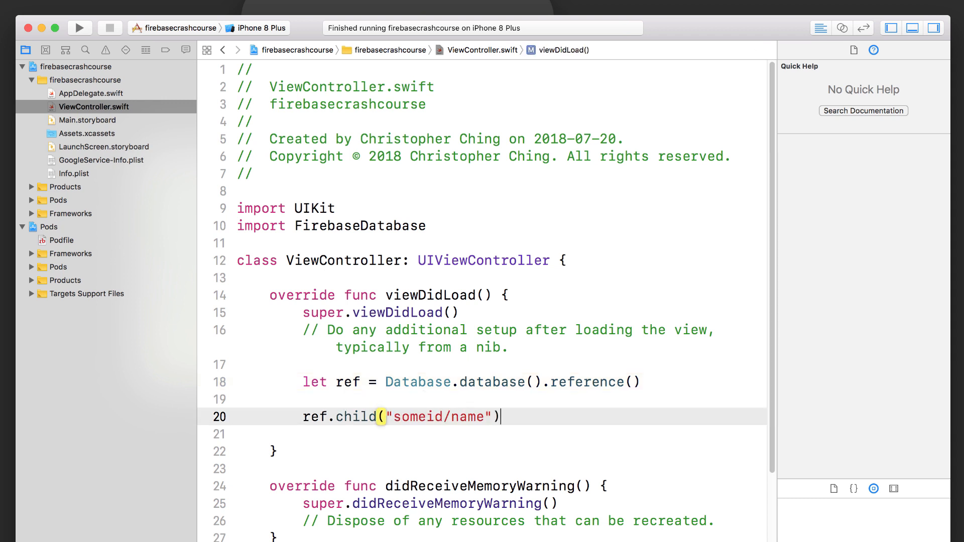
type(".")
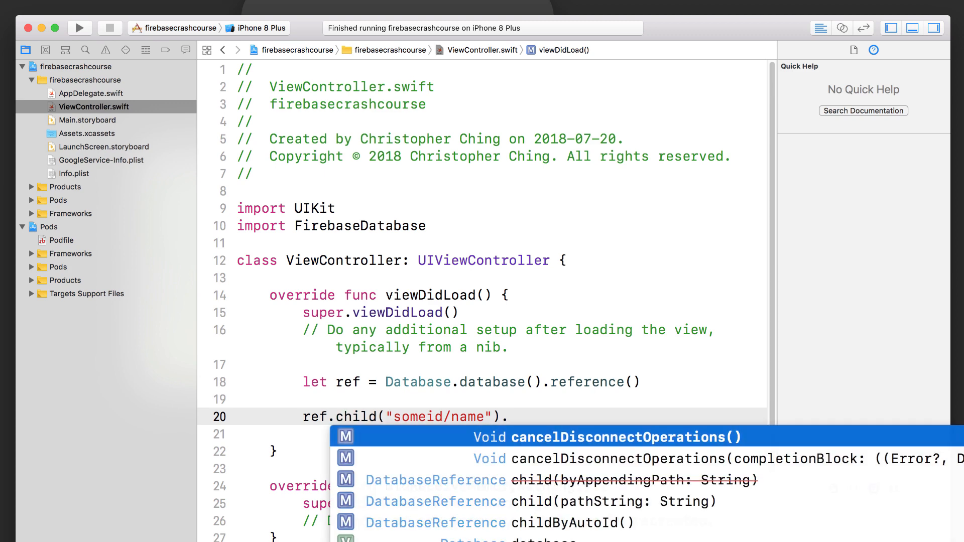
type(".setValue(\"value: Any?")
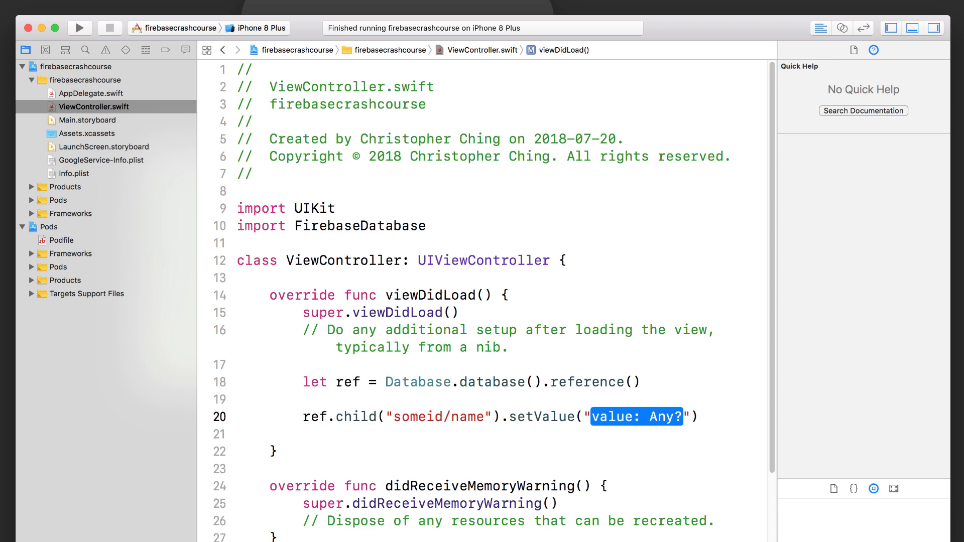
type("Mike")
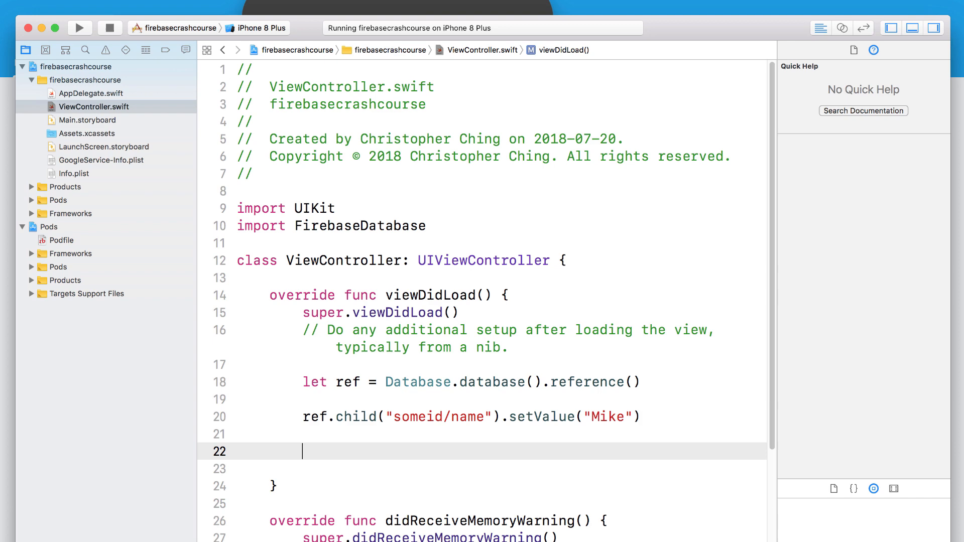
- Write ref.childByAutoId().setValue with name "Tom", role "Admin" and an age key
type("ref")
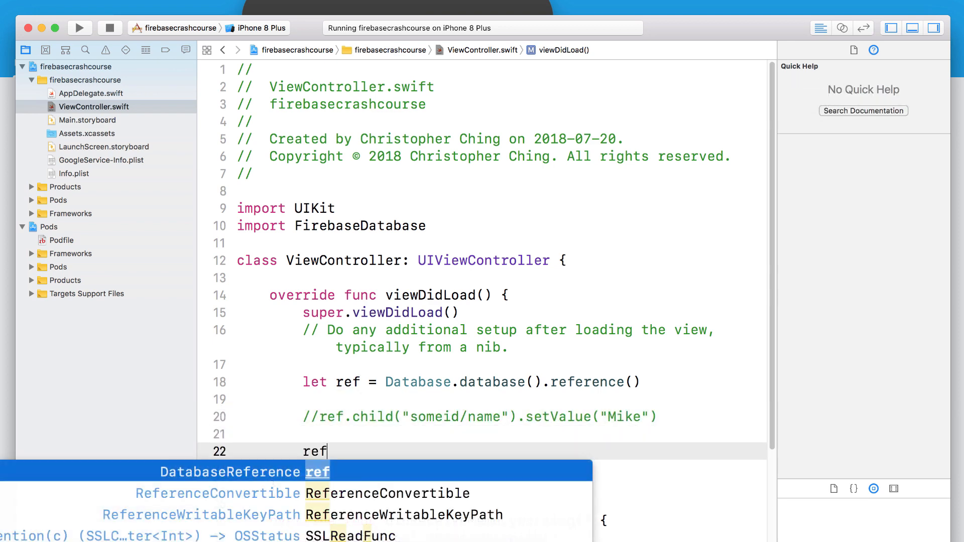
type(".childByAutoId().s")
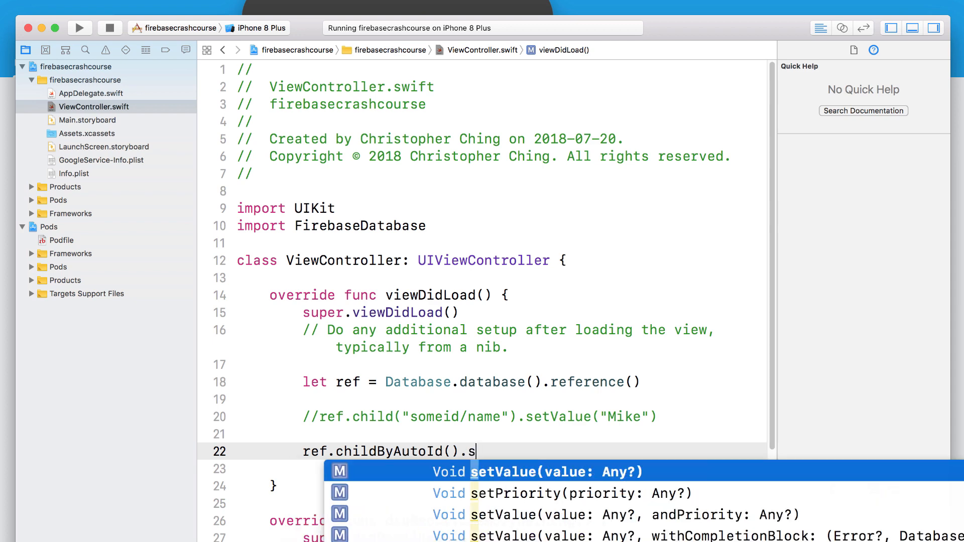
type("et")
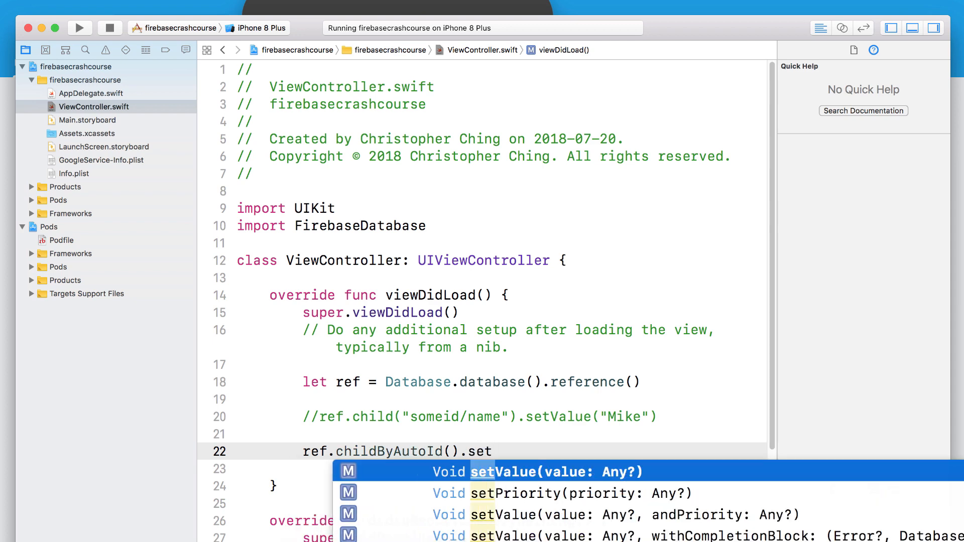
left_click(535, 471)
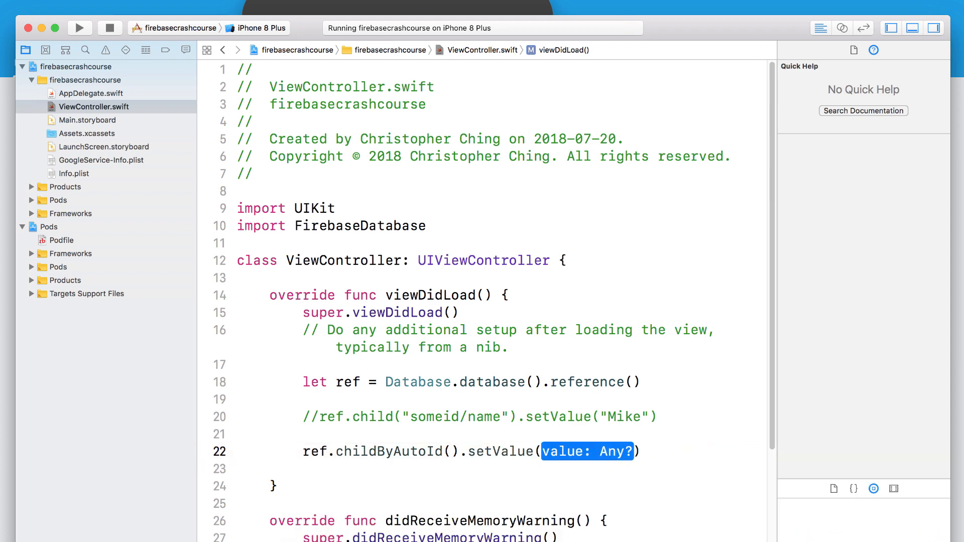
type("[\"")
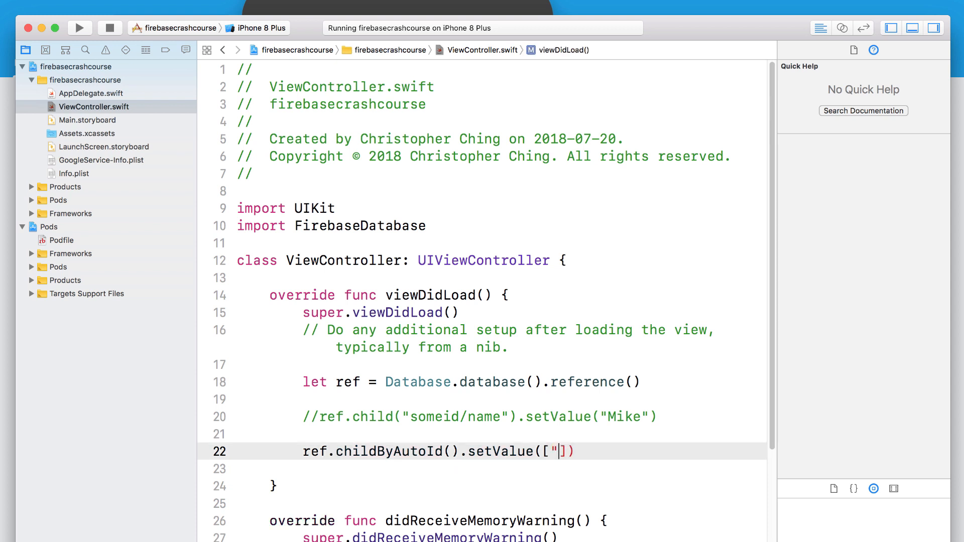
type("name\":")
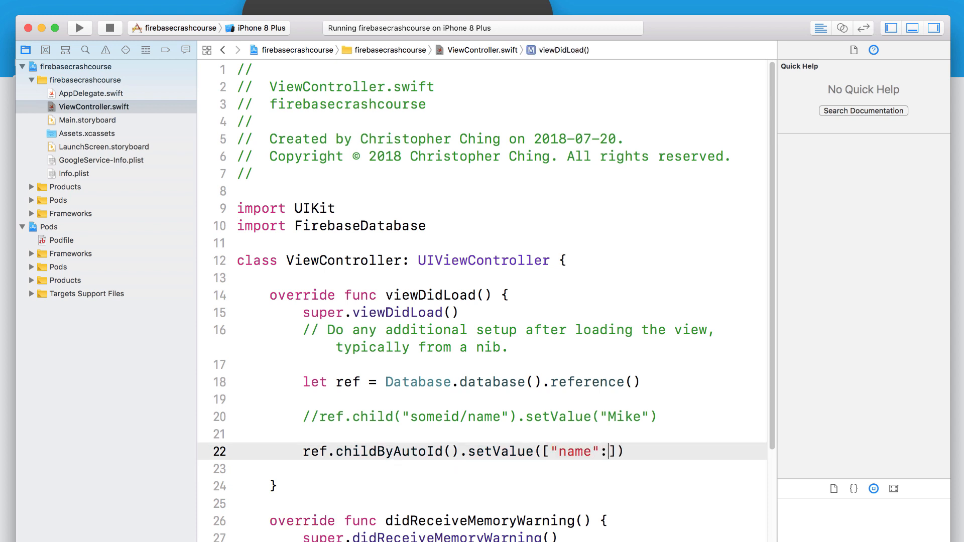
type("\"Tom\"")
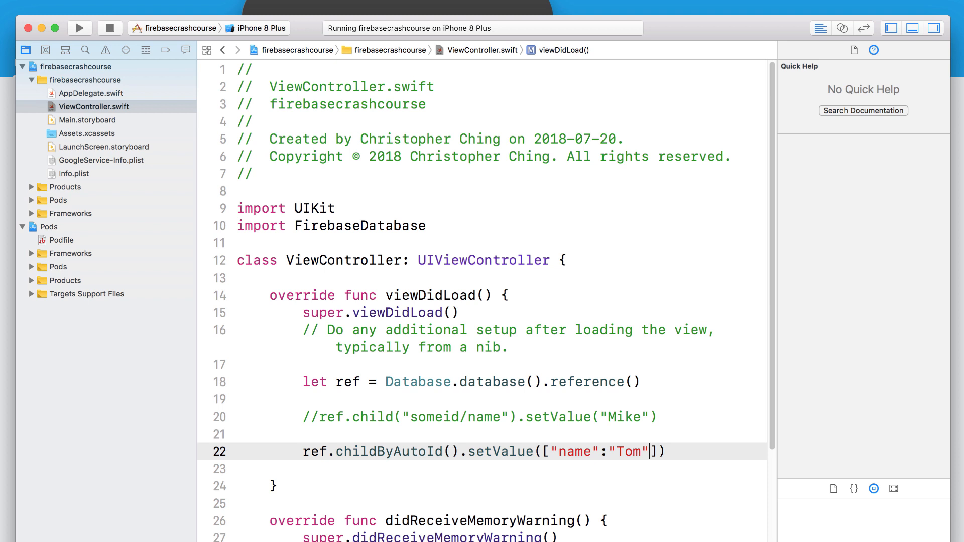
type(", \"role\":\"Admin")
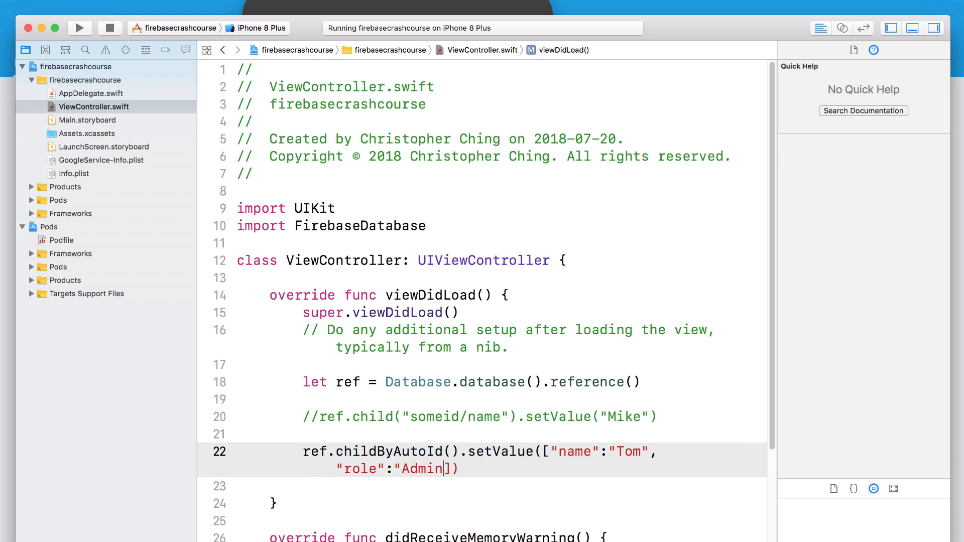
type(", \"age\"")
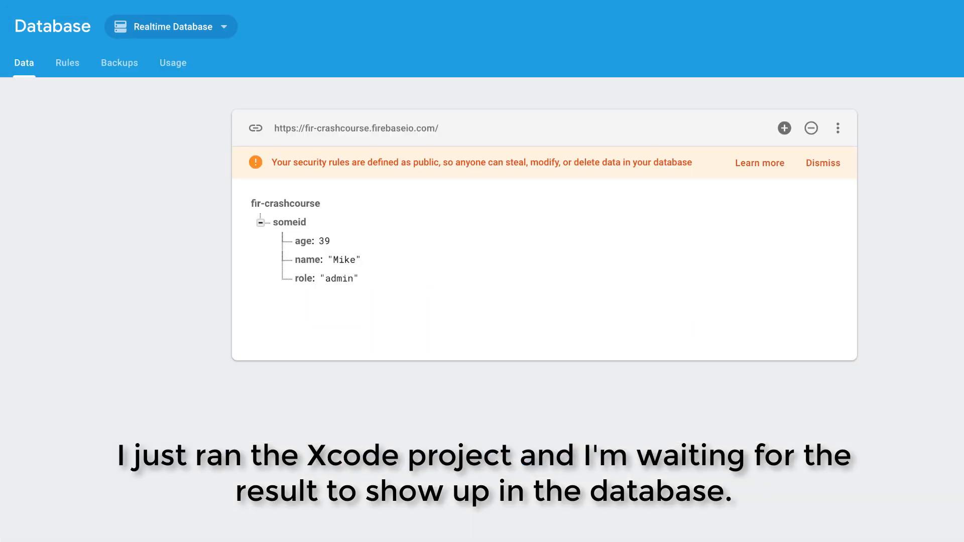
mouse_move(409, 350)
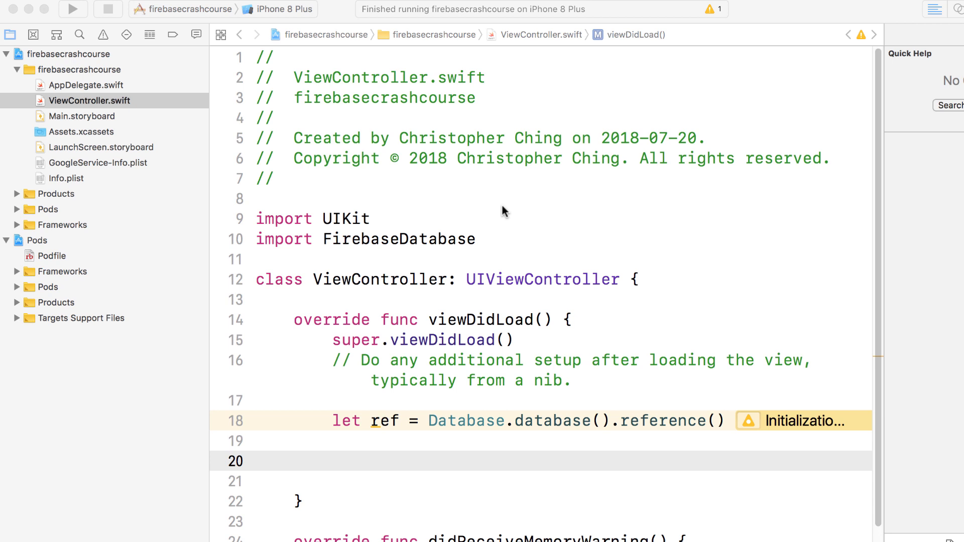
mouse_move(498, 242)
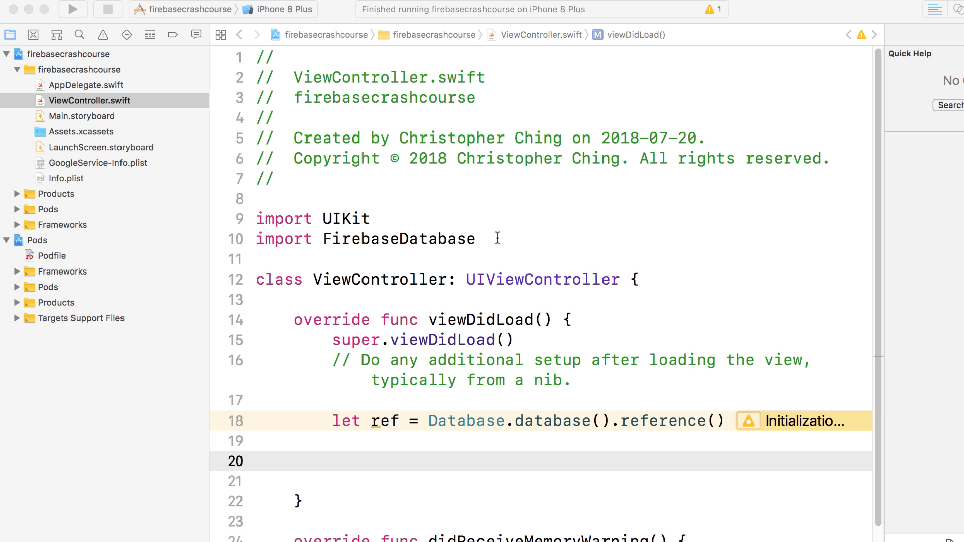
mouse_move(474, 442)
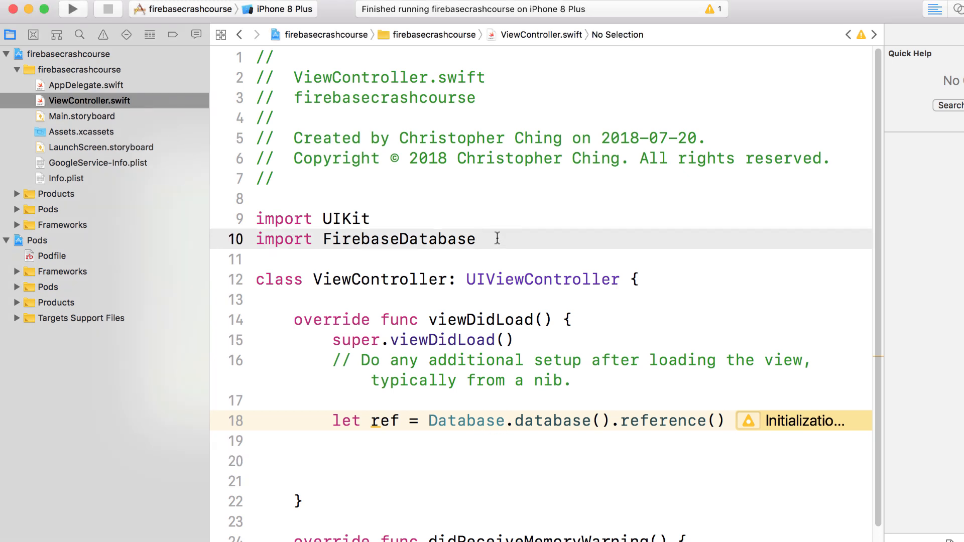
- Add ref.child("someid/name").observeSingleEvent(of: .value) in viewDidLoad
left_click(474, 240)
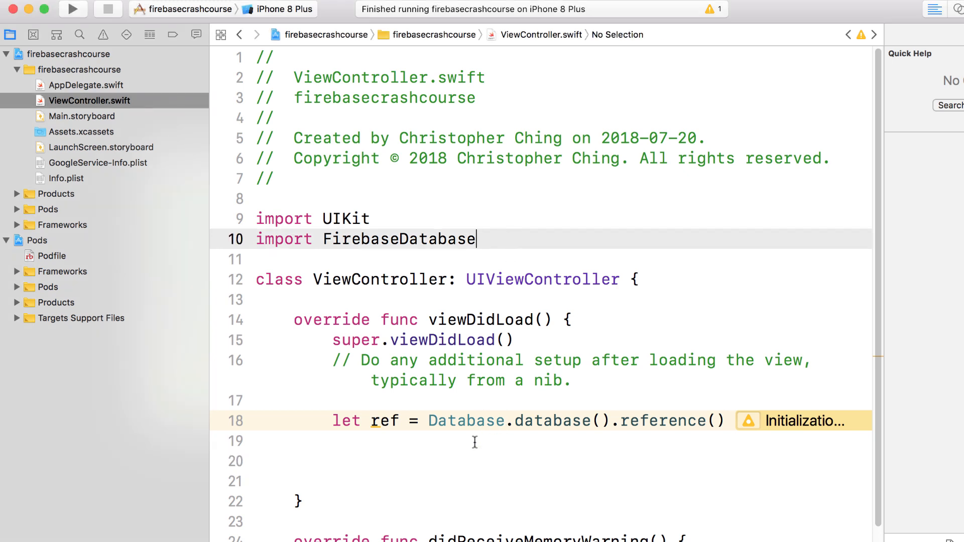
left_click(468, 422)
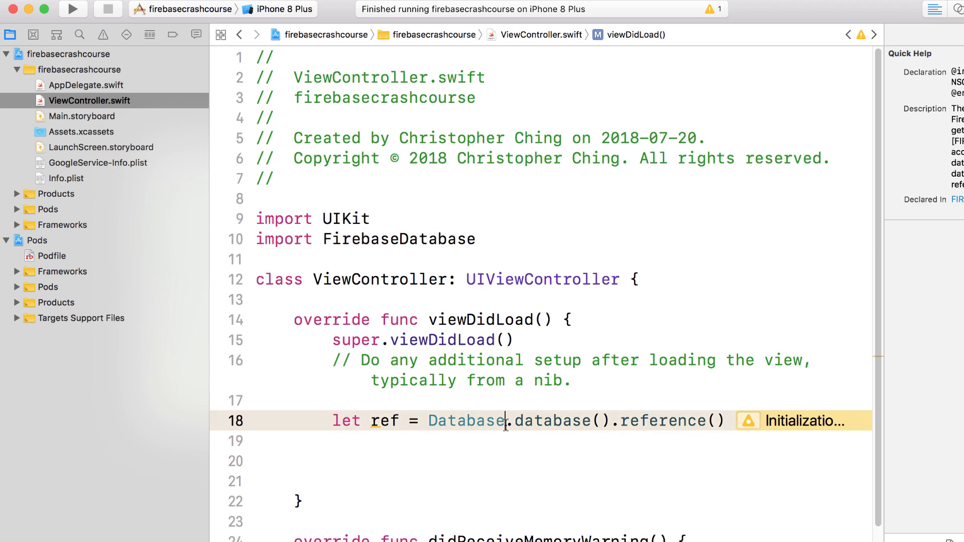
type("ref.child(\"som")
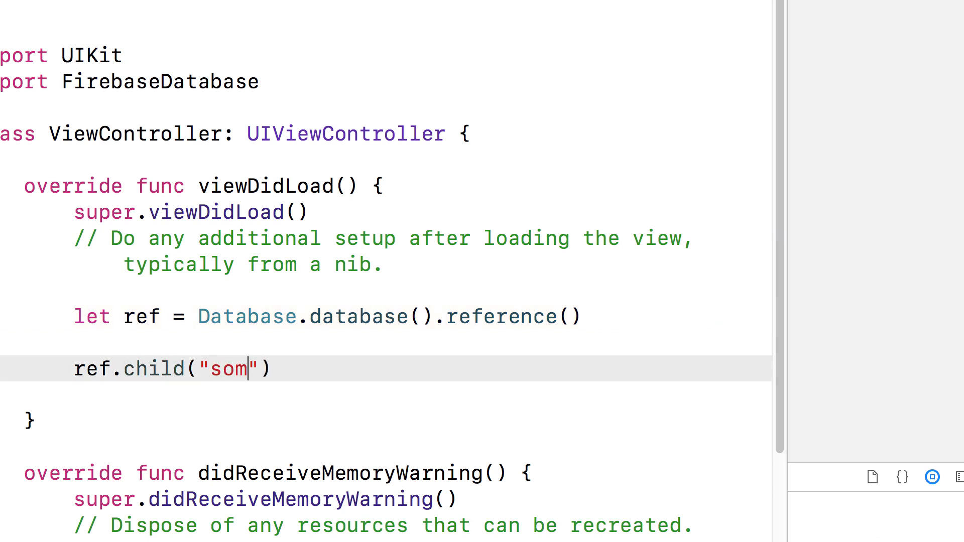
type("eid/name")
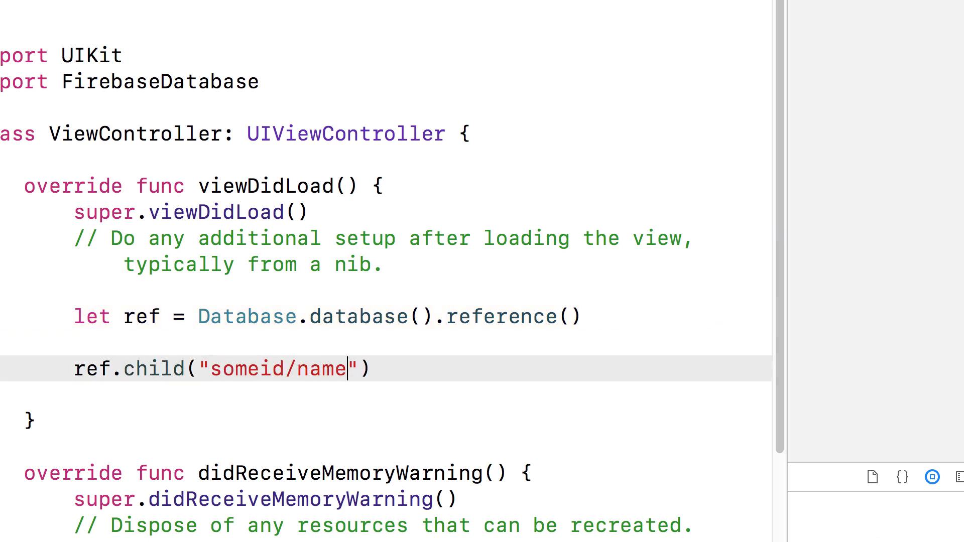
type(".obs")
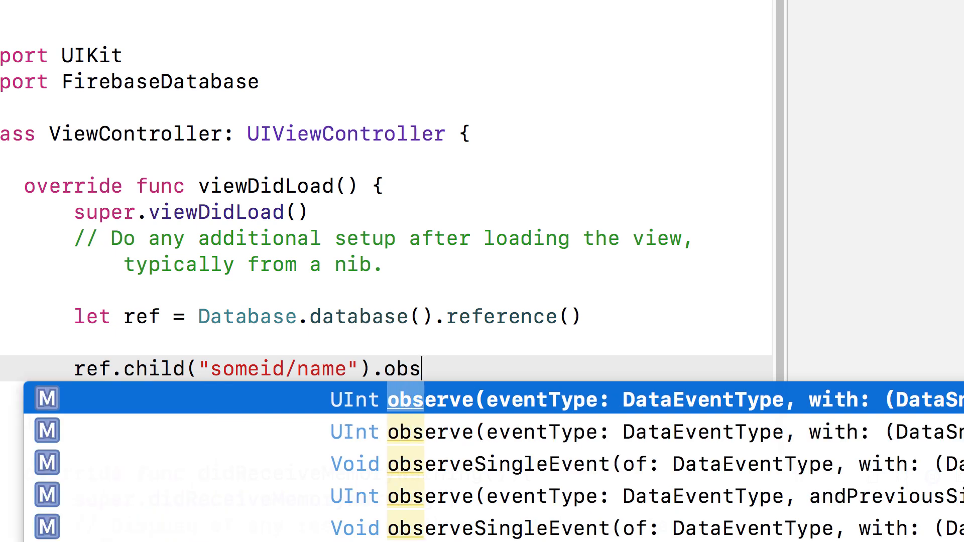
type("er")
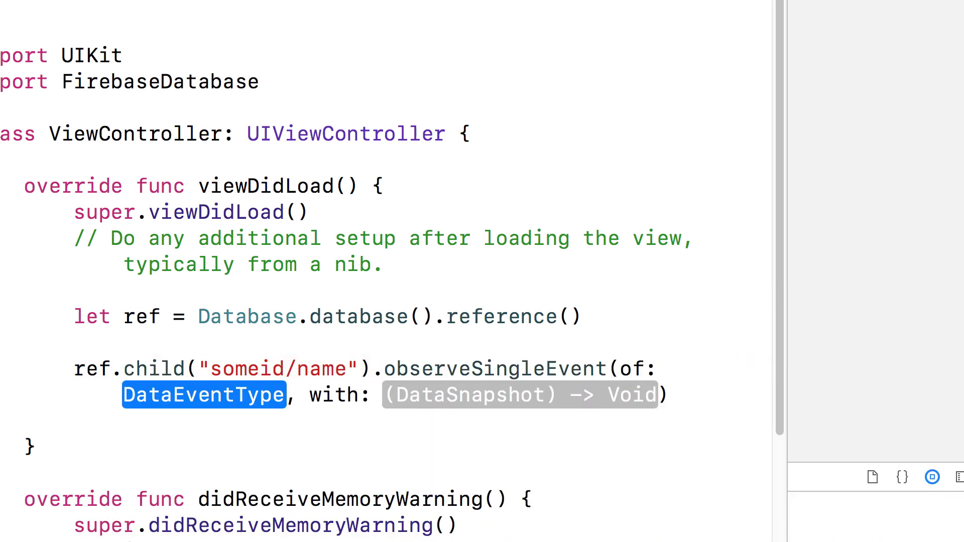
type(".value)")
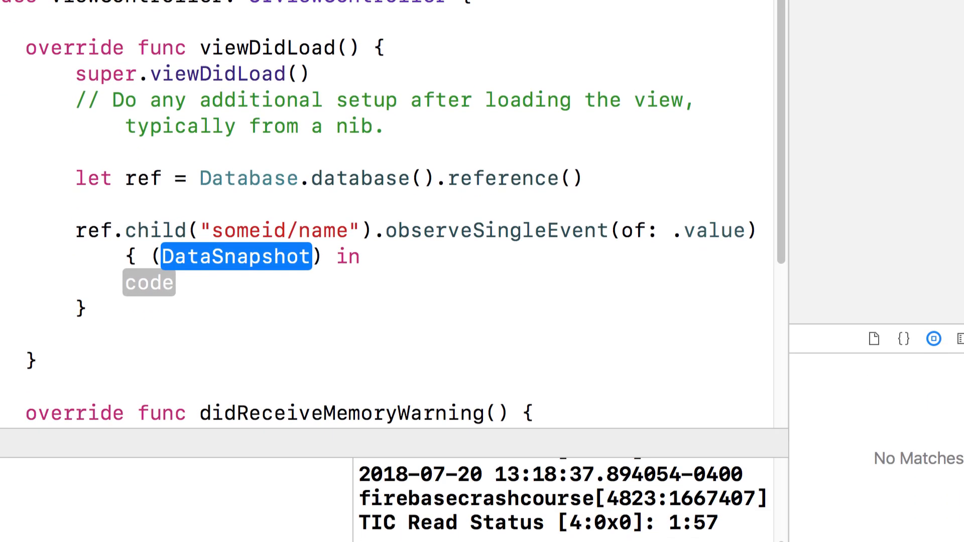
- In the snapshot closure, assign let name = snapshot.value as? String
type("snapshot")
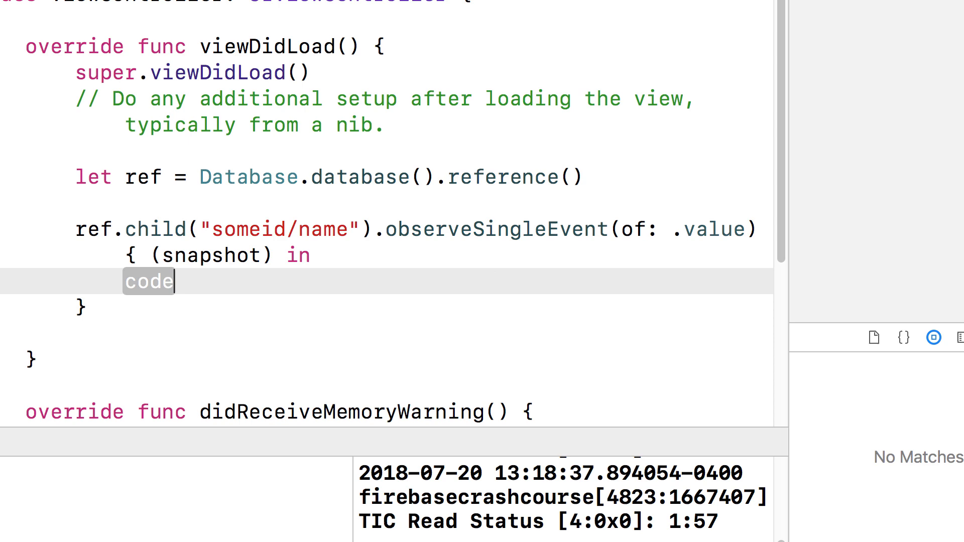
type("snapshot.value")
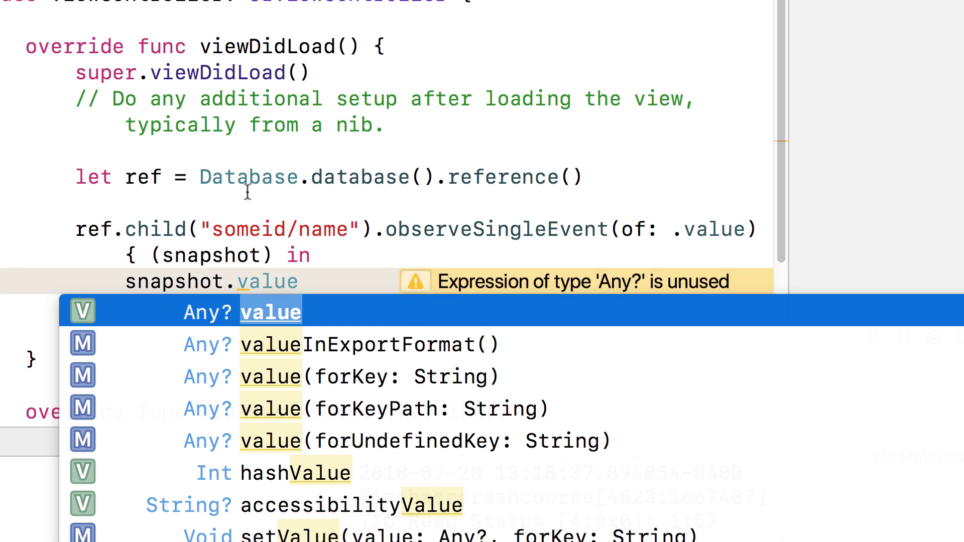
mouse_move(225, 326)
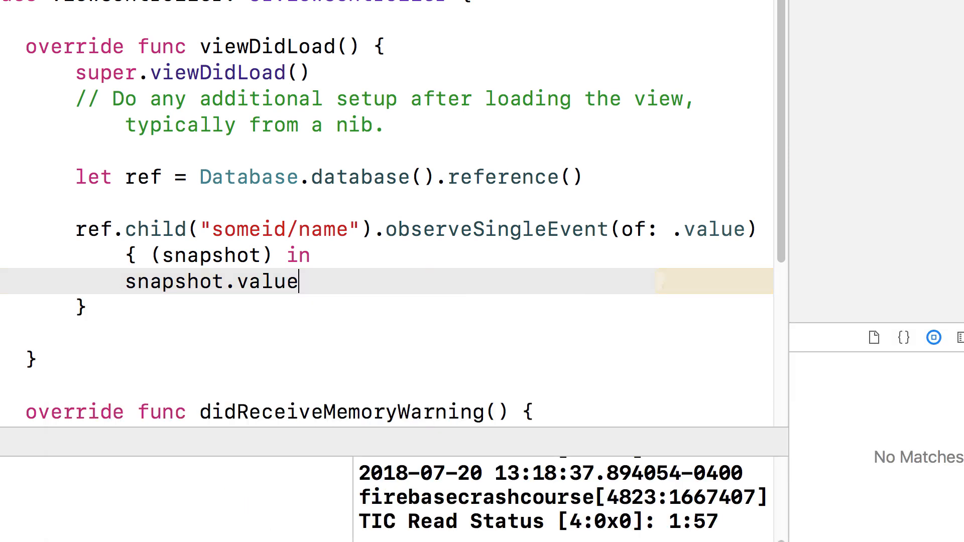
type("let")
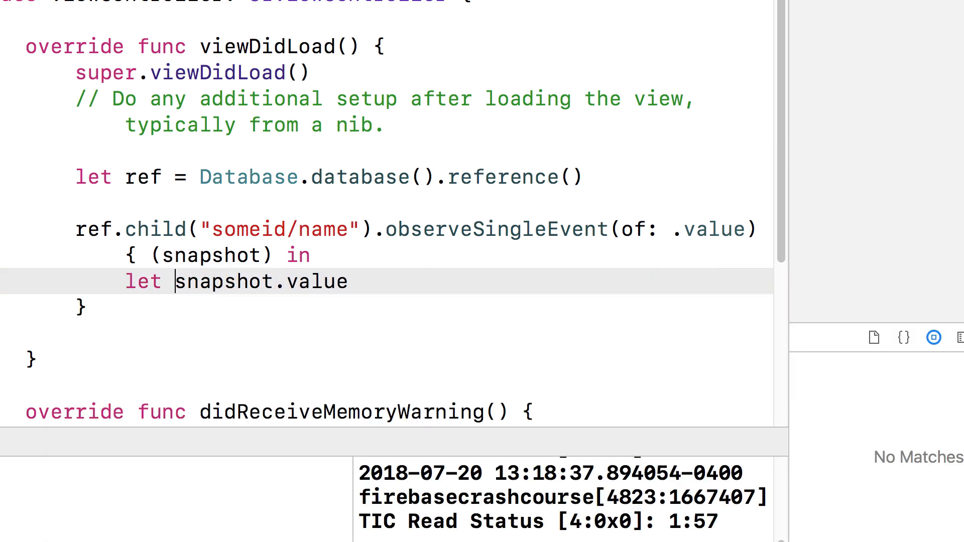
type("name =")
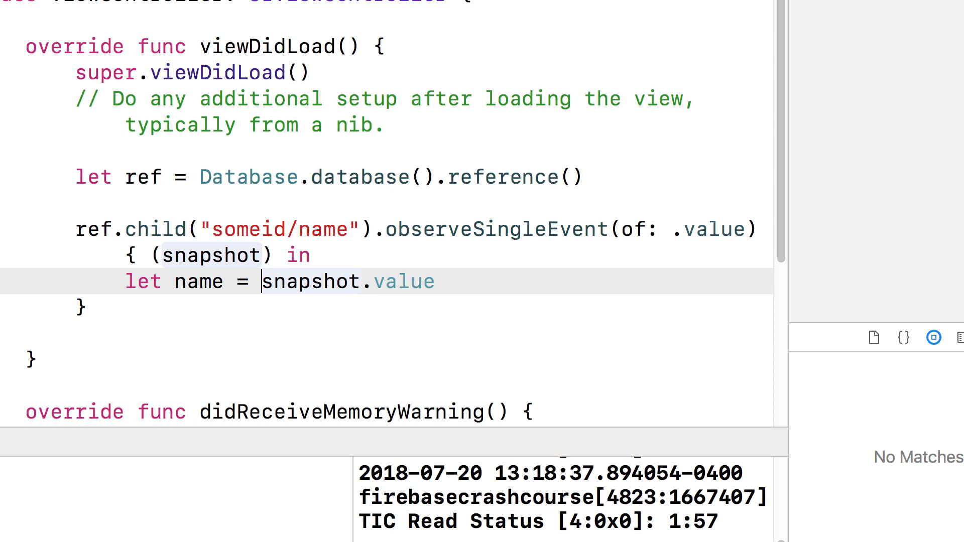
type("as?")
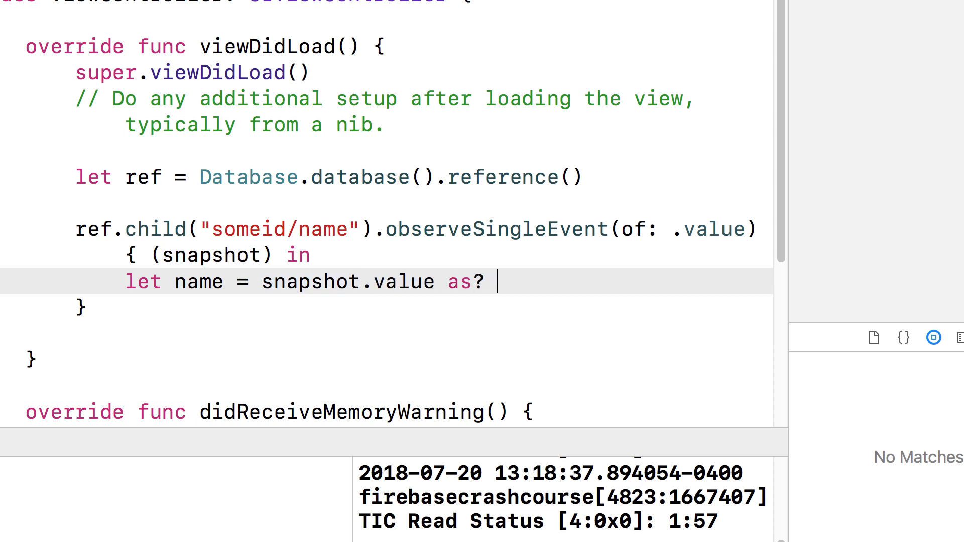
type("String")
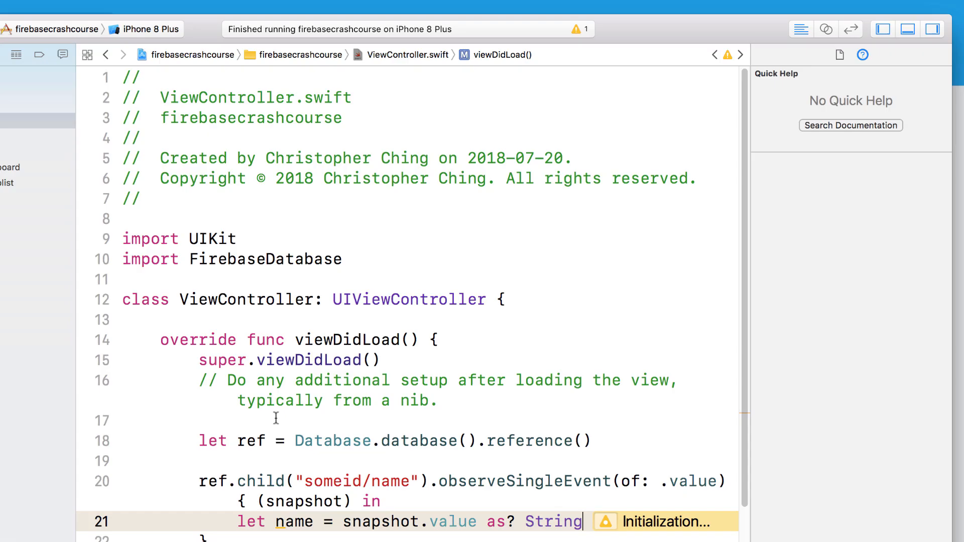
- Remove the observeSingleEvent snapshot code from viewDidLoad, keeping only the database ref line
double_click(386, 481)
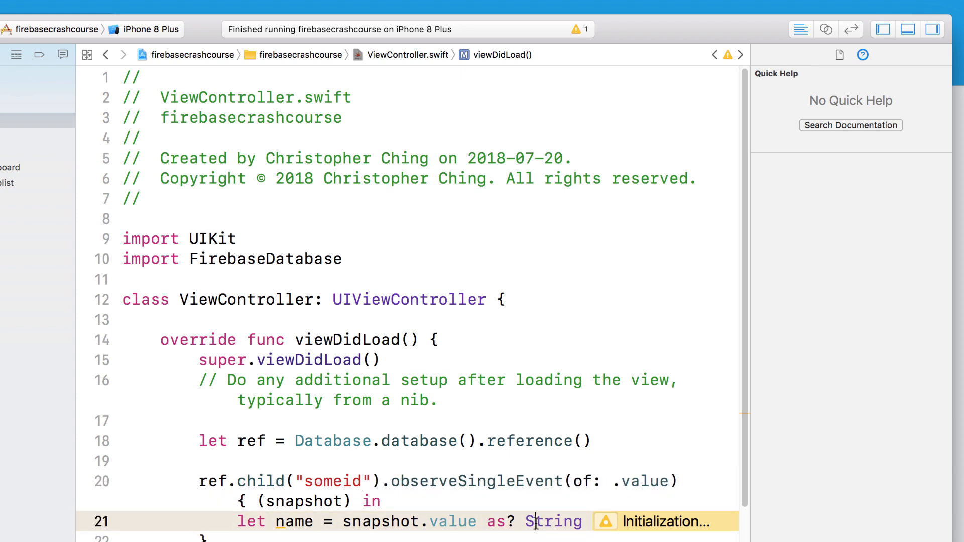
left_click(553, 522)
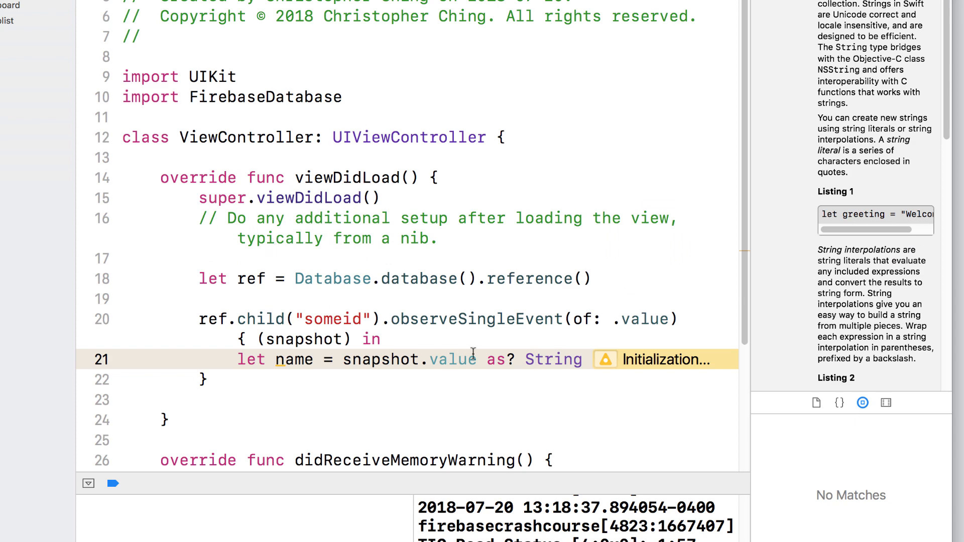
double_click(553, 359)
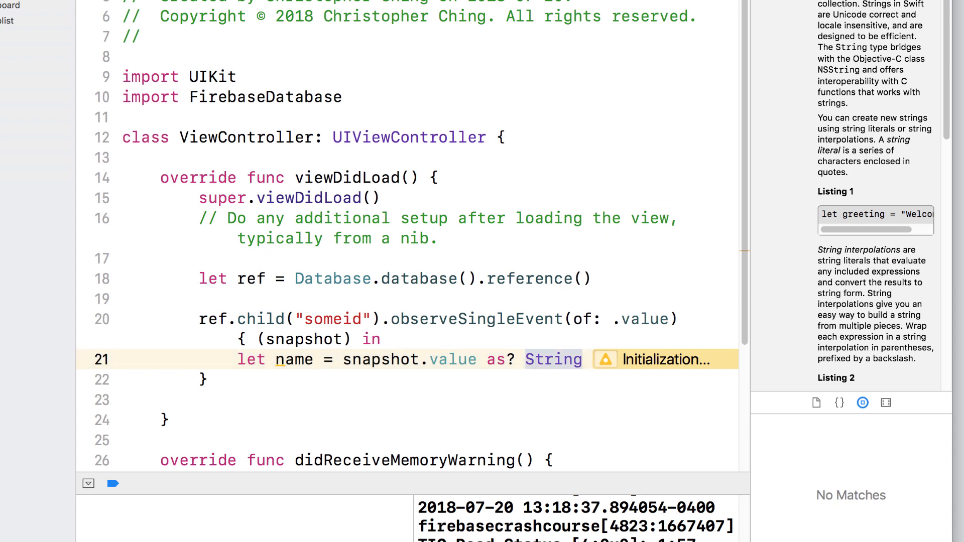
type("[Str")
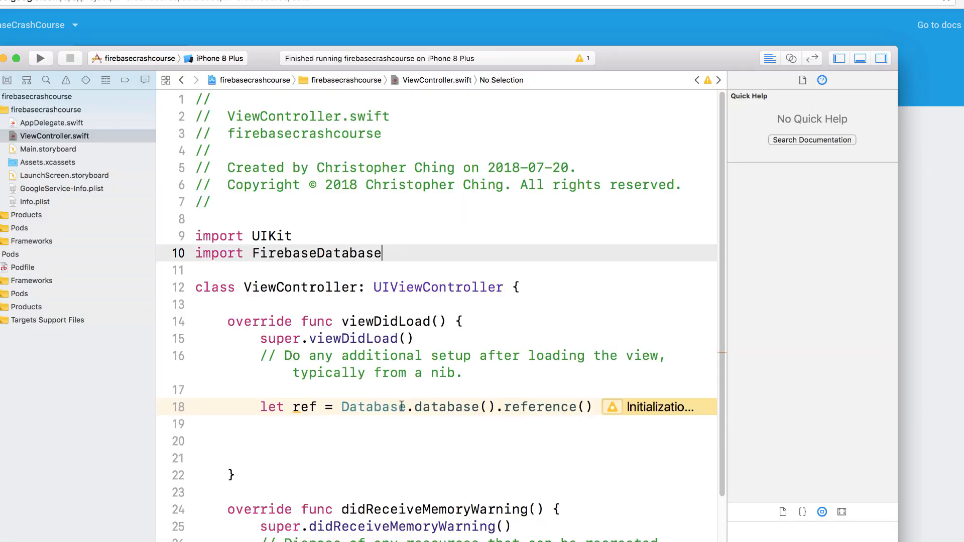
type("re")
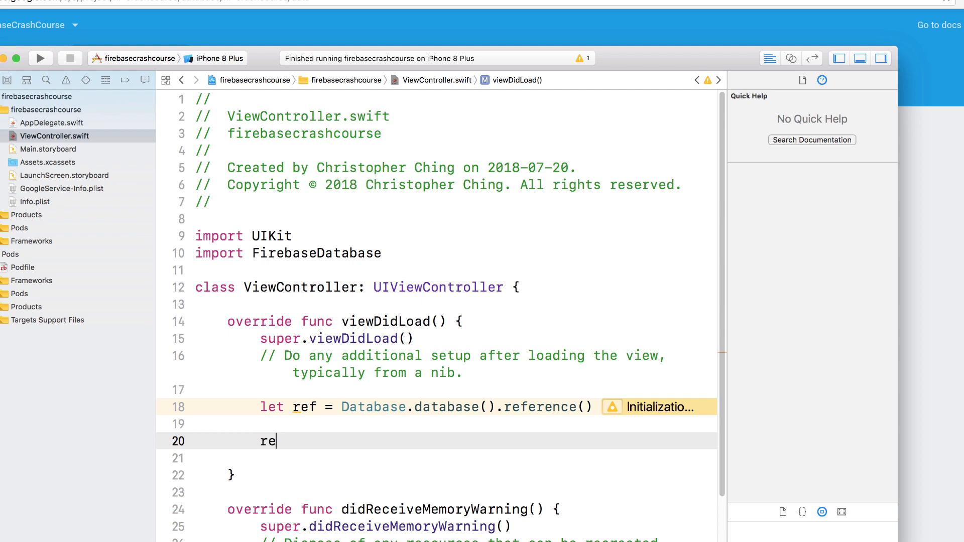
type("f.child(\"")
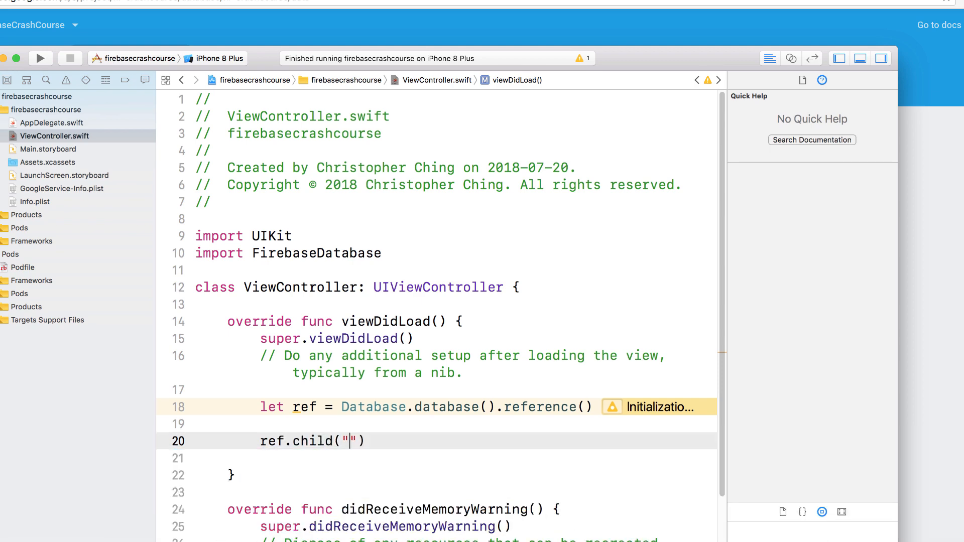
type("someid/")
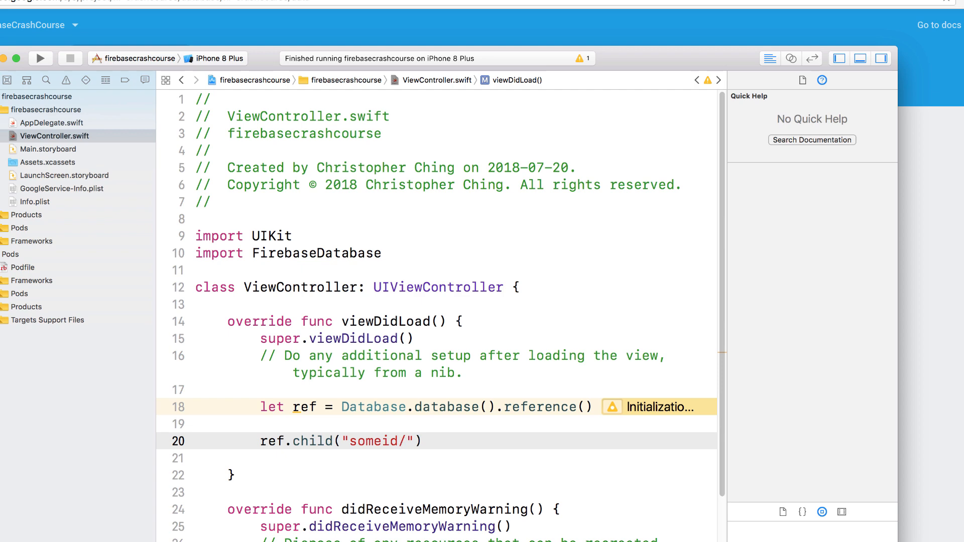
type("name\").setValue(\"J\")")
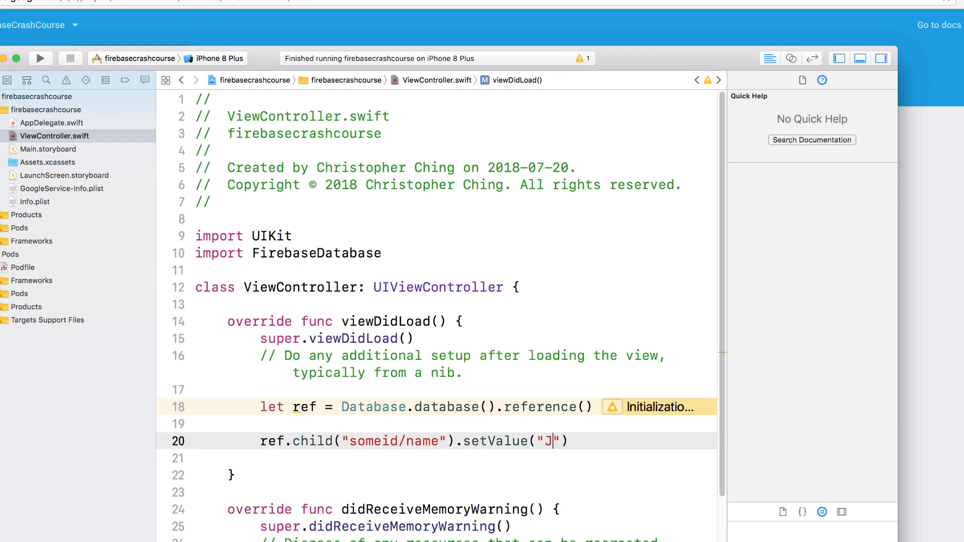
type("ohn")
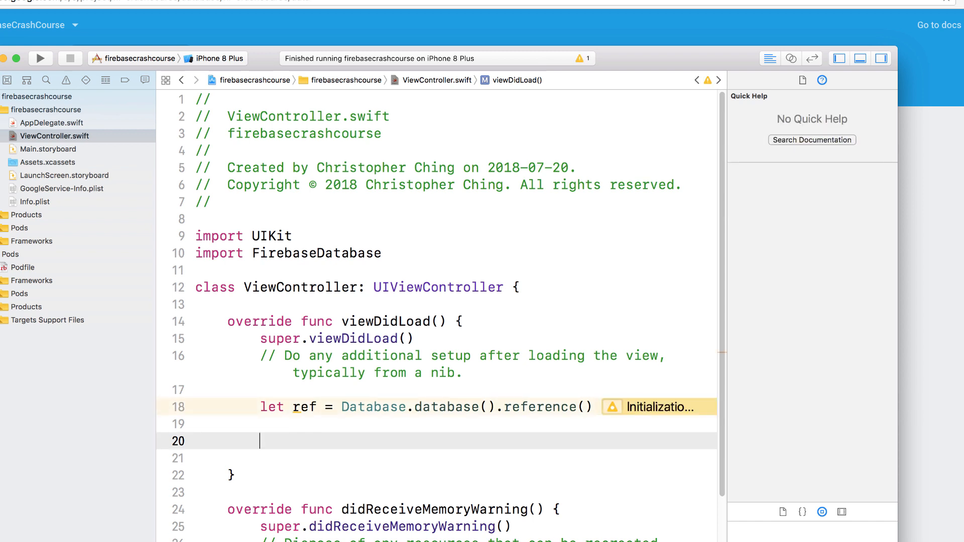
- Write let updates = ["someid/name":"John", "<id>/name":"David"] and pass it to ref.updateChildValues(updates)
type("let updates =")
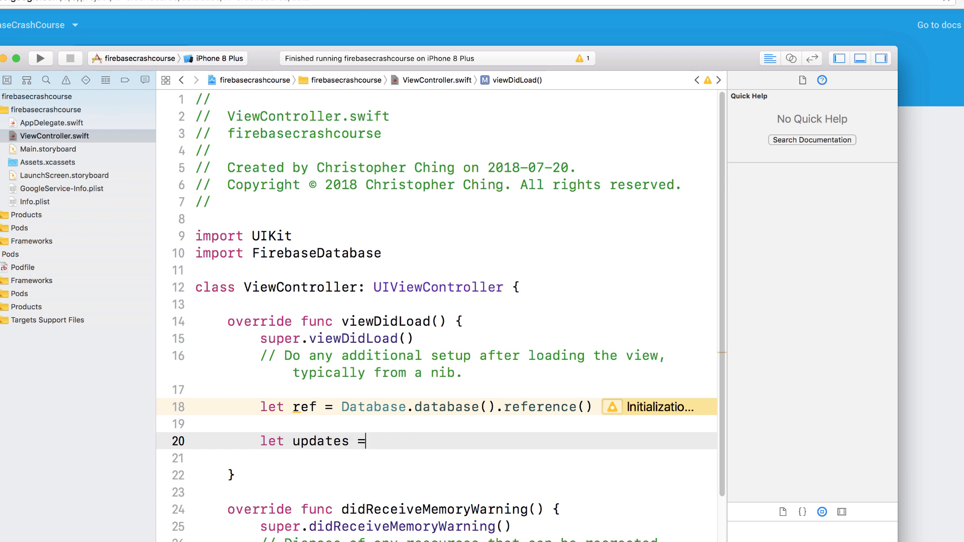
type("[")
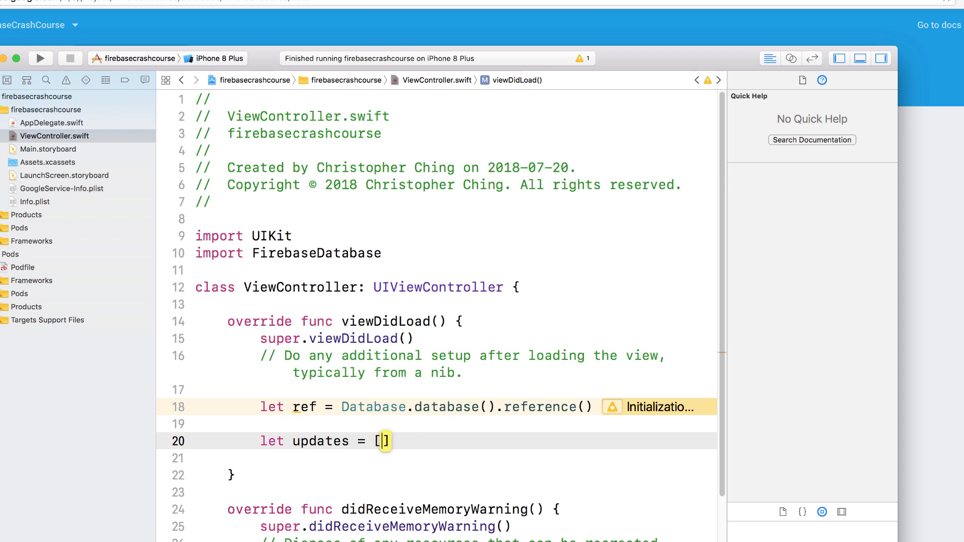
type("\"s\"")
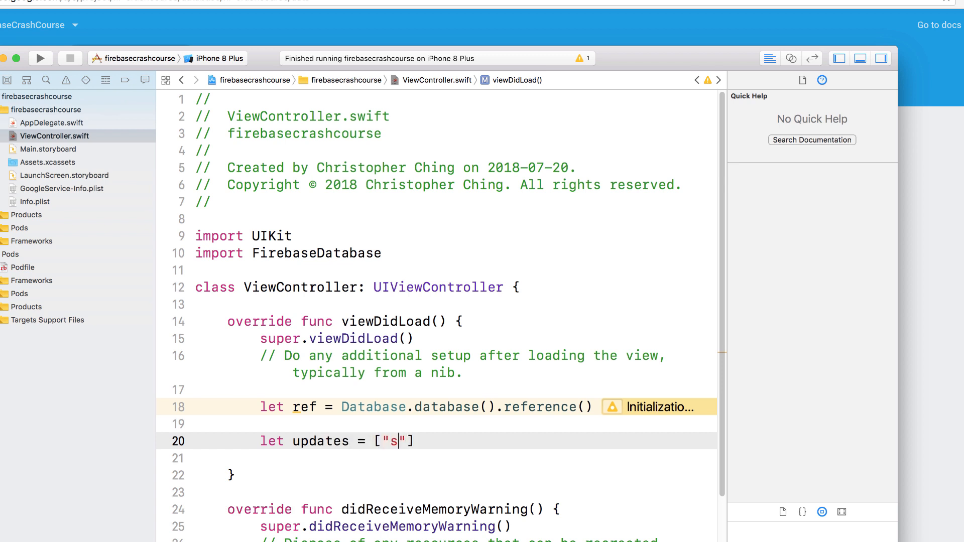
type("omeid/name")
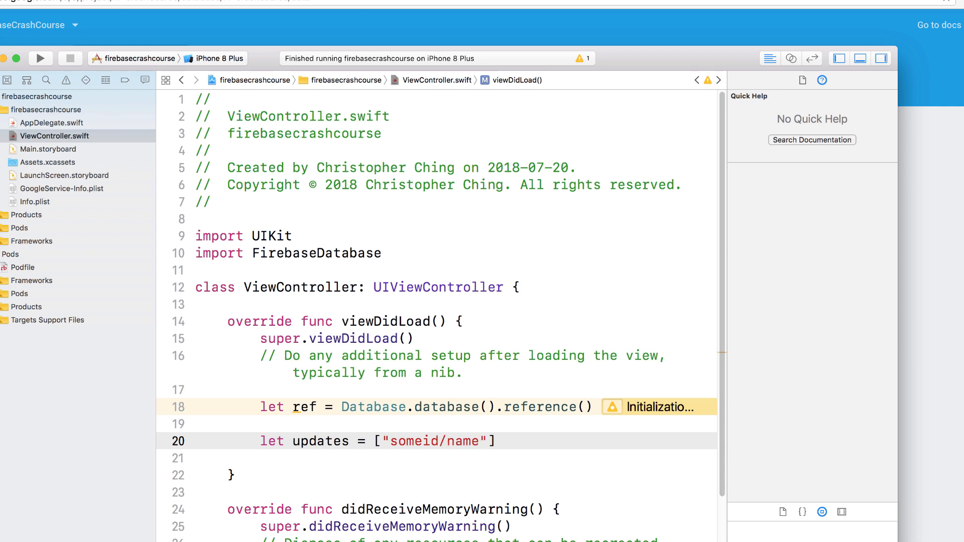
type(":\"John\",")
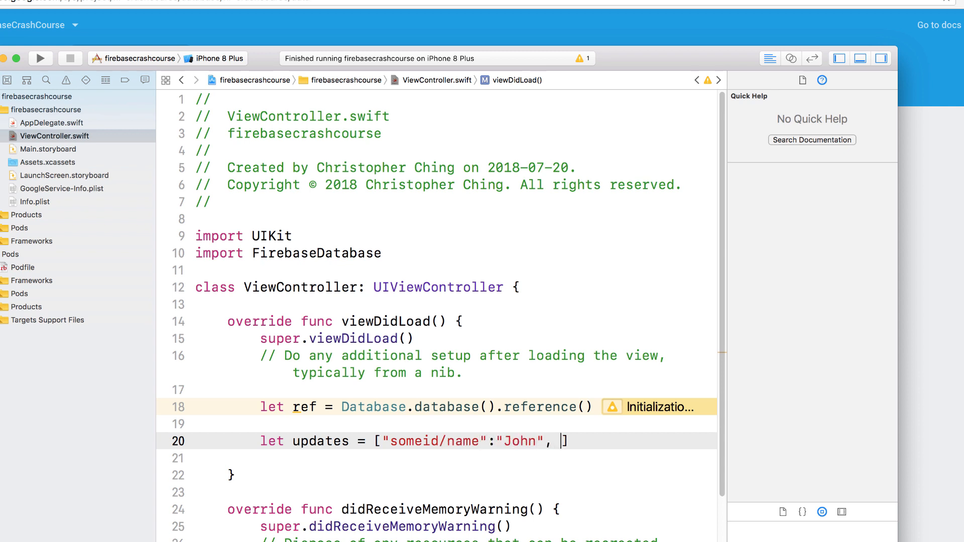
type("\"\"")
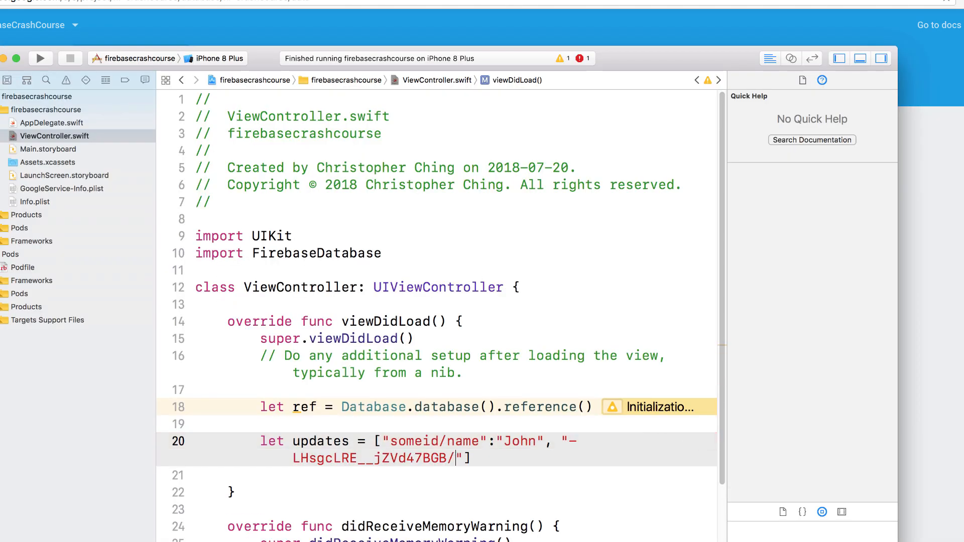
type("name\":")
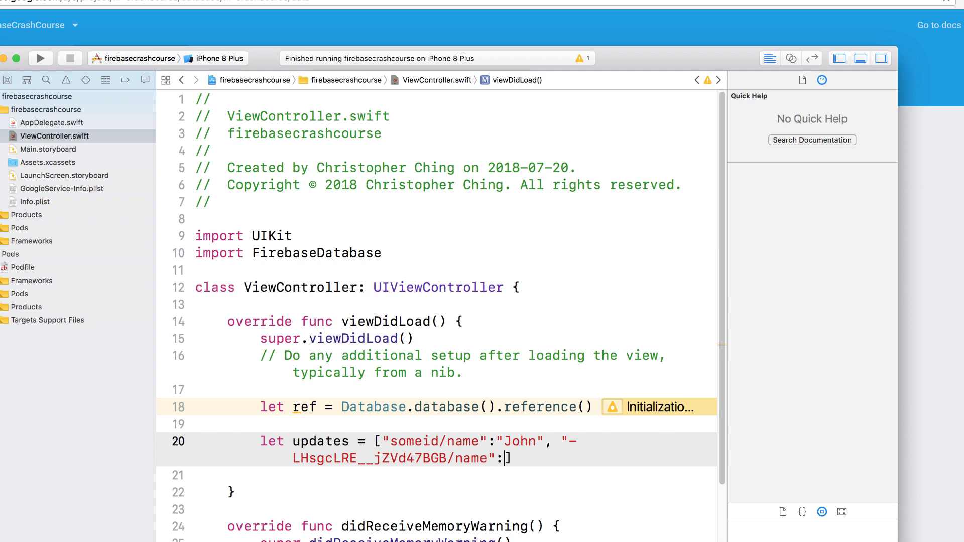
type("Daiv")
type("ref.")
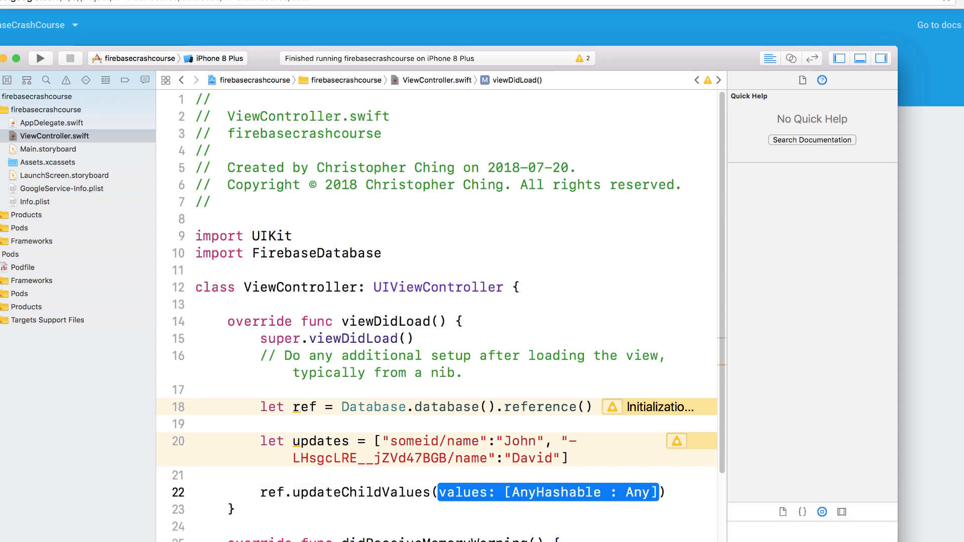
type("updates")
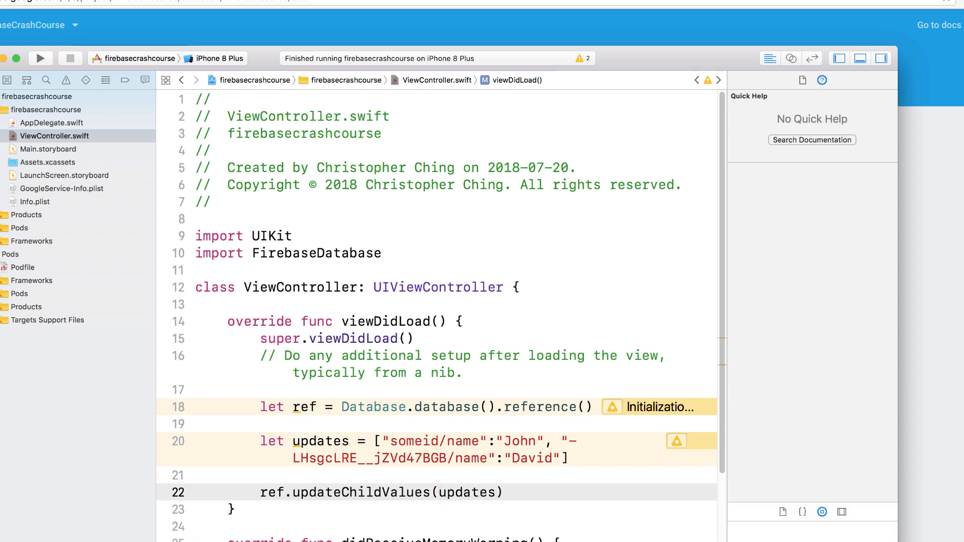
left_click(480, 493)
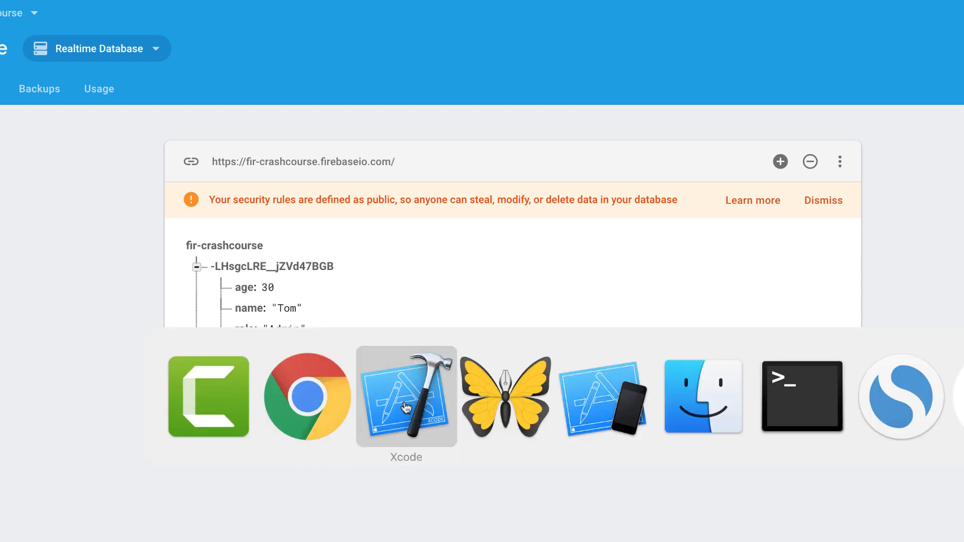
- Write ref.child("someid").removeValue() in viewDidLoad in place of the update code
left_click(405, 397)
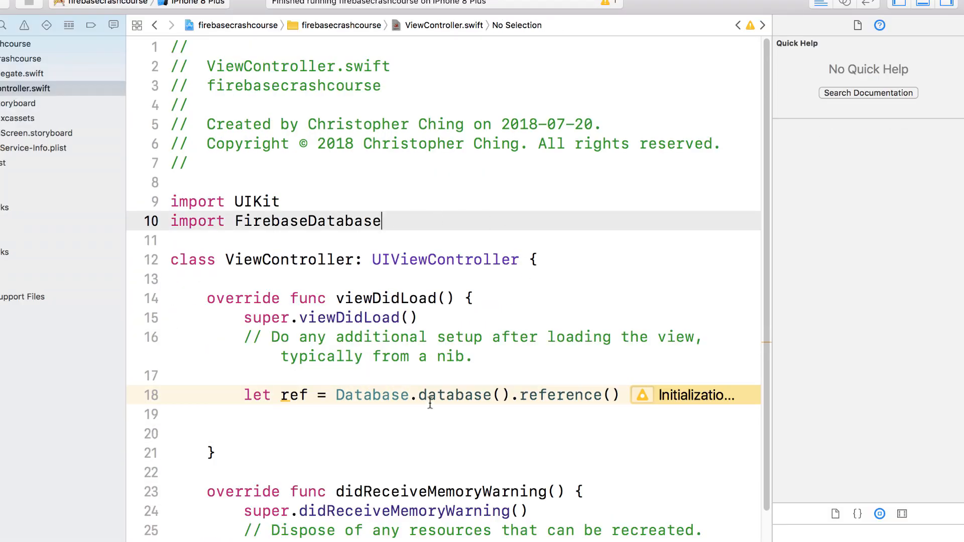
left_click(428, 395)
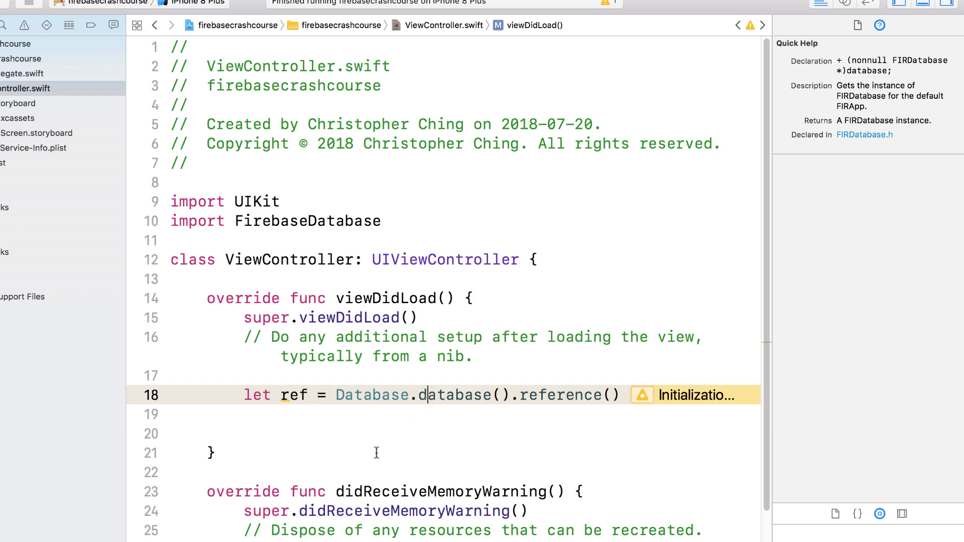
type("ref.")
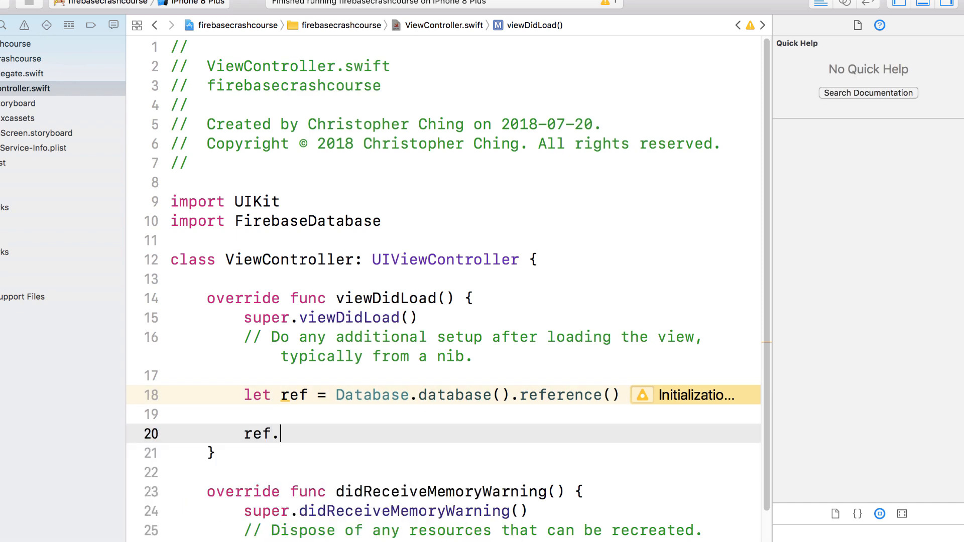
type("child")
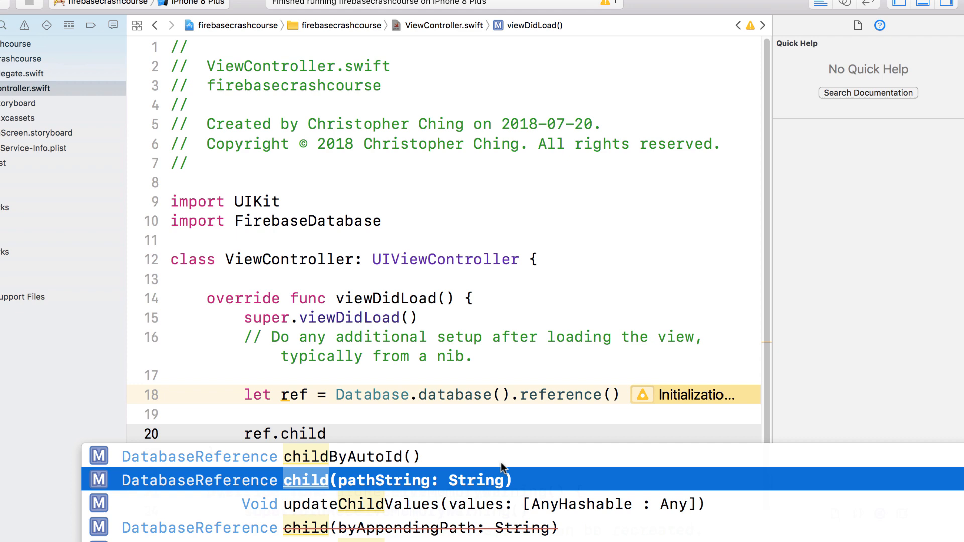
left_click(307, 481)
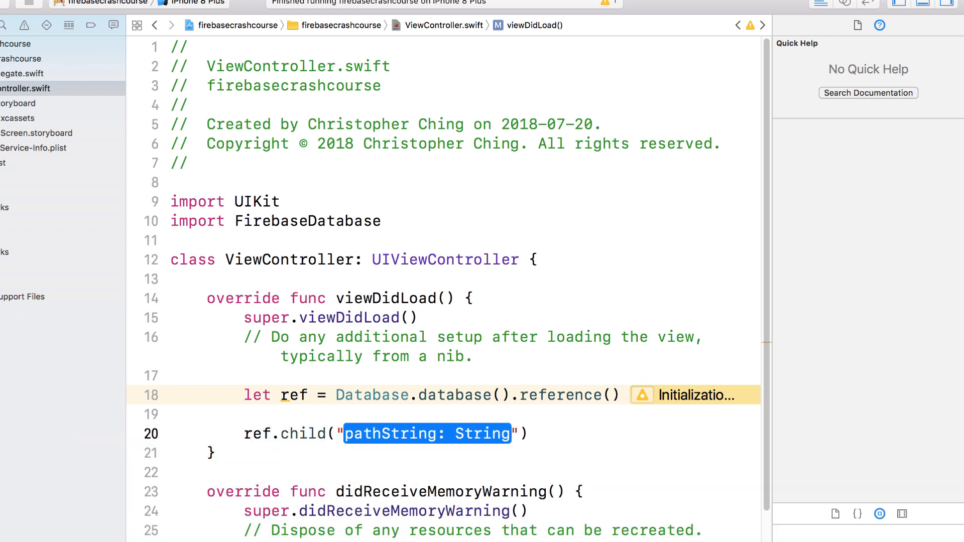
type("someid")
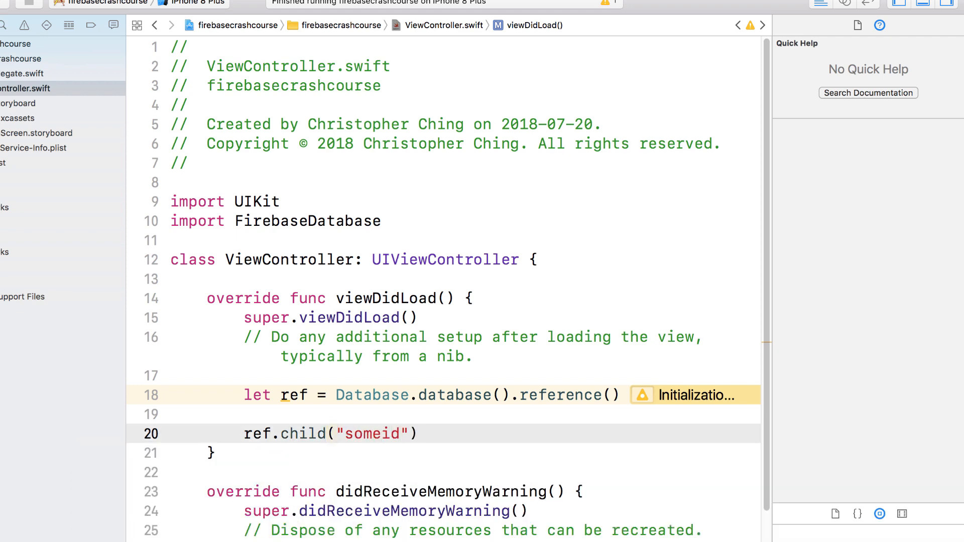
type(".removeValue()")
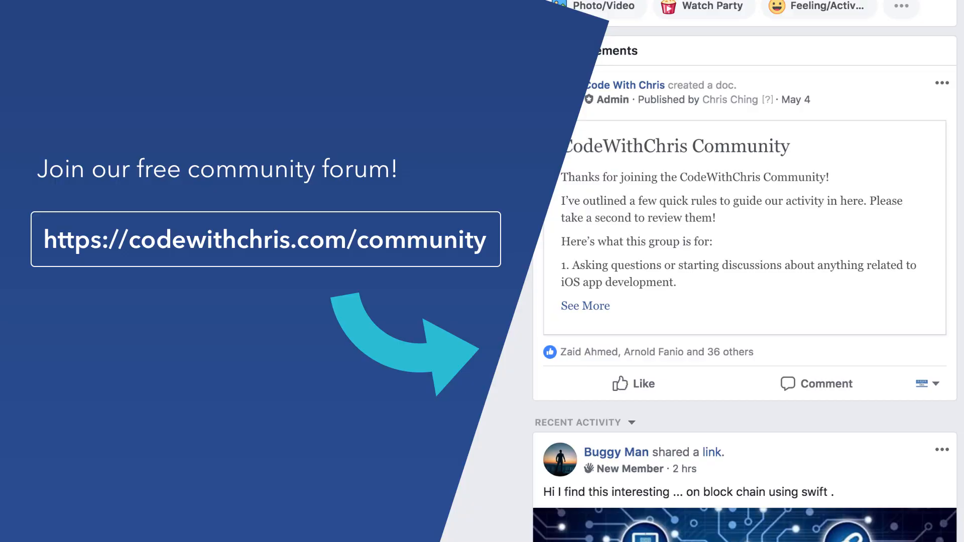
scroll("down", 3)
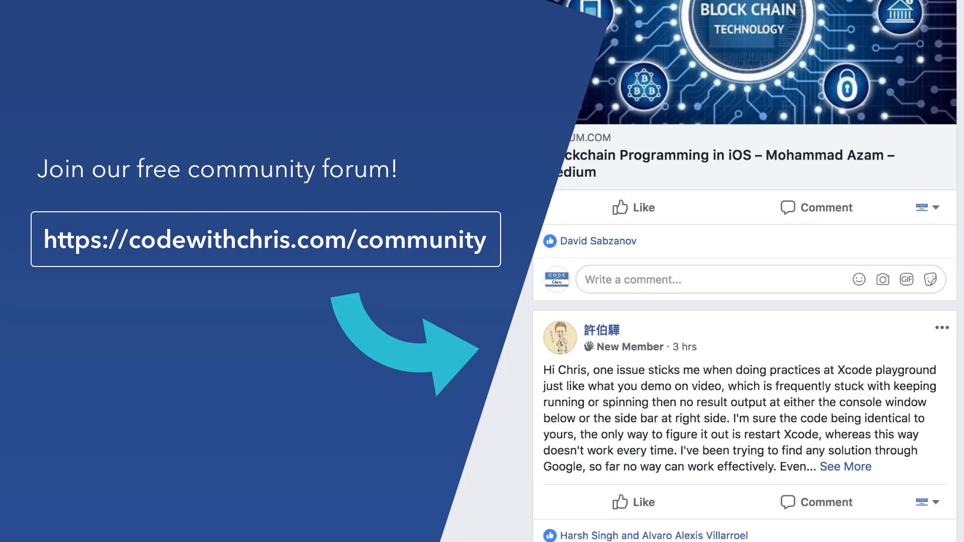
scroll("down", 3)
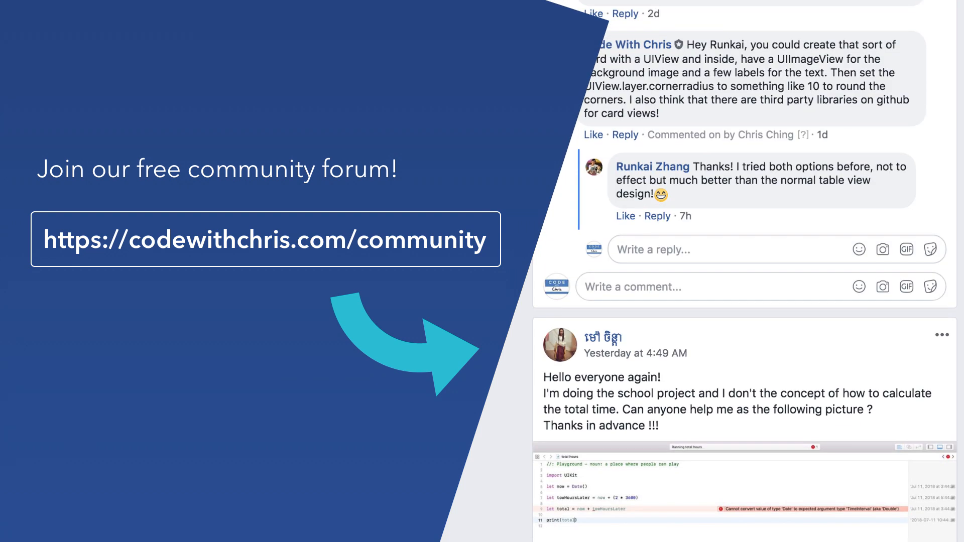
scroll("down", 3)
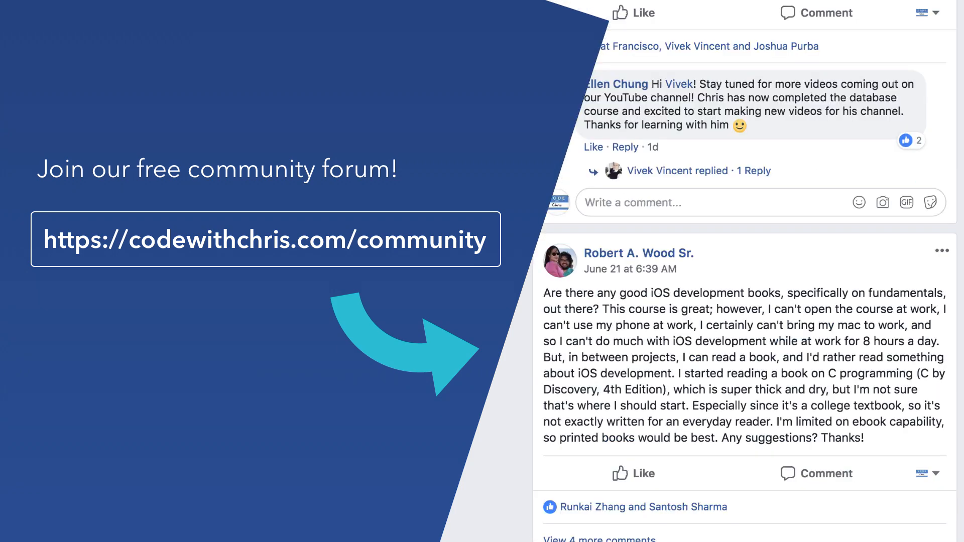
scroll("down", 3)
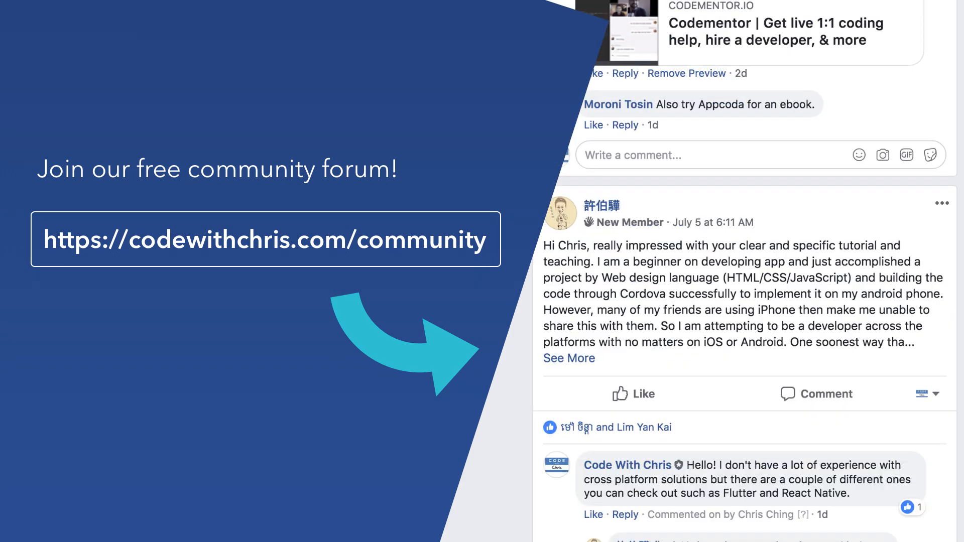
scroll("down", 3)
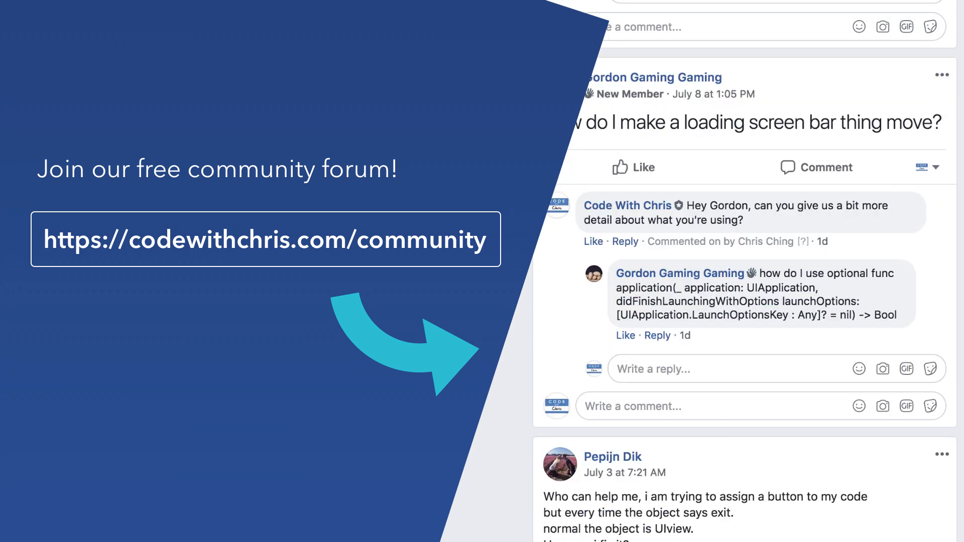